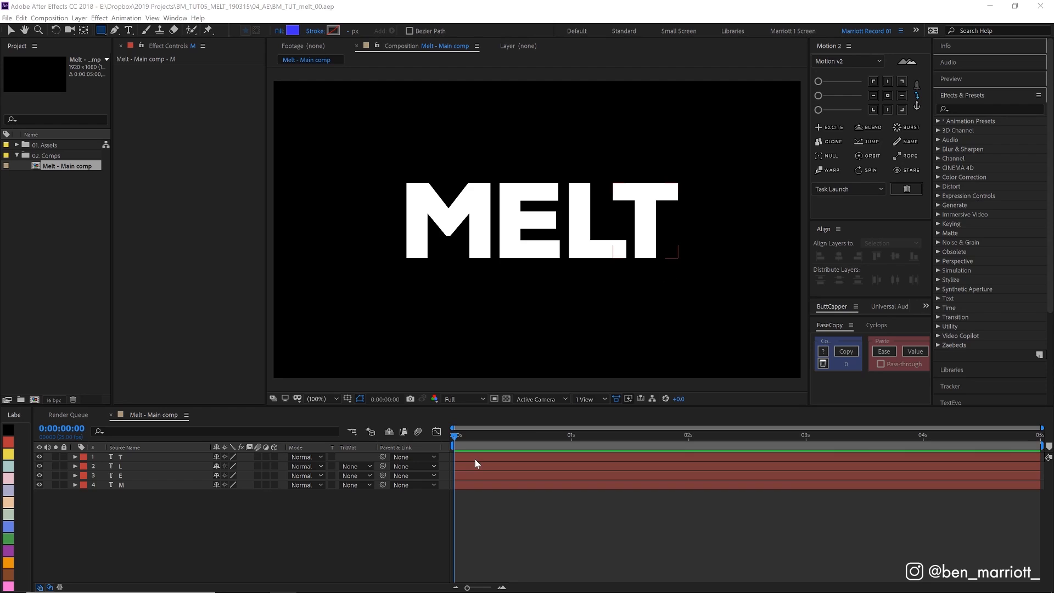
pyautogui.moveTo(474, 462)
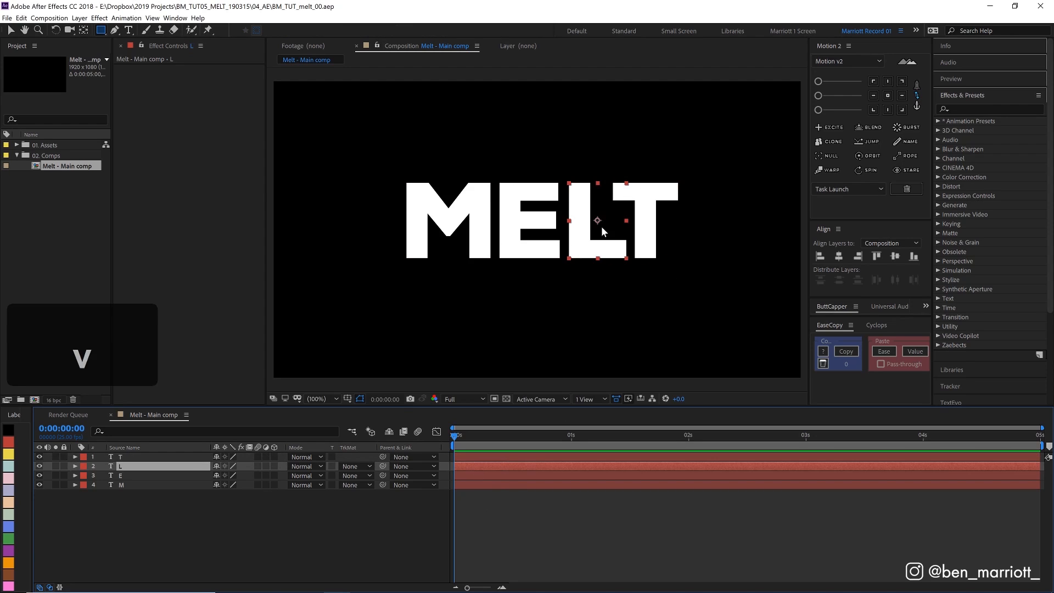
# - Undo the stray L move, then draw a rectangle over the lower half and name it Melt matte
pyautogui.press('ctrl+z')
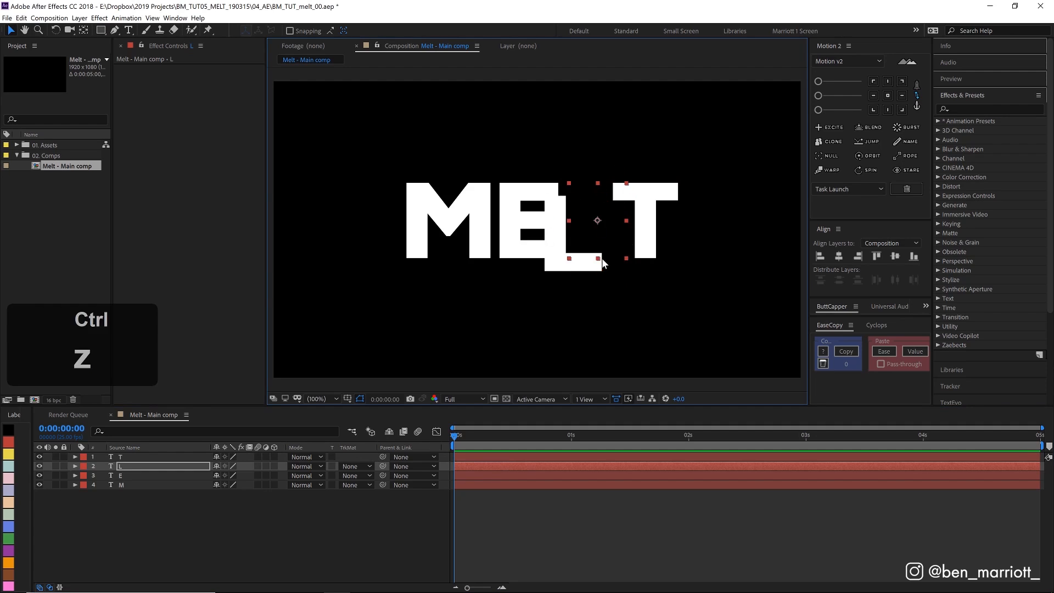
pyautogui.press('ctrl+z')
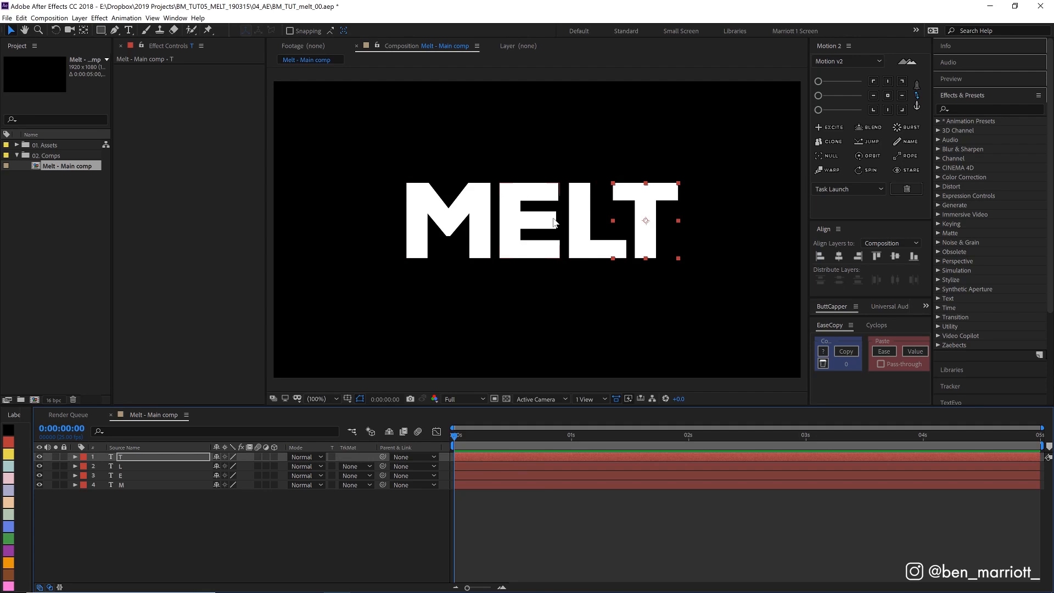
pyautogui.moveTo(580, 335)
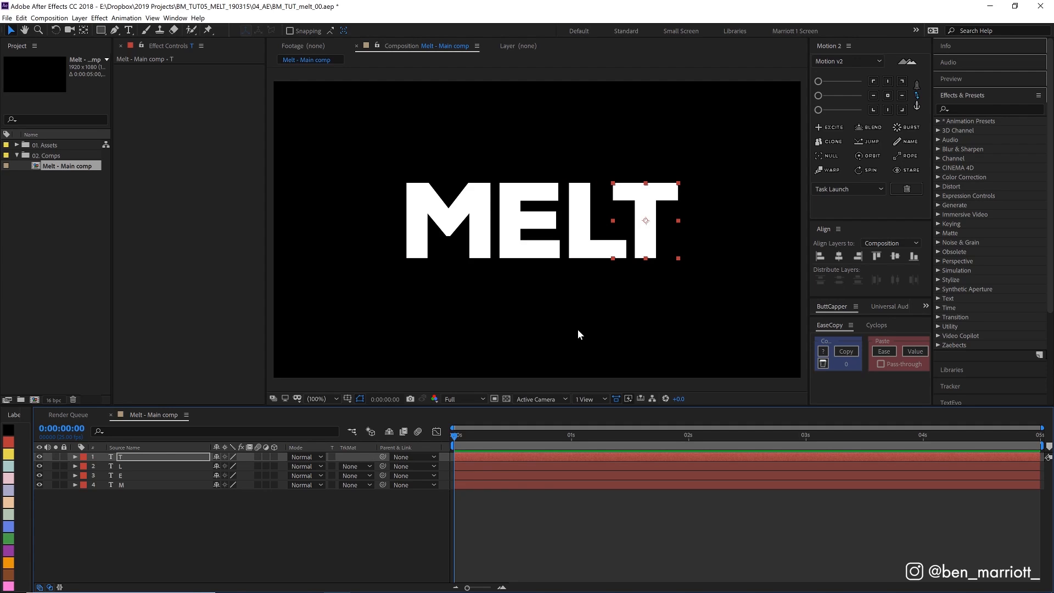
pyautogui.click(367, 263)
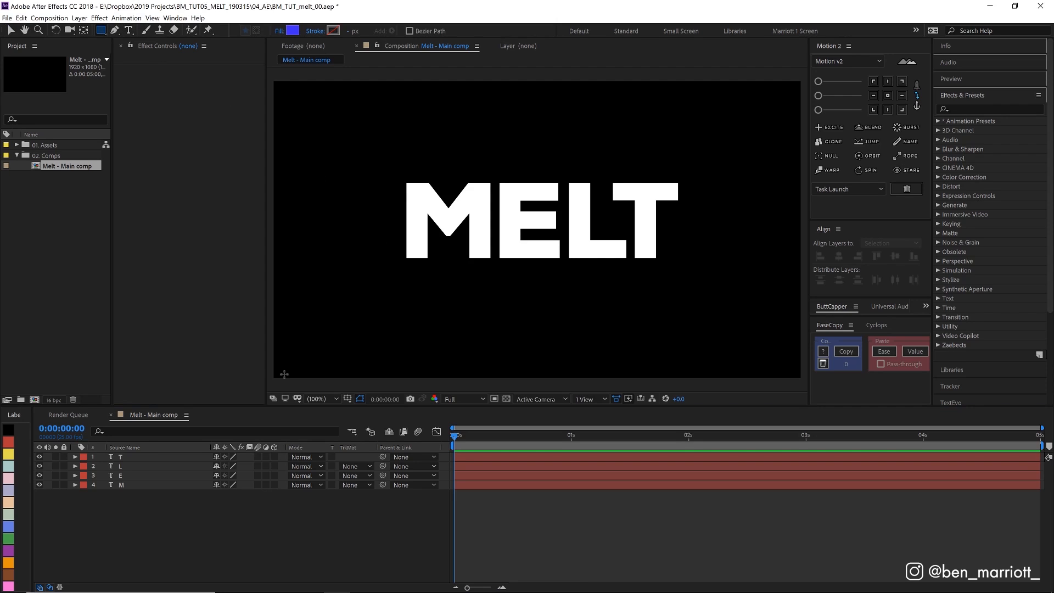
pyautogui.moveTo(273, 301); pyautogui.dragTo(762, 383)
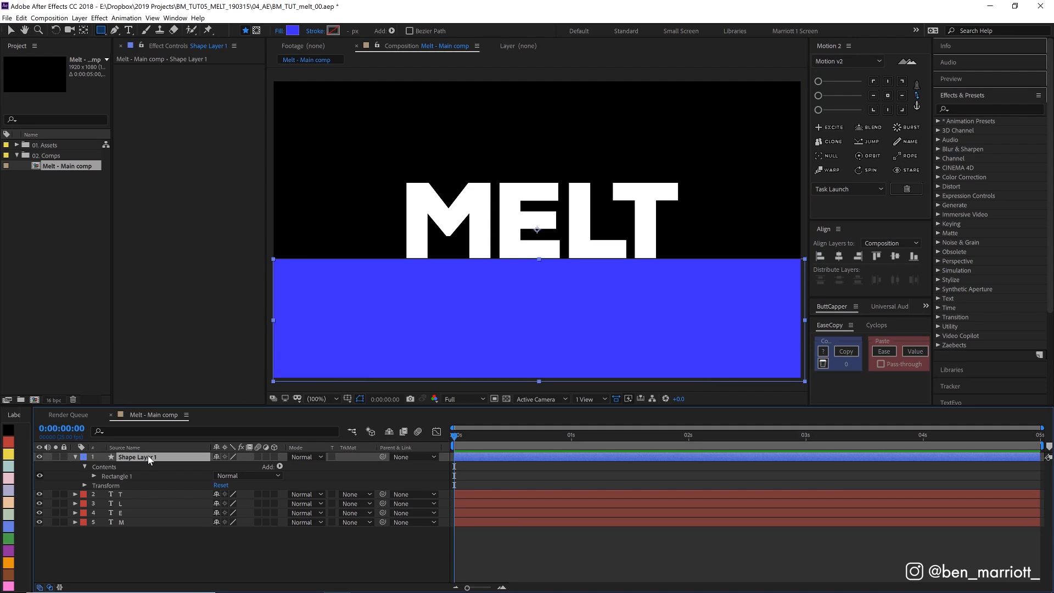
pyautogui.write('Melt matte')
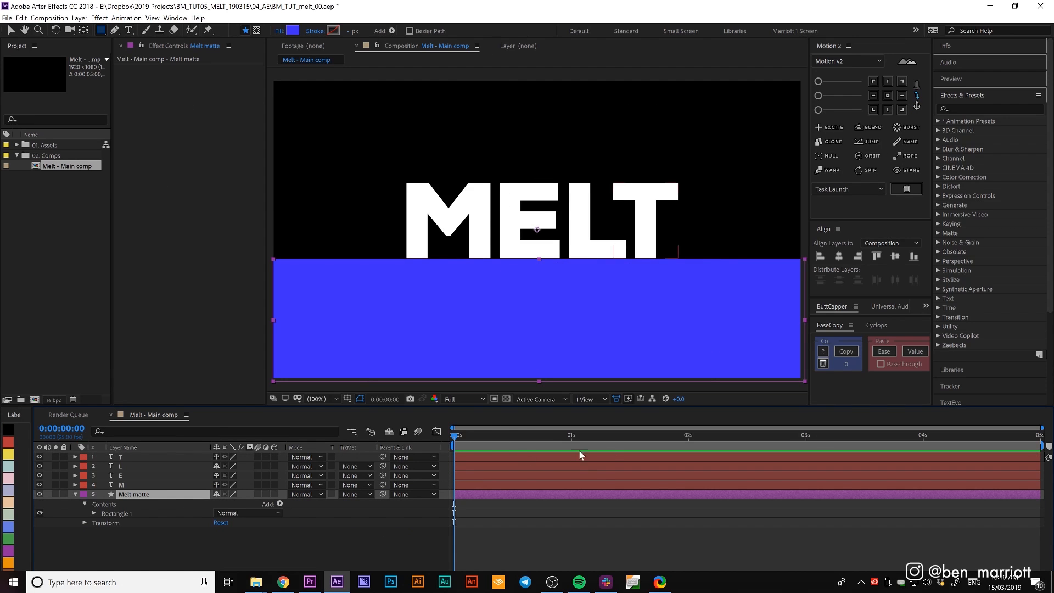
pyautogui.moveTo(574, 440)
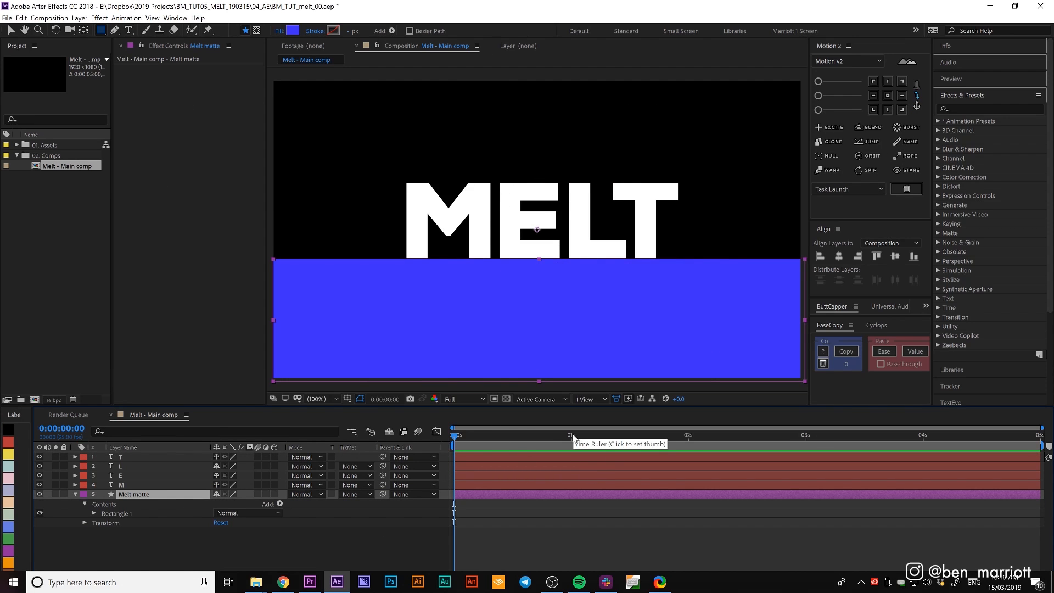
# - Keyframe letter positions at 1 s and push the letters down into the matte at 2 s
pyautogui.click(571, 436)
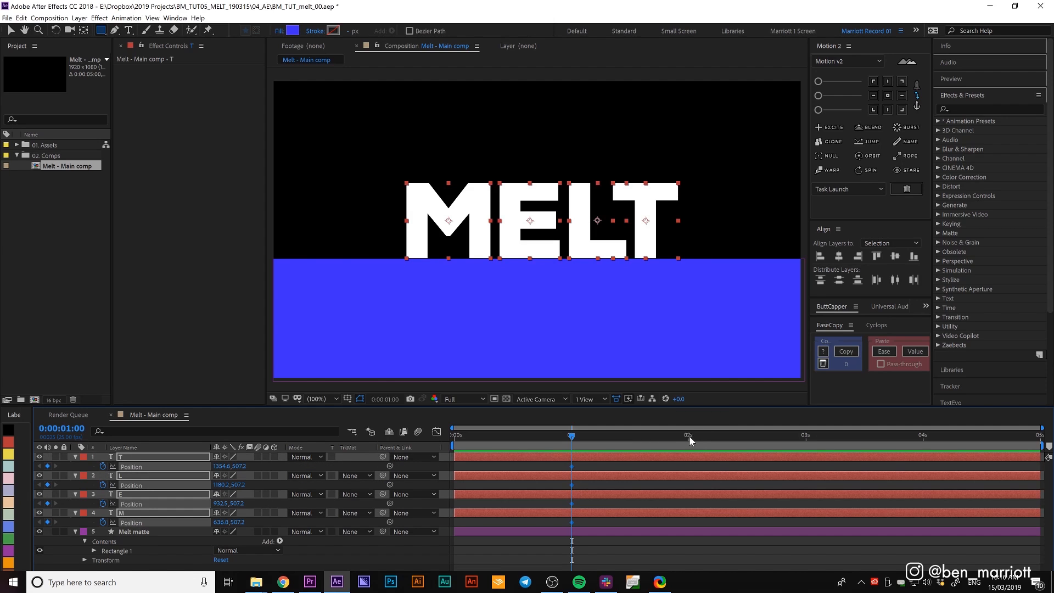
pyautogui.click(687, 436)
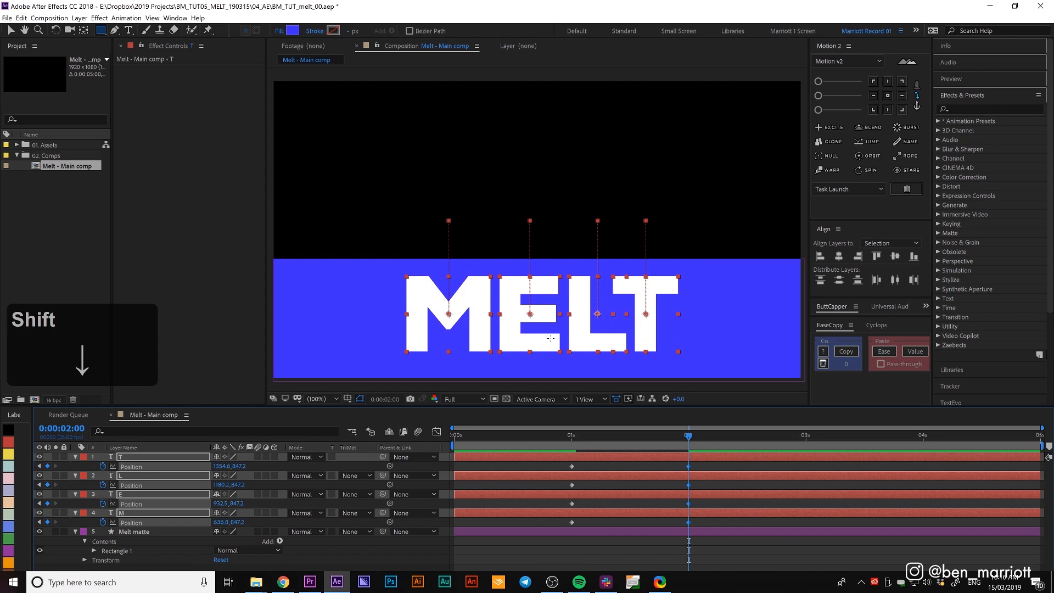
pyautogui.moveTo(603, 438)
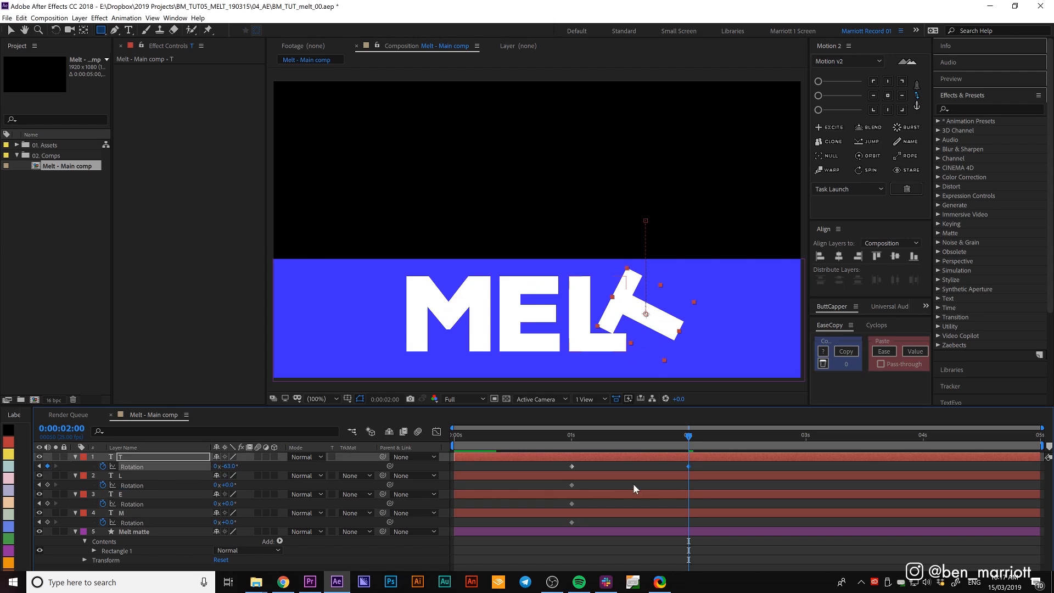
# - Give L, E and M each a different rotation keyframe at 2 s, then select all letters
pyautogui.click(120, 476)
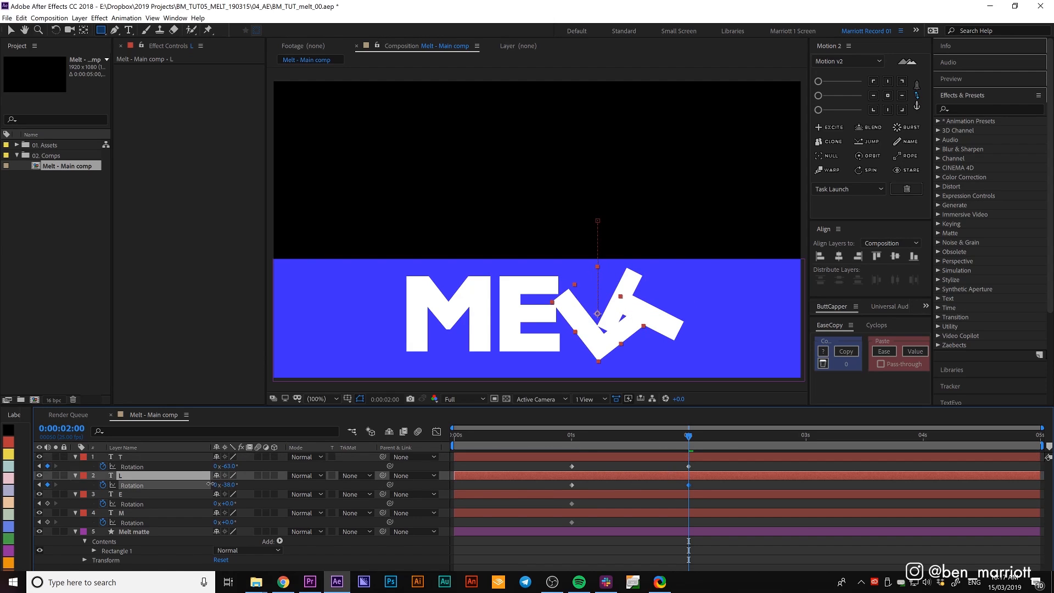
pyautogui.click(119, 494)
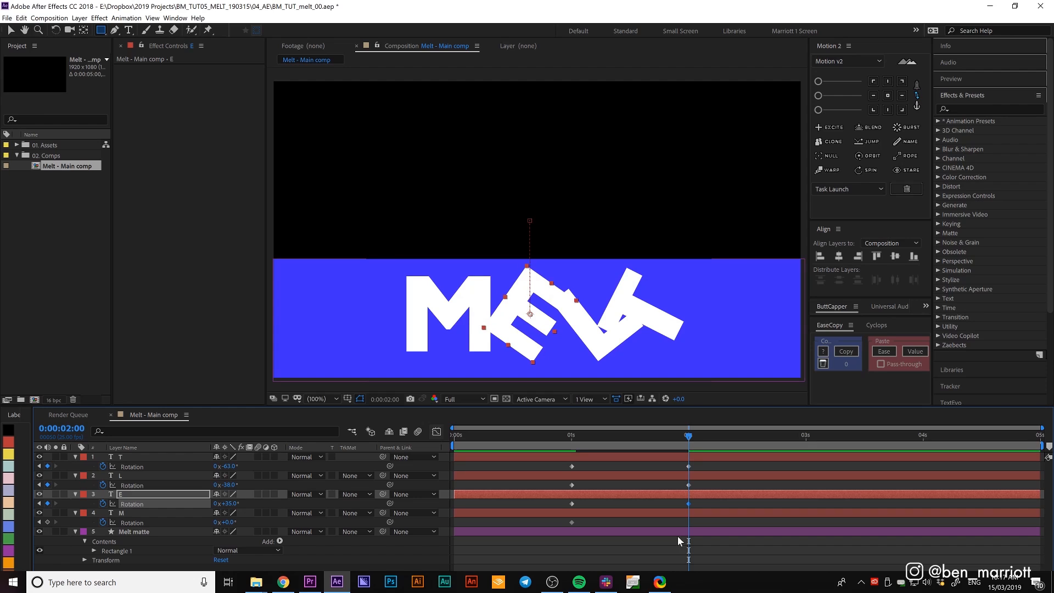
pyautogui.click(121, 513)
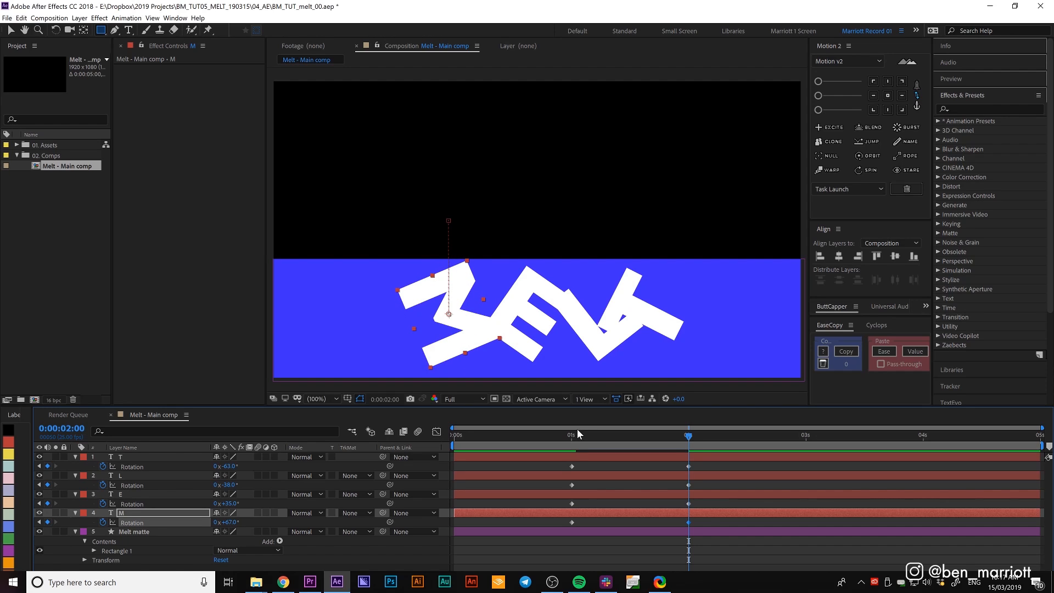
pyautogui.press('shift+r')
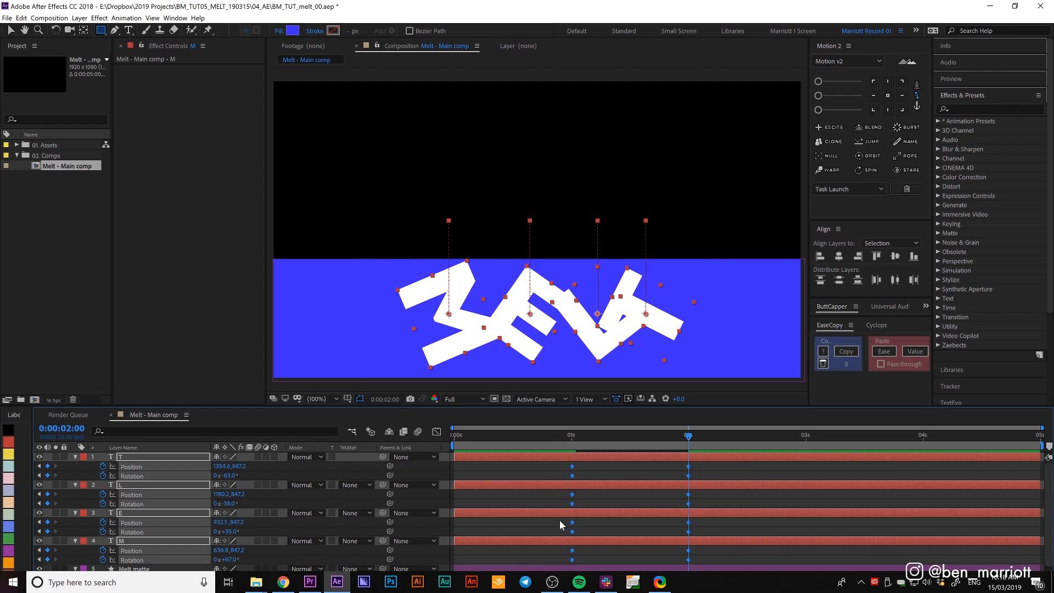
pyautogui.moveTo(571, 436)
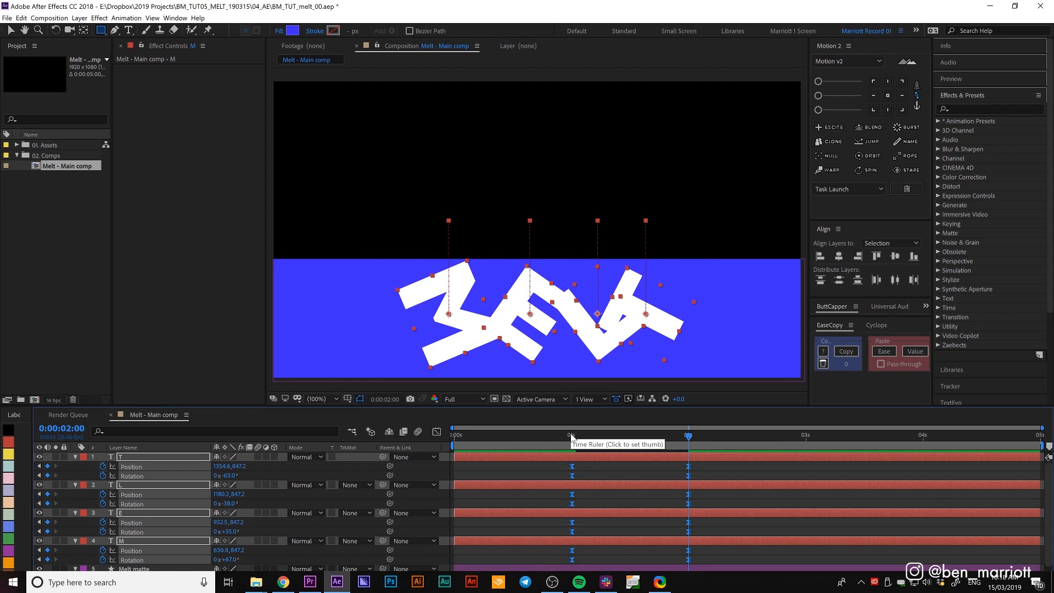
# - Preview the eased fall-and-tilt and push the second keyframes to about 2.5 s
pyautogui.press('space')
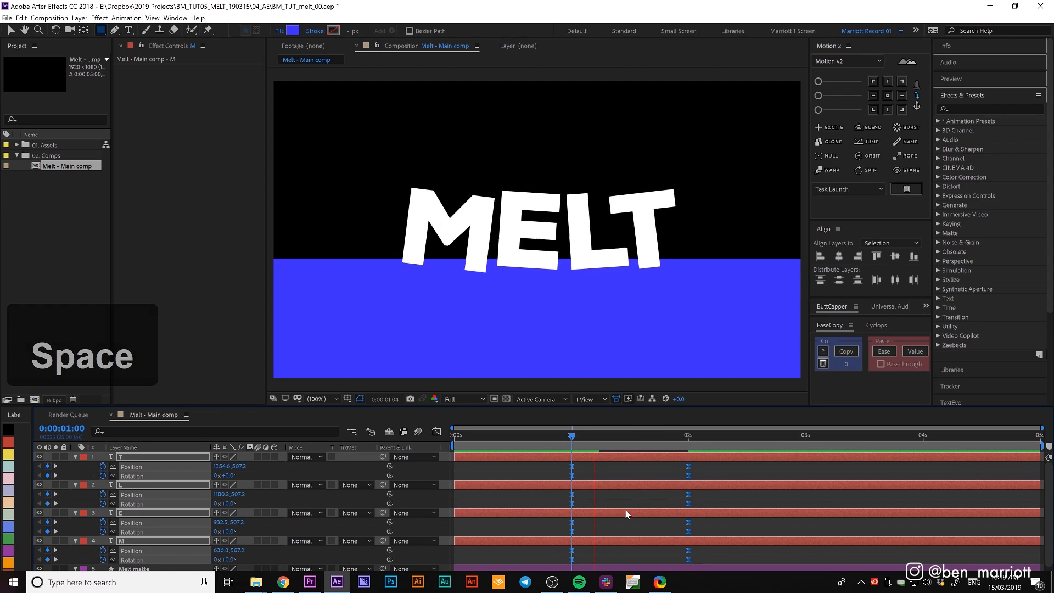
pyautogui.press('space')
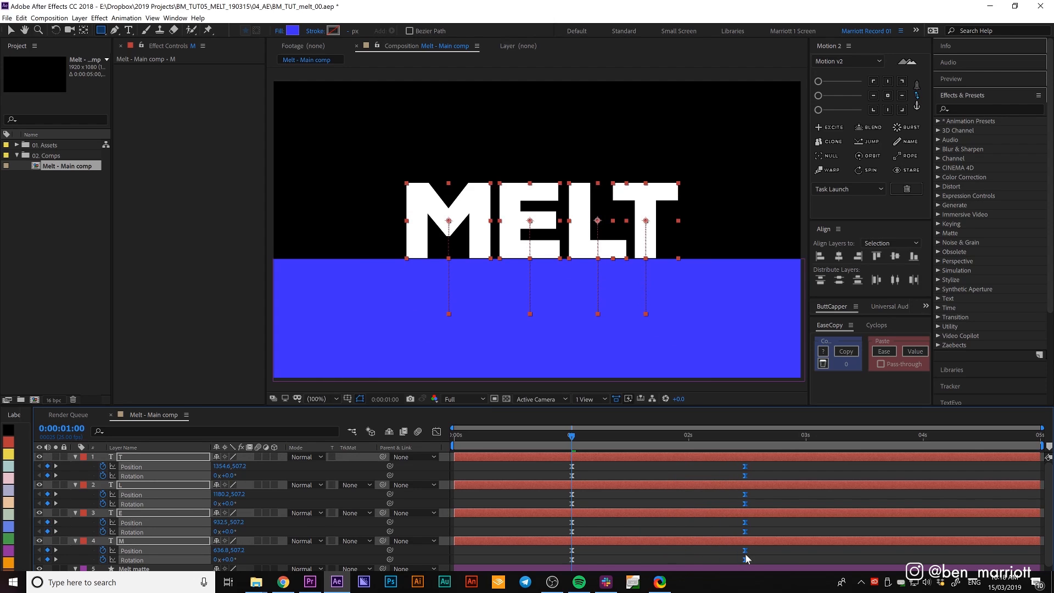
pyautogui.press('space')
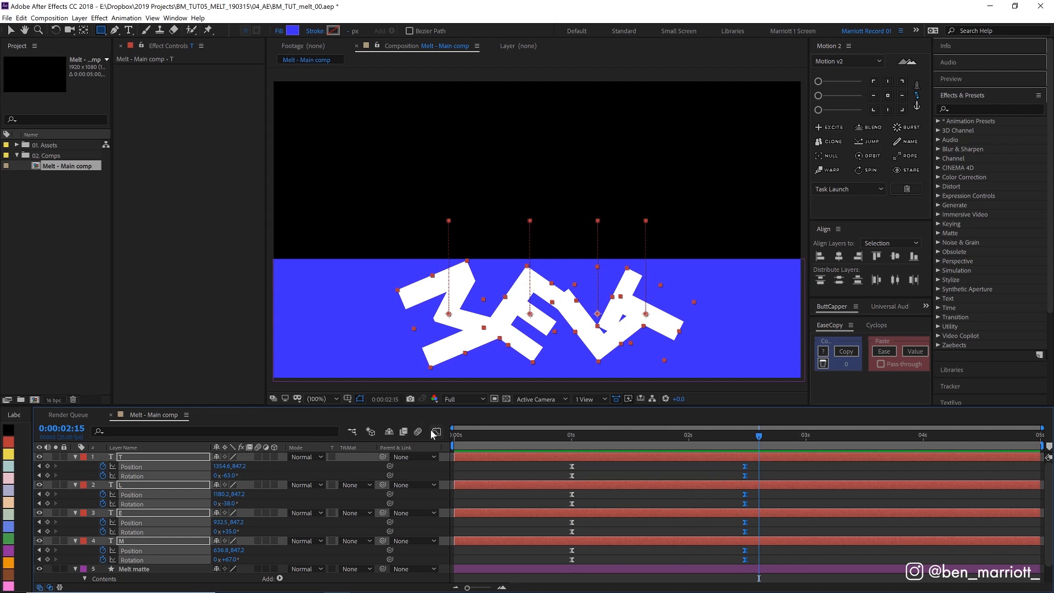
# - In the Graph Editor speed graph, steepen the keyframe influence into a sharp mid-fall peak
pyautogui.click(436, 430)
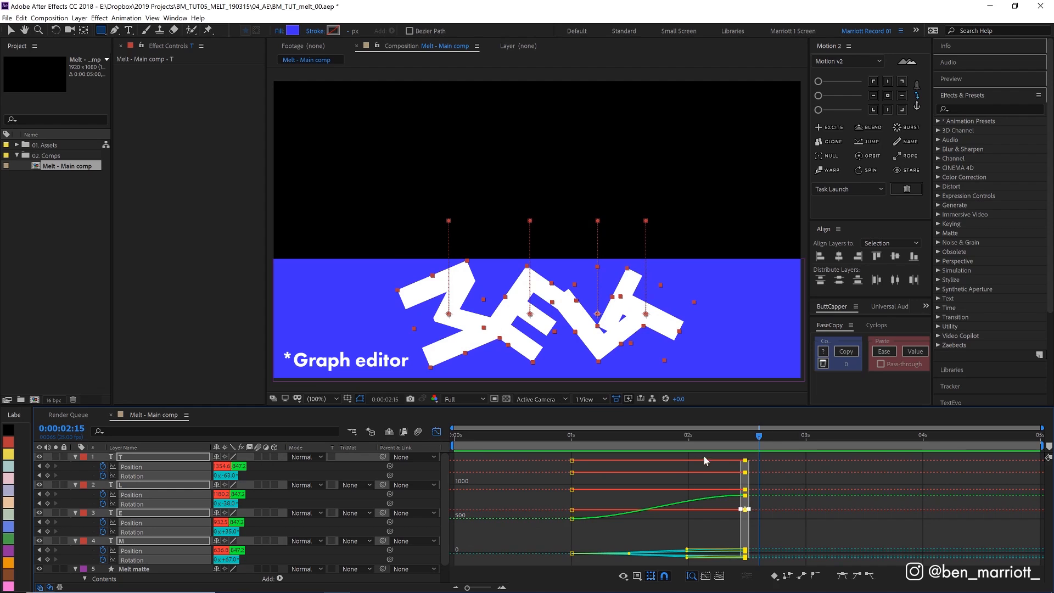
pyautogui.moveTo(686, 544)
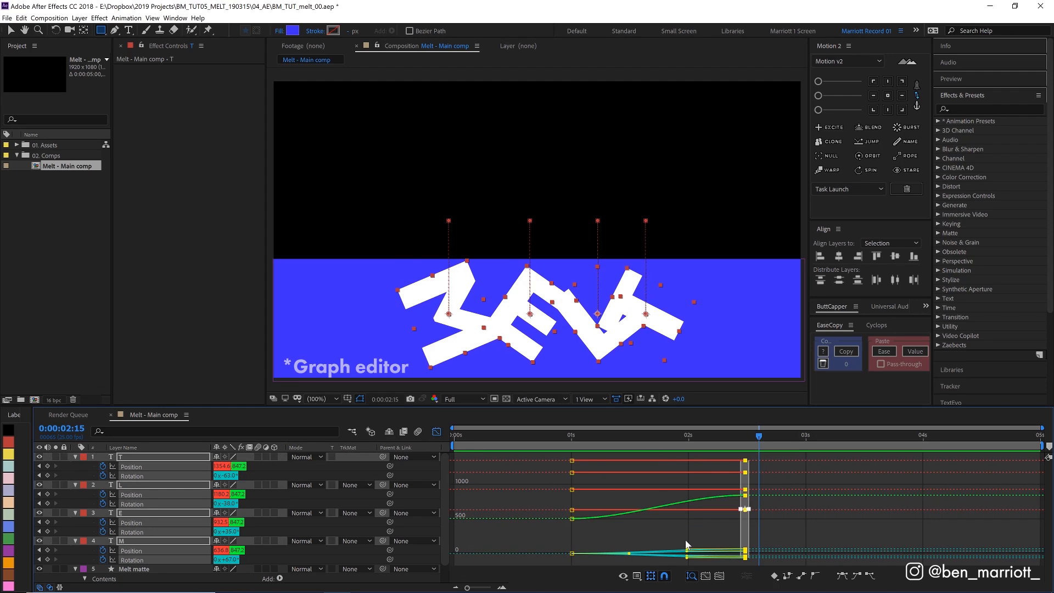
pyautogui.click(636, 577)
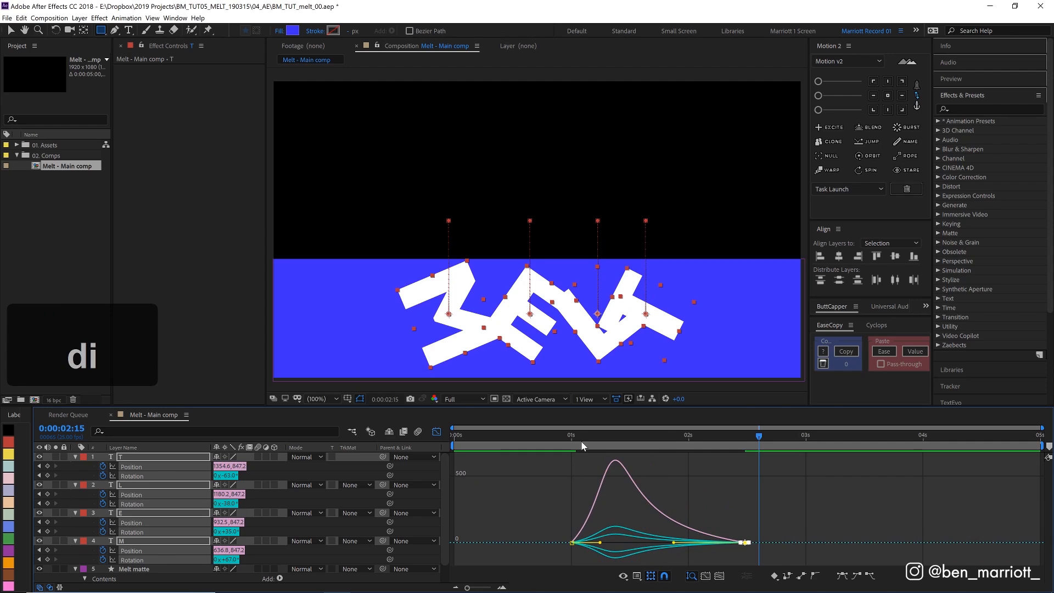
pyautogui.moveTo(582, 439)
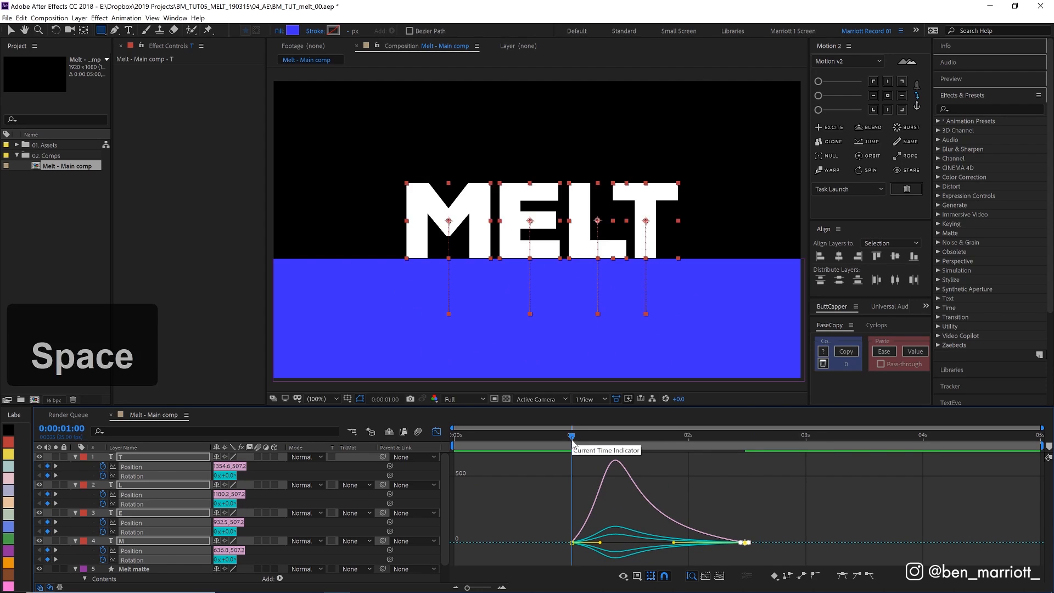
pyautogui.moveTo(571, 436); pyautogui.dragTo(555, 435)
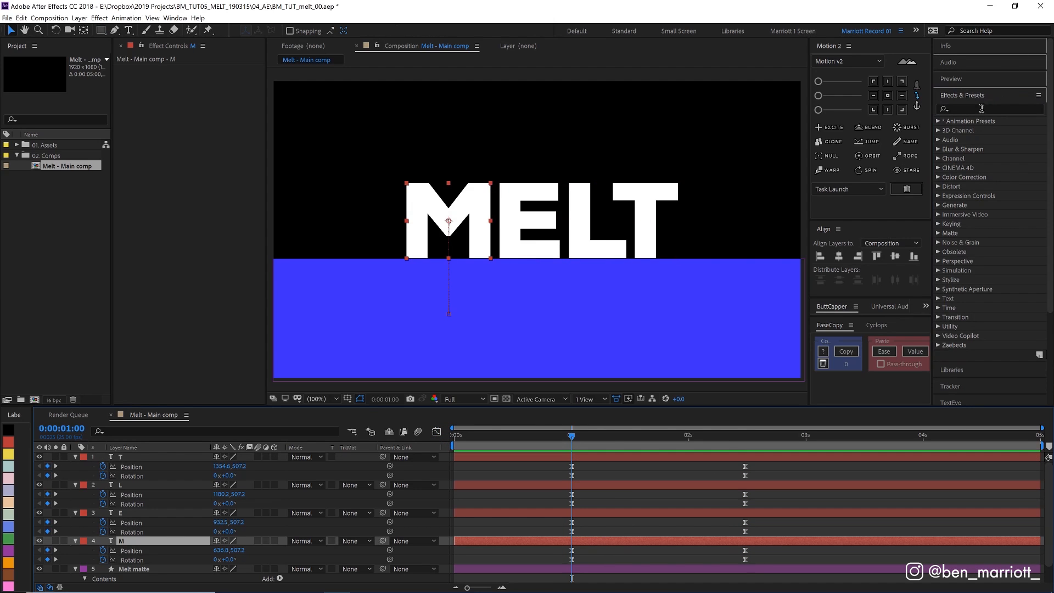
# - Apply an inverted Set Matte from Melt matte to M and paste it onto T, L and E
pyautogui.write('set')
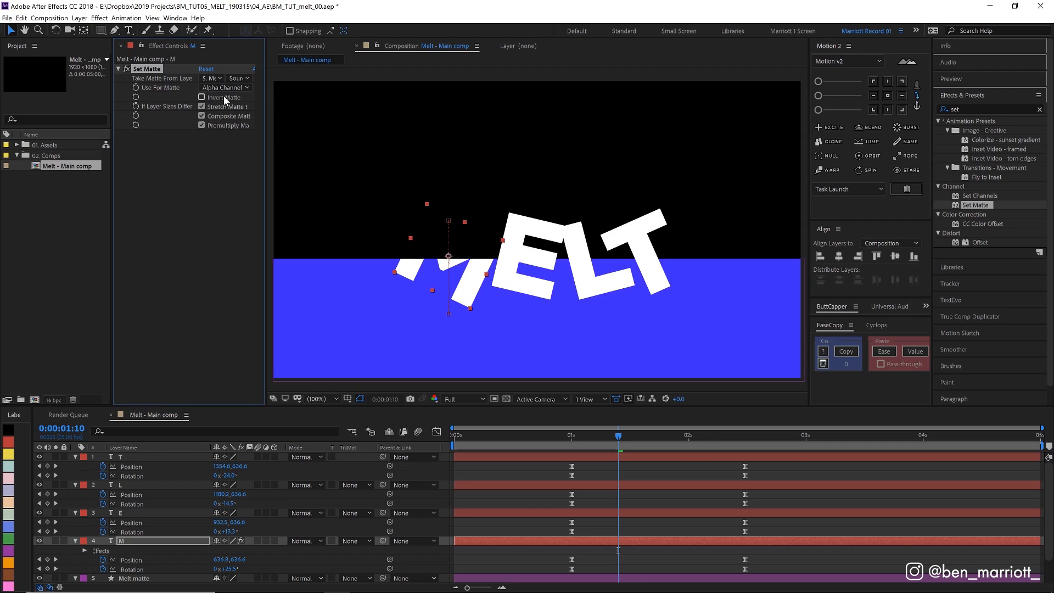
pyautogui.click(201, 97)
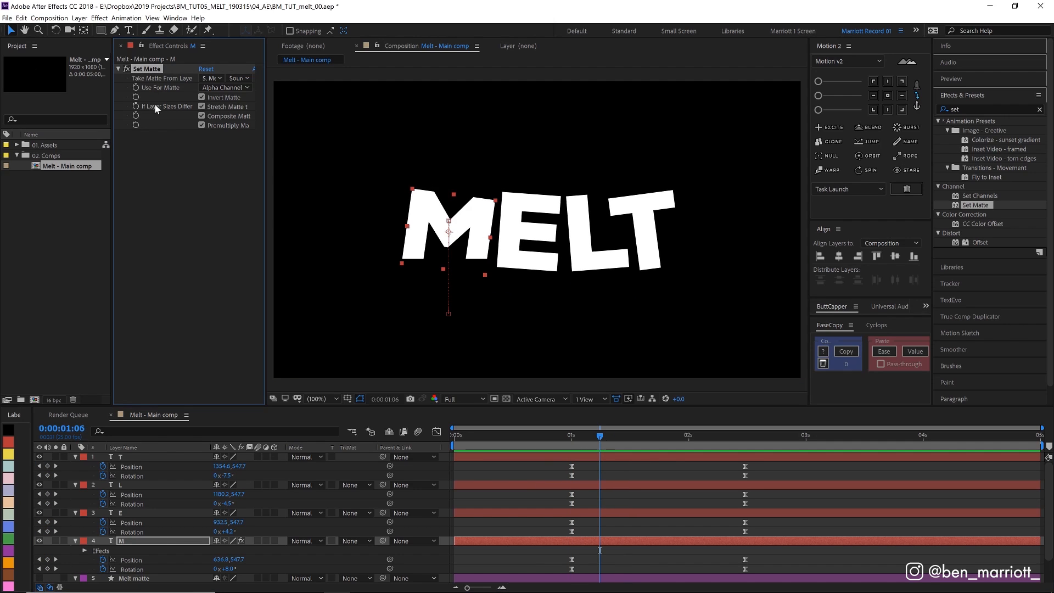
pyautogui.press('shift+c')
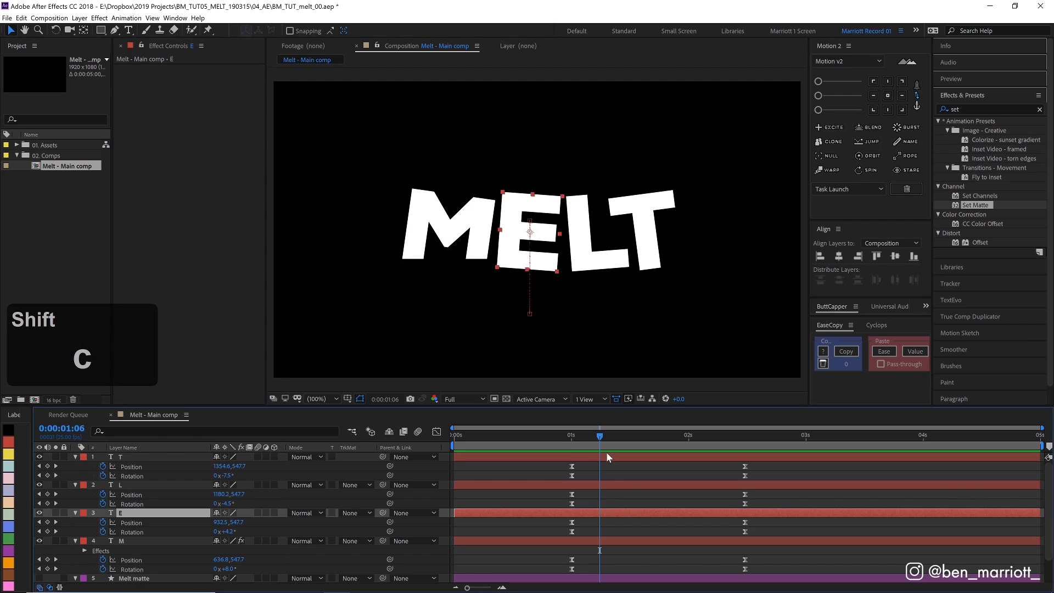
pyautogui.press('ctrl+v')
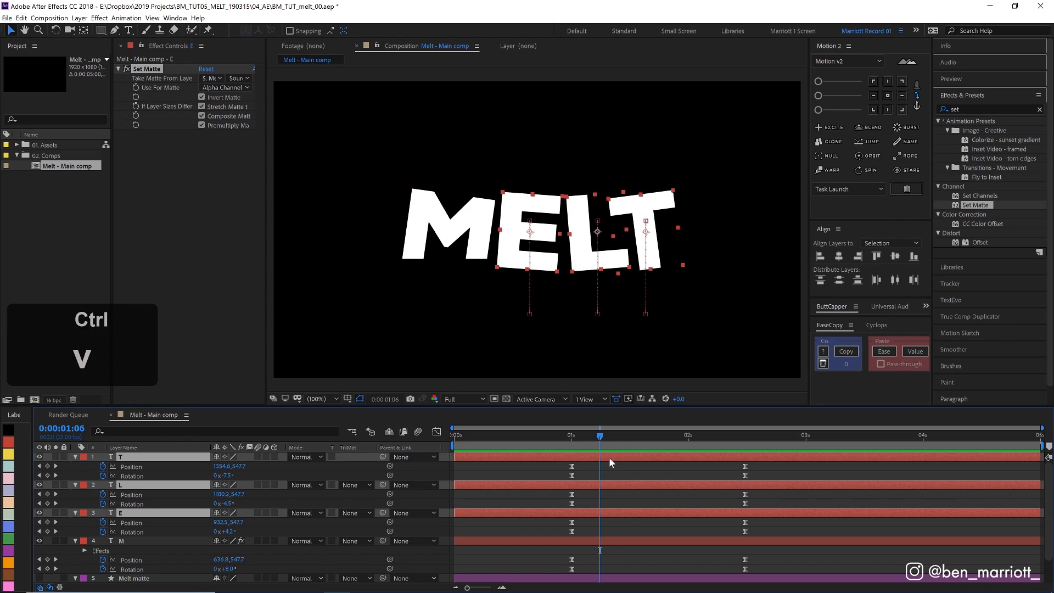
pyautogui.press('space')
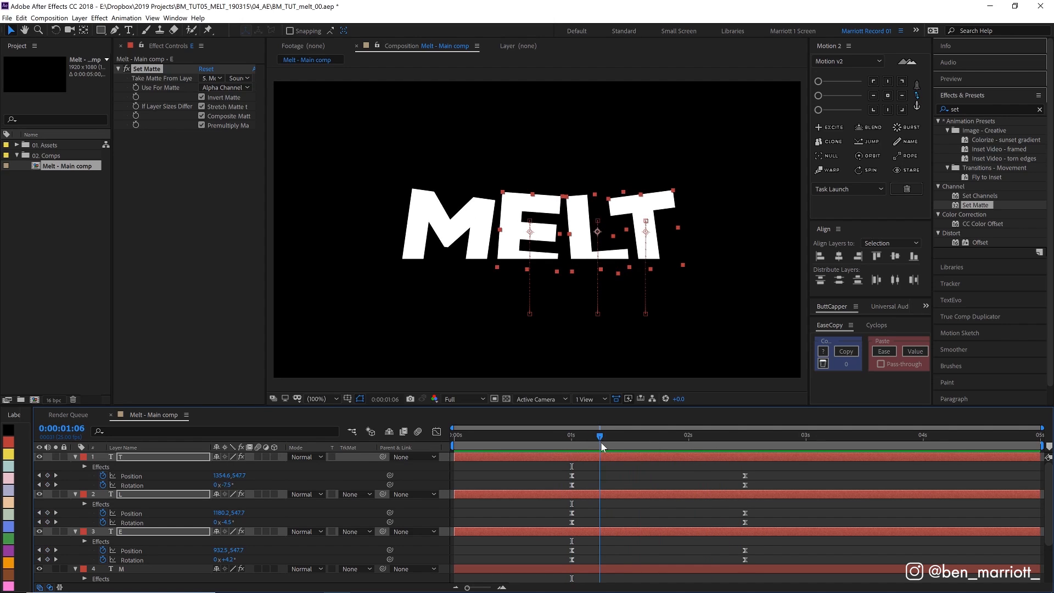
# - With the Pen tool and a white fill, draw a closed wavy puddle path beneath the letters
pyautogui.click(678, 435)
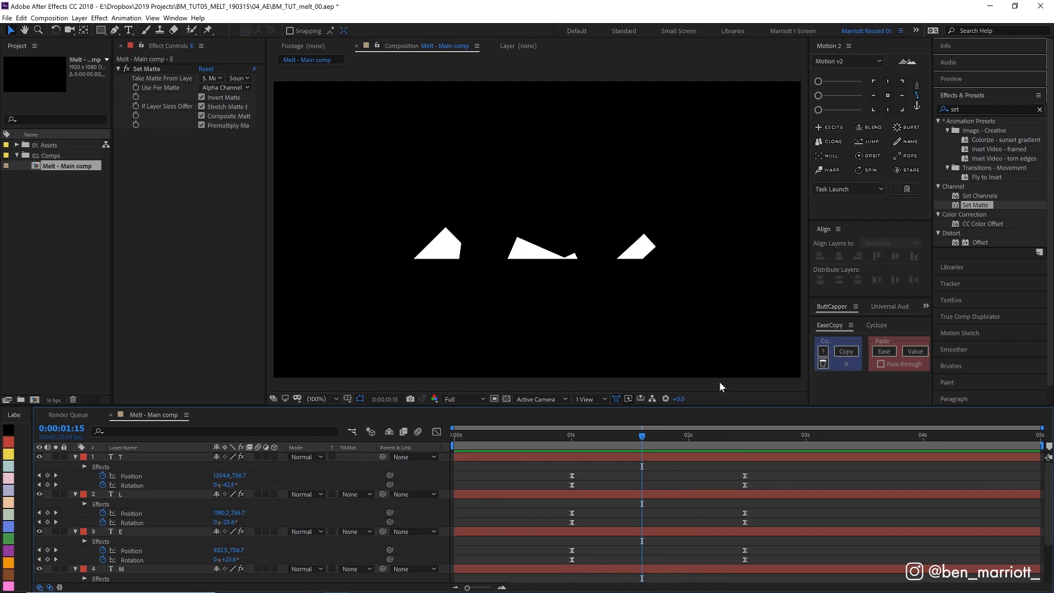
pyautogui.moveTo(114, 31)
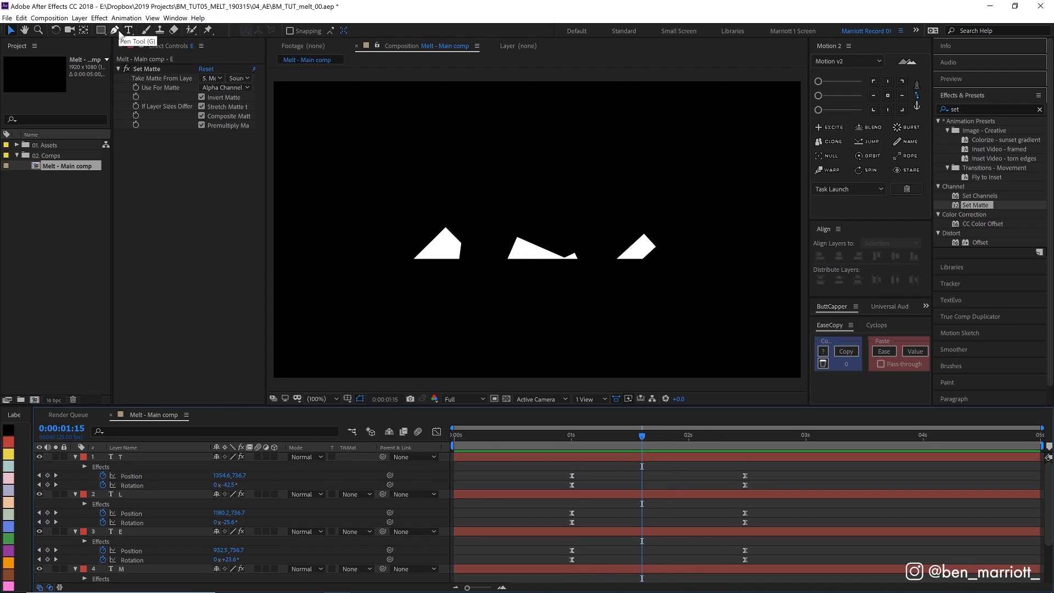
pyautogui.click(128, 31)
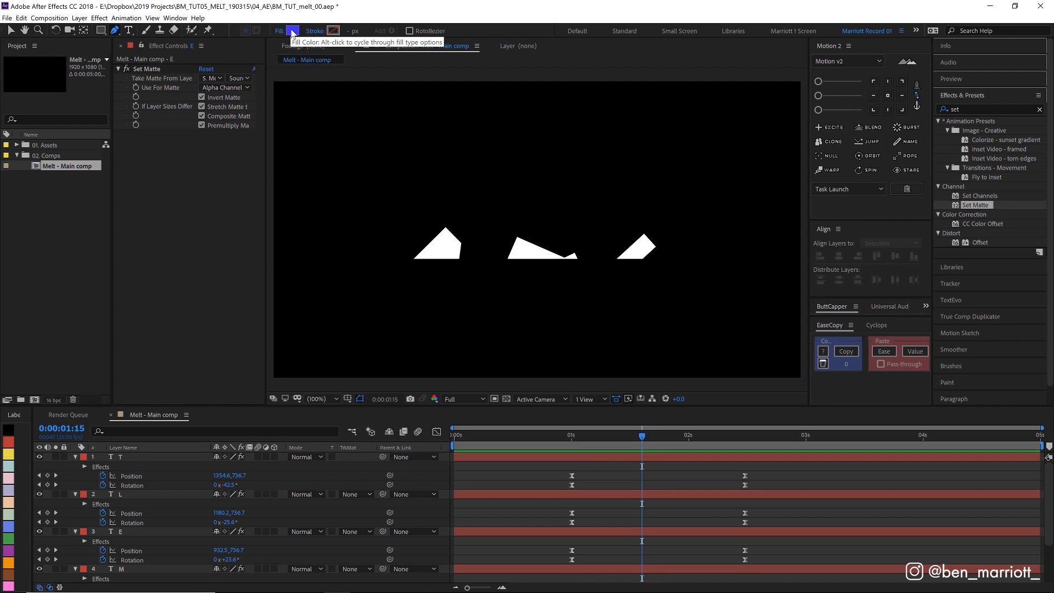
pyautogui.click(292, 31)
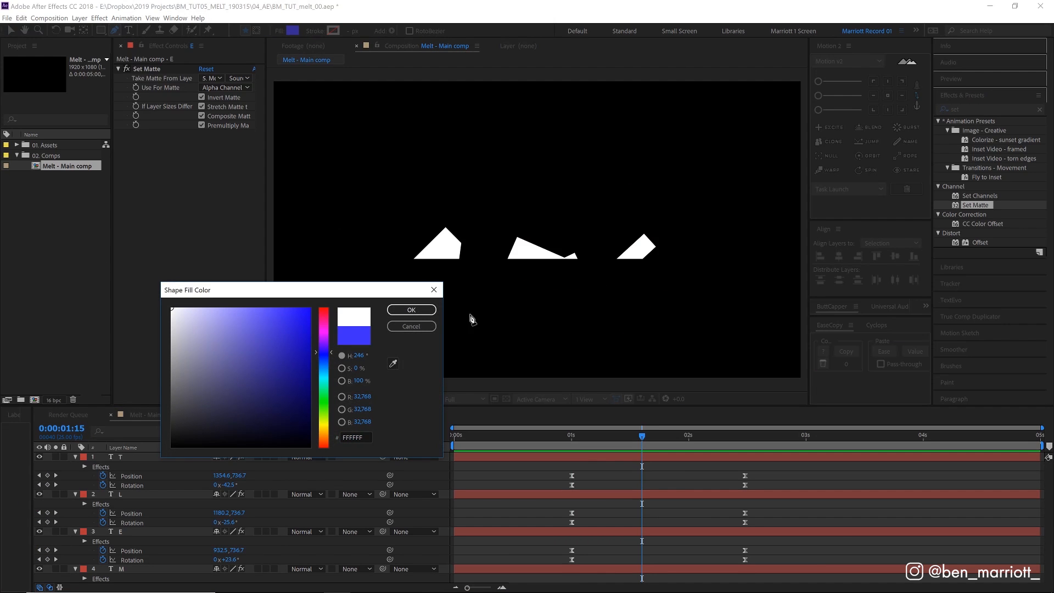
pyautogui.click(410, 310)
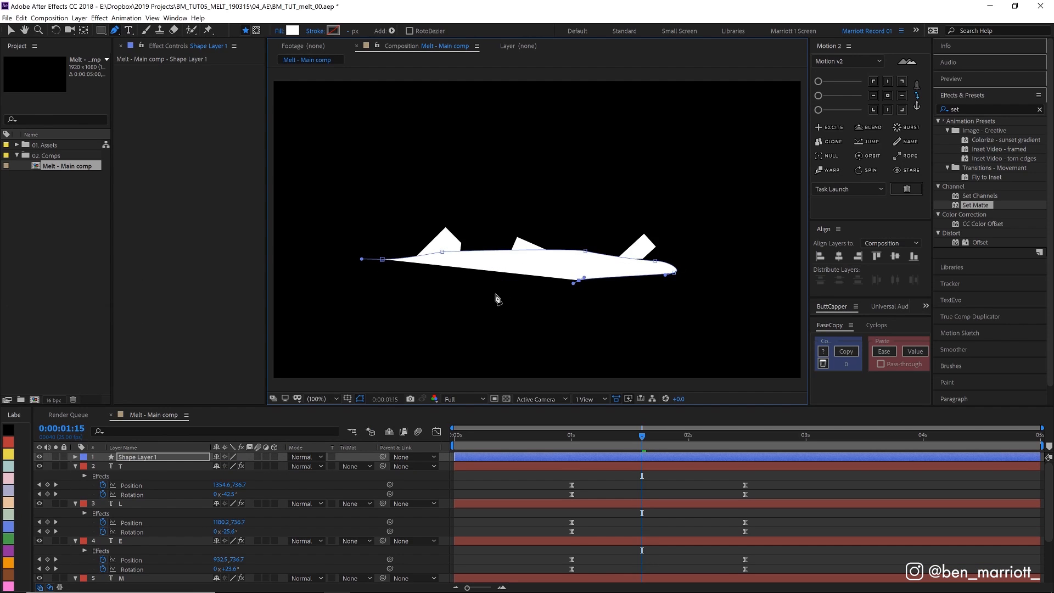
pyautogui.moveTo(581, 281); pyautogui.dragTo(472, 290)
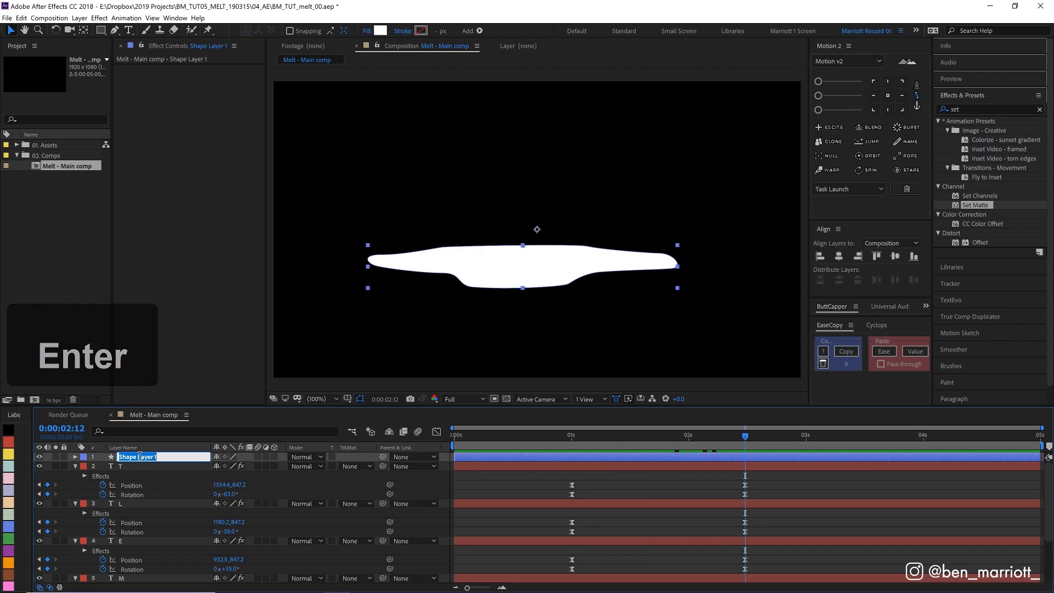
# - Rename the layer Puddle and expose its Contents > Path for keyframing
pyautogui.press('Enter')
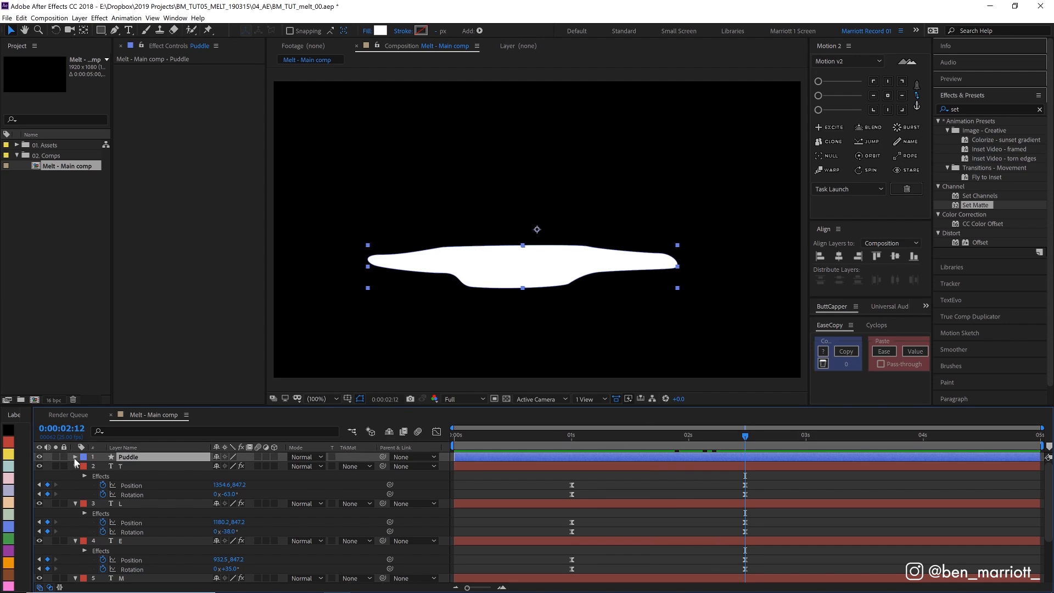
pyautogui.click(76, 456)
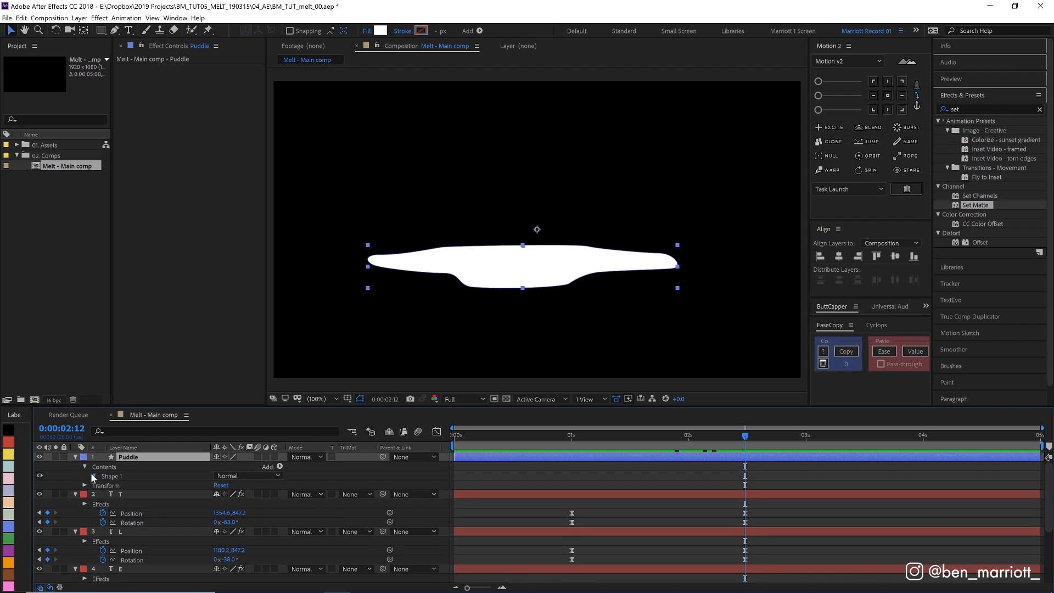
pyautogui.click(94, 475)
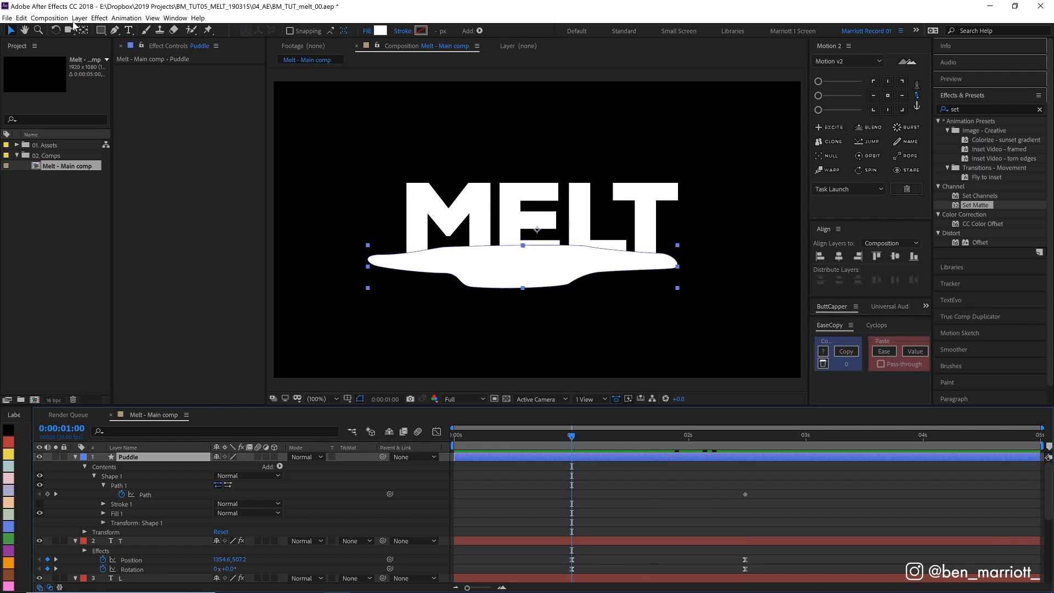
pyautogui.click(128, 31)
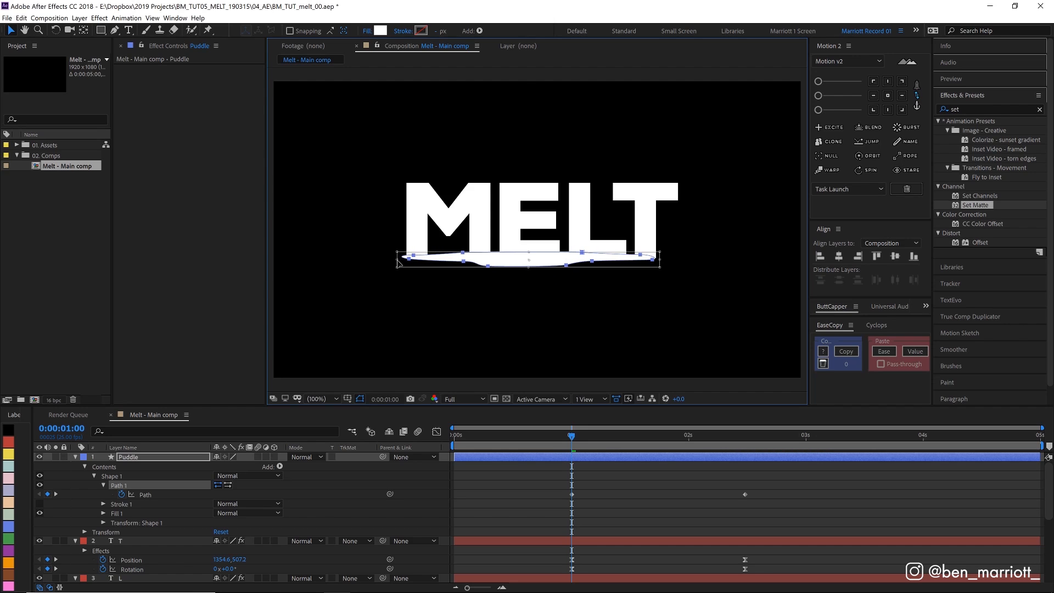
# - Flatten the path to a sliver at 1 s and refine the full puddle shape at 2:12
pyautogui.press('space')
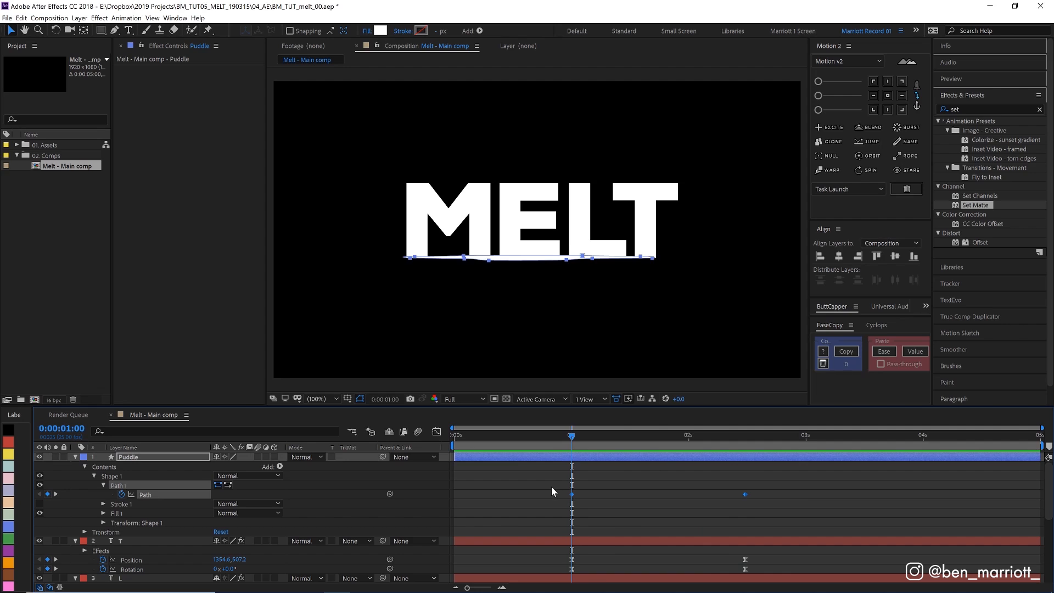
pyautogui.press('space')
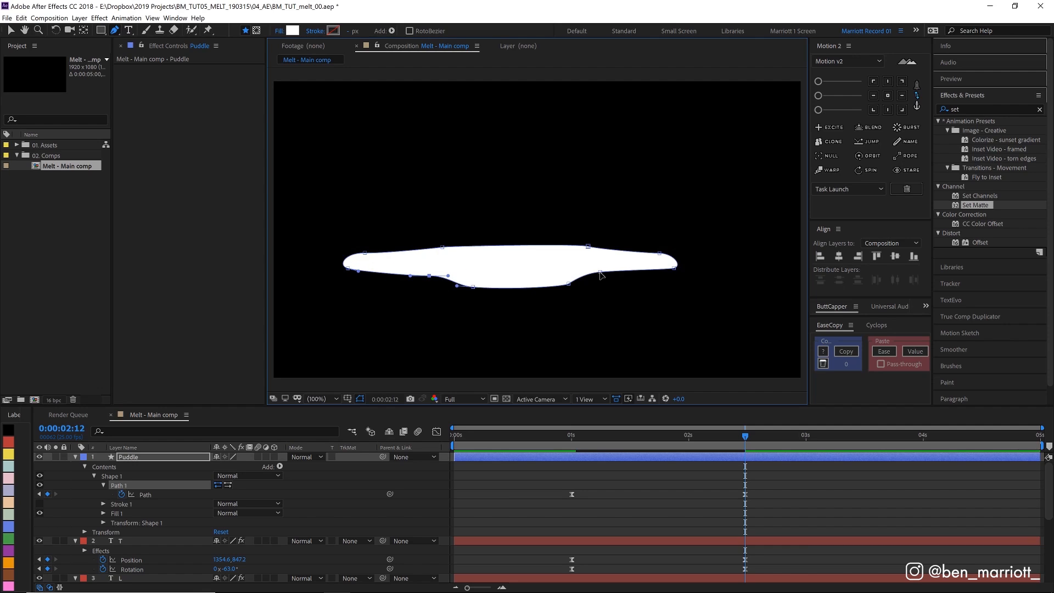
pyautogui.click(574, 449)
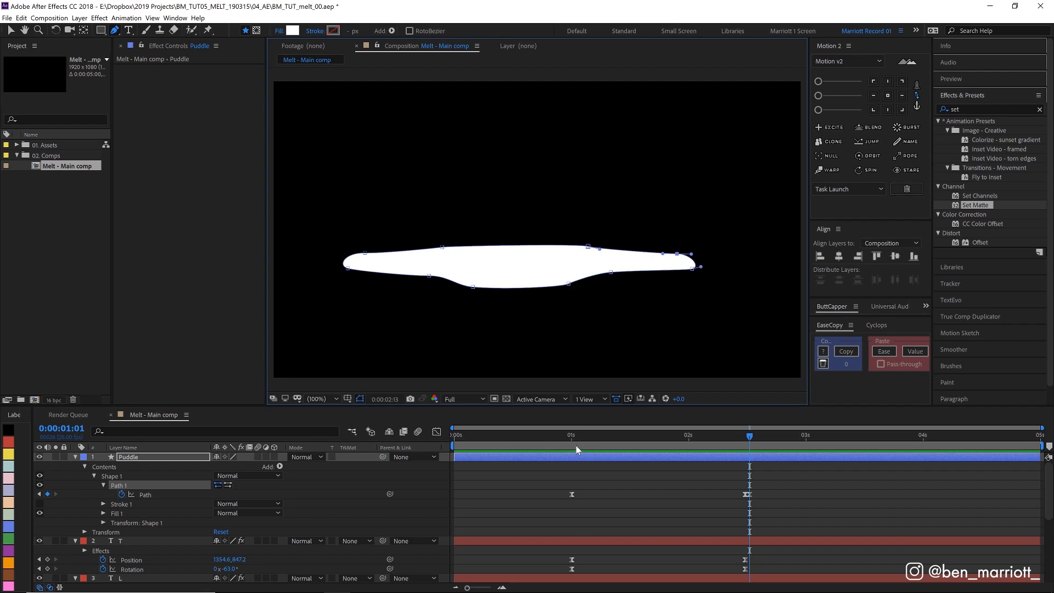
pyautogui.click(571, 436)
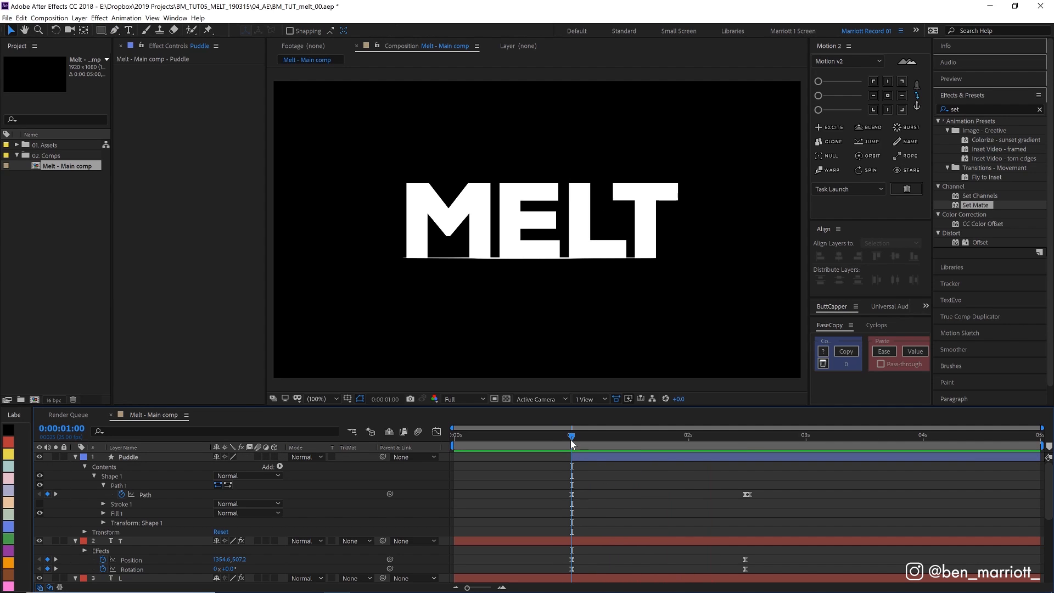
pyautogui.moveTo(571, 436)
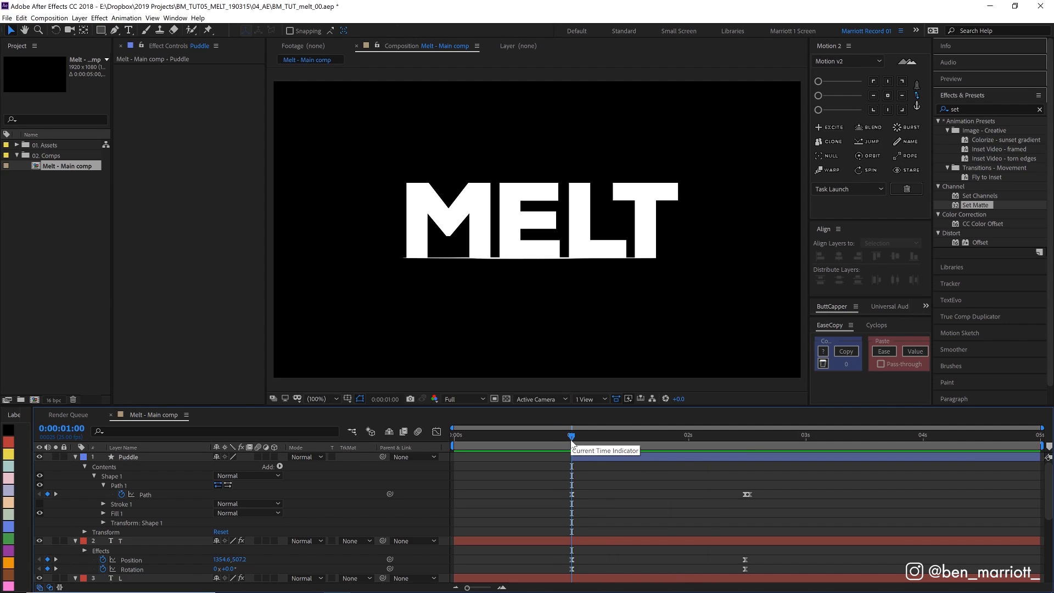
pyautogui.moveTo(571, 444)
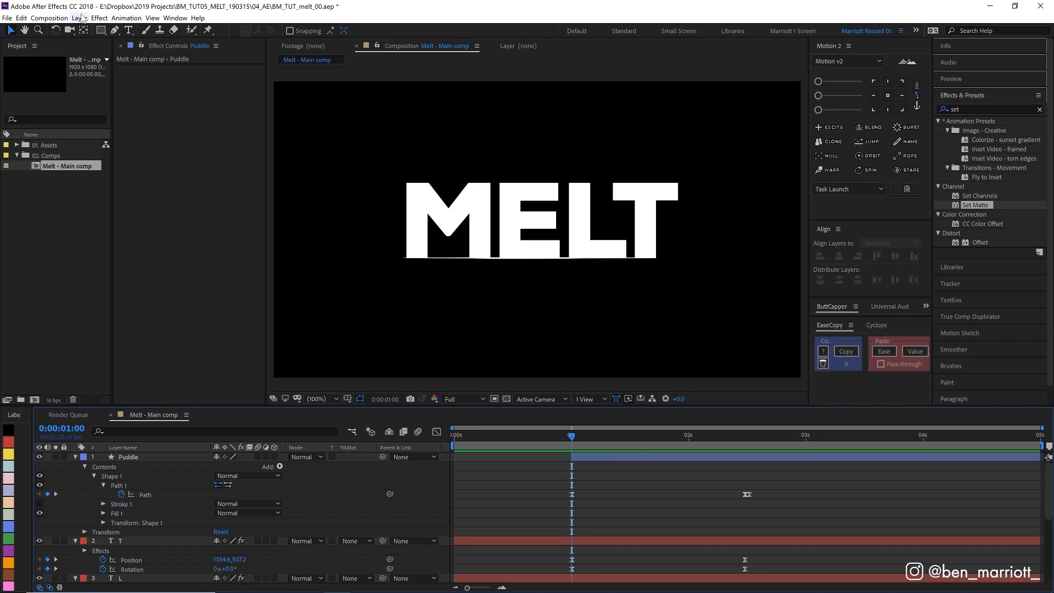
# - Add a Melty effects adjustment layer on top with Gaussian Blur and Levels applied
pyautogui.click(79, 17)
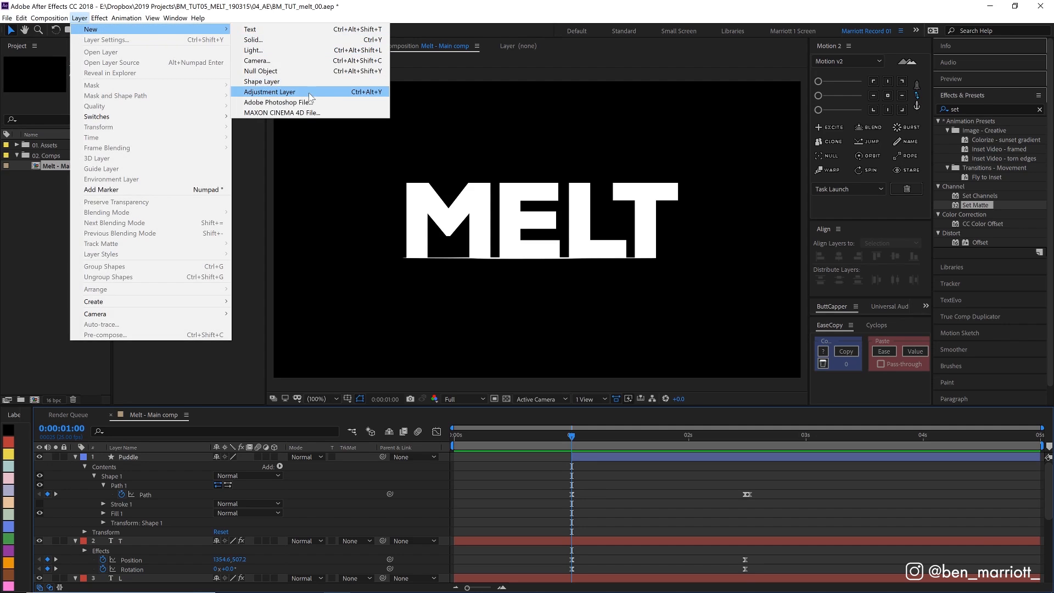
pyautogui.click(268, 91)
pyautogui.write('Melty effects')
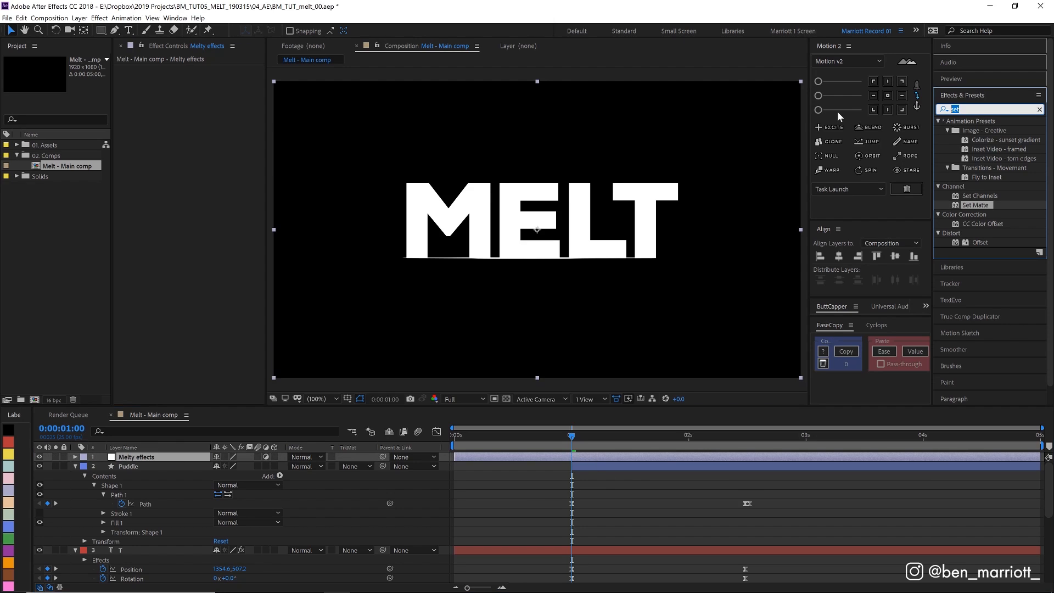
pyautogui.write('gauss')
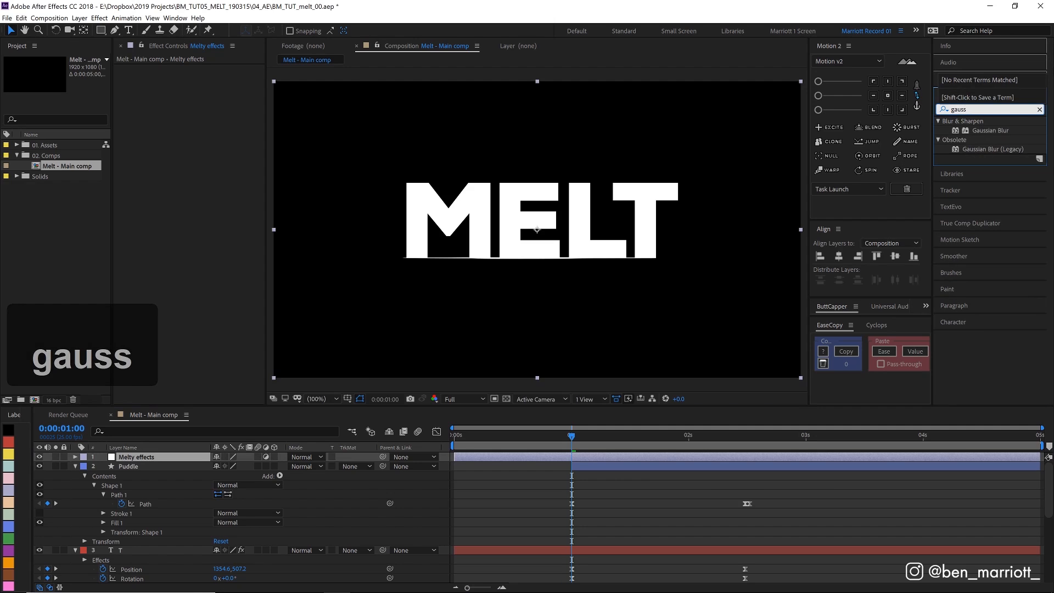
pyautogui.doubleClick(989, 130)
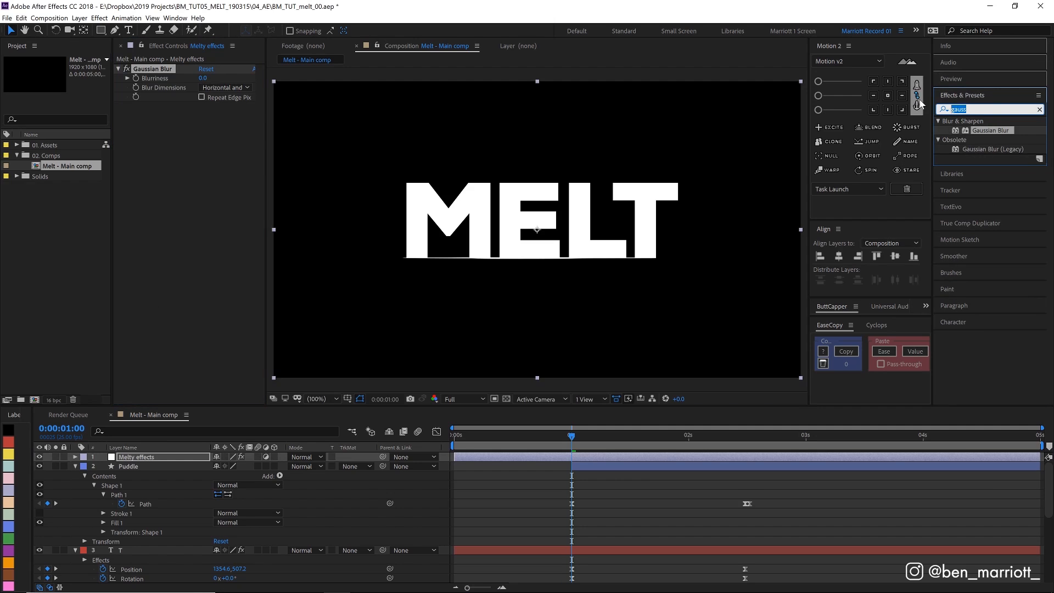
pyautogui.write('levels')
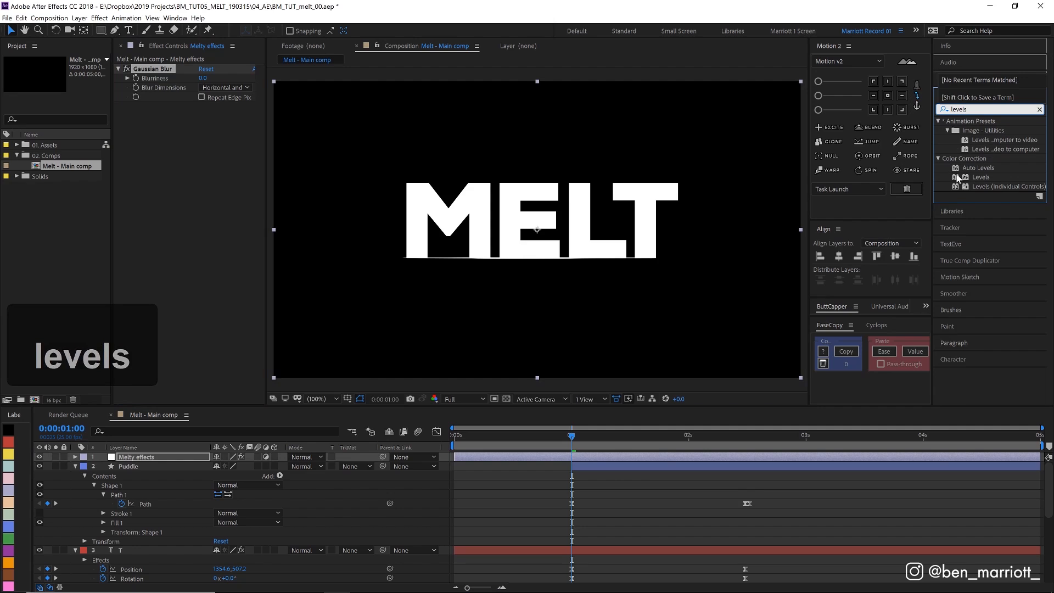
pyautogui.doubleClick(980, 176)
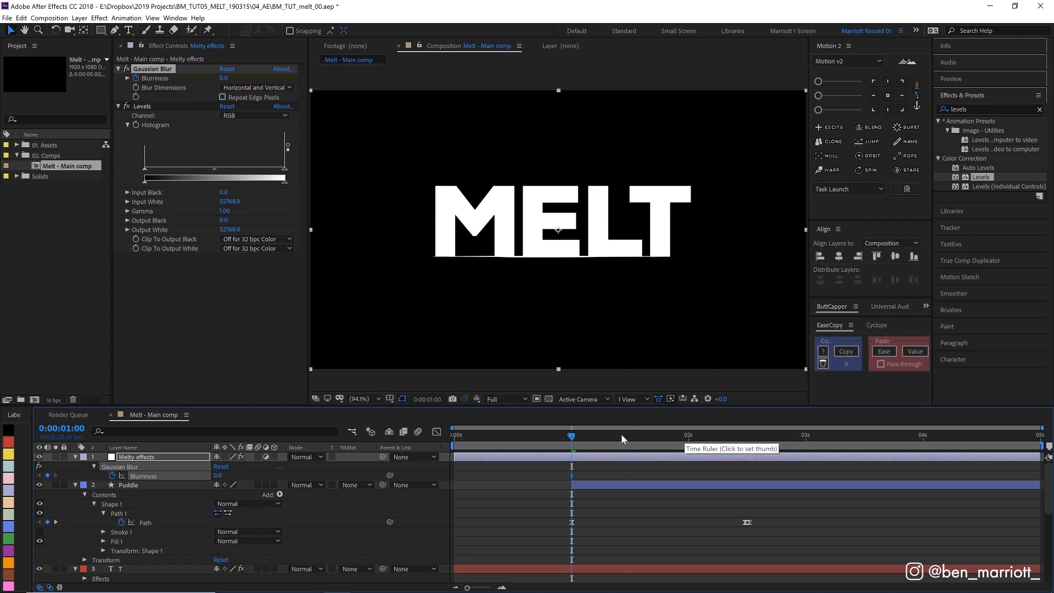
# - Animate Blurriness from 0 at 1:00 to 150 at 1:13
pyautogui.click(632, 435)
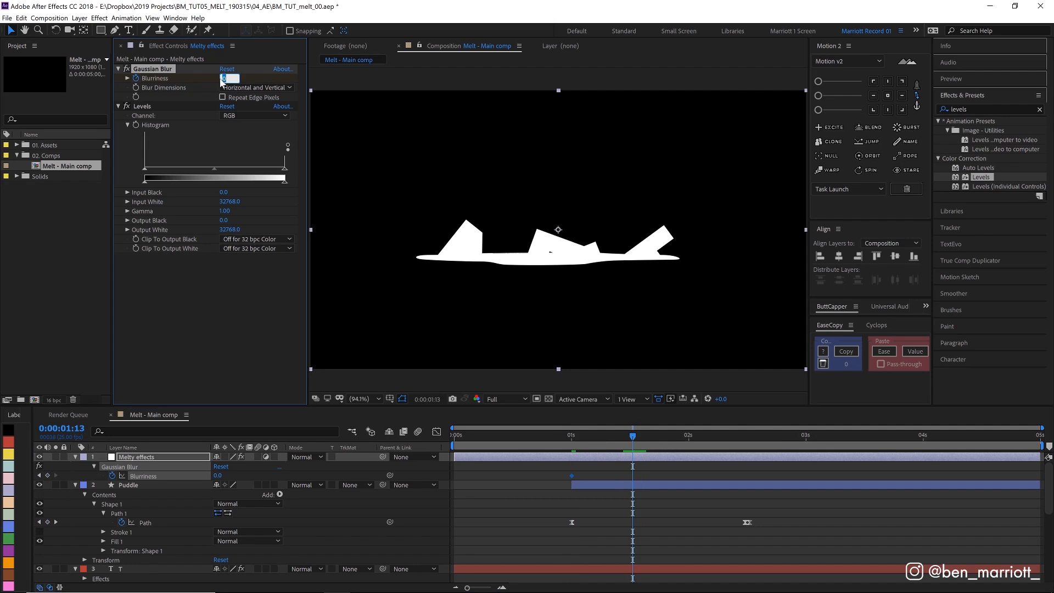
pyautogui.write('150.0')
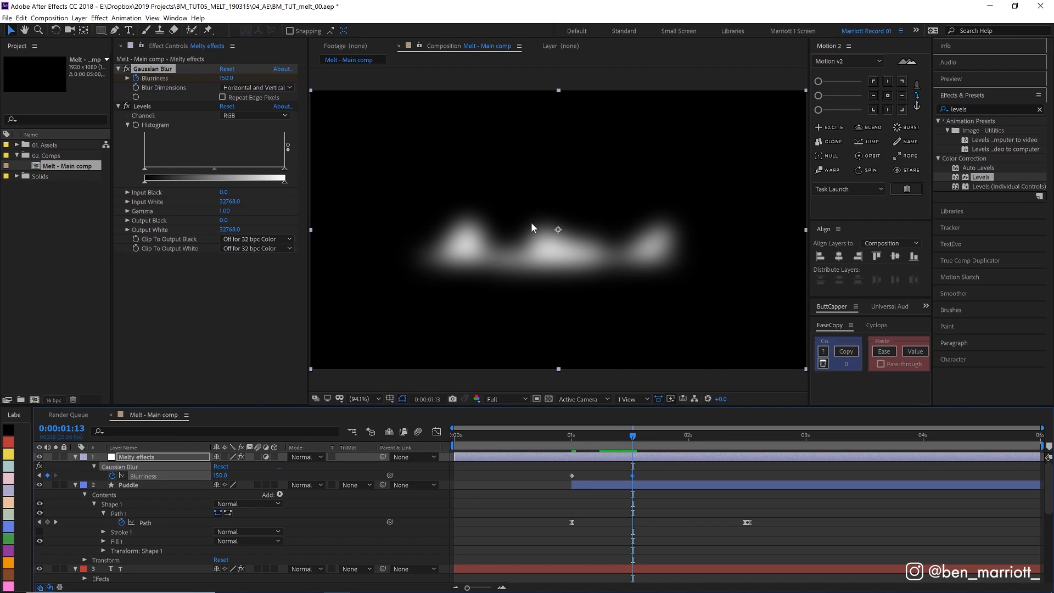
pyautogui.moveTo(501, 208)
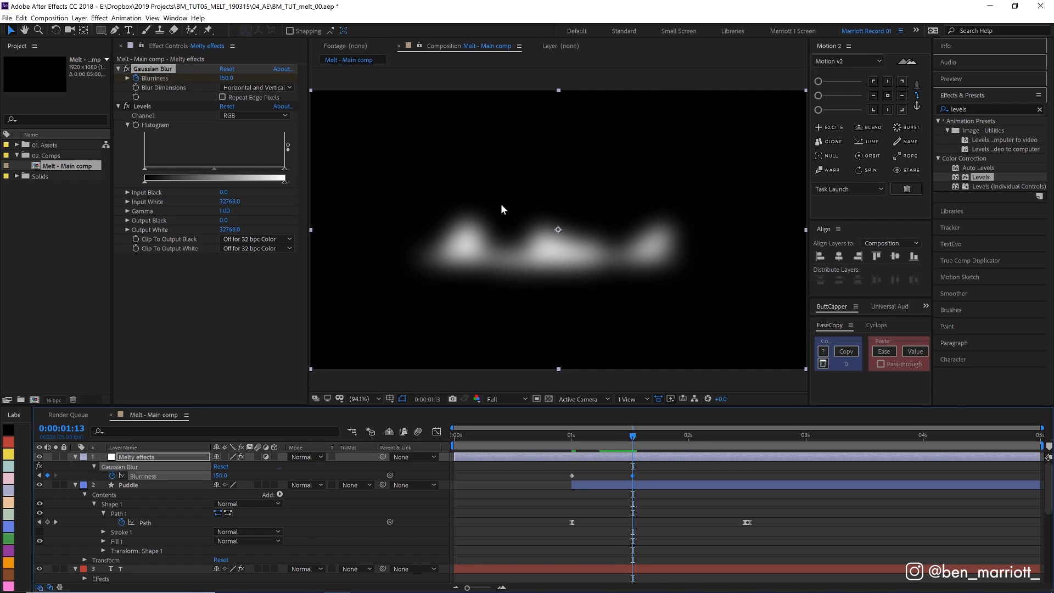
pyautogui.moveTo(554, 241)
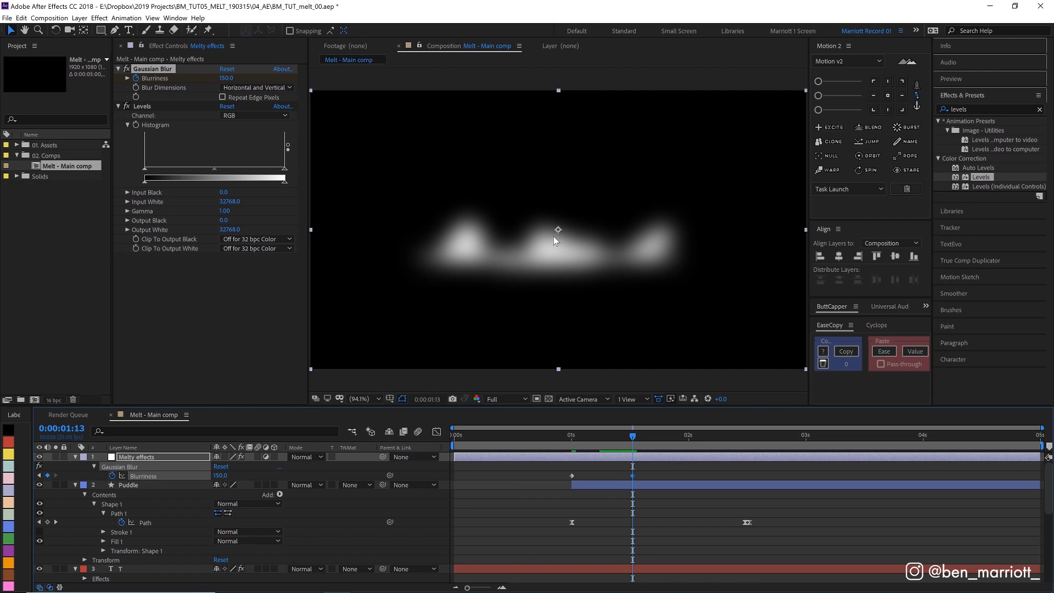
pyautogui.moveTo(516, 256)
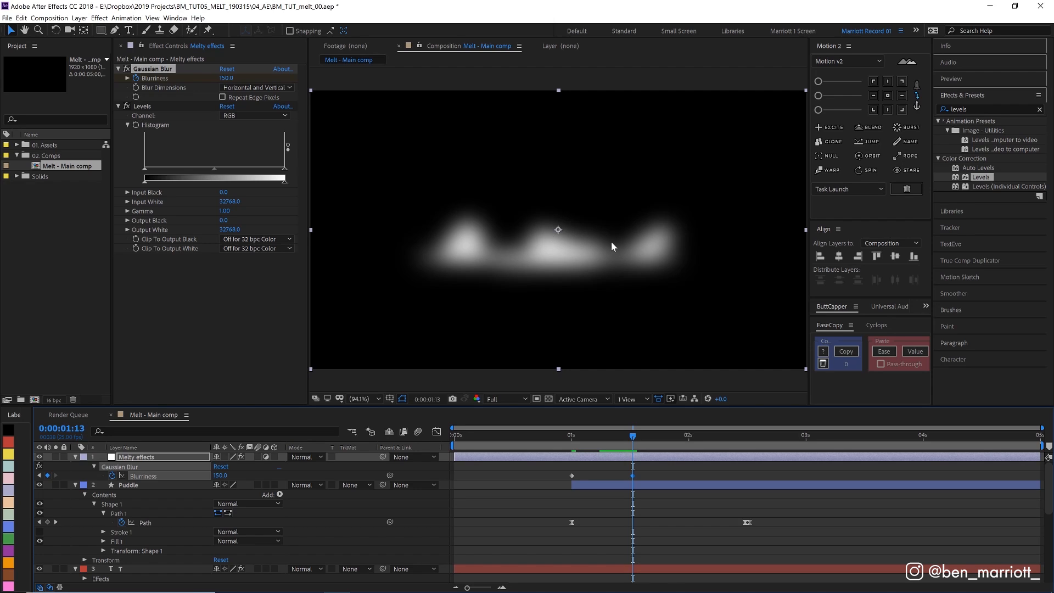
pyautogui.moveTo(603, 237)
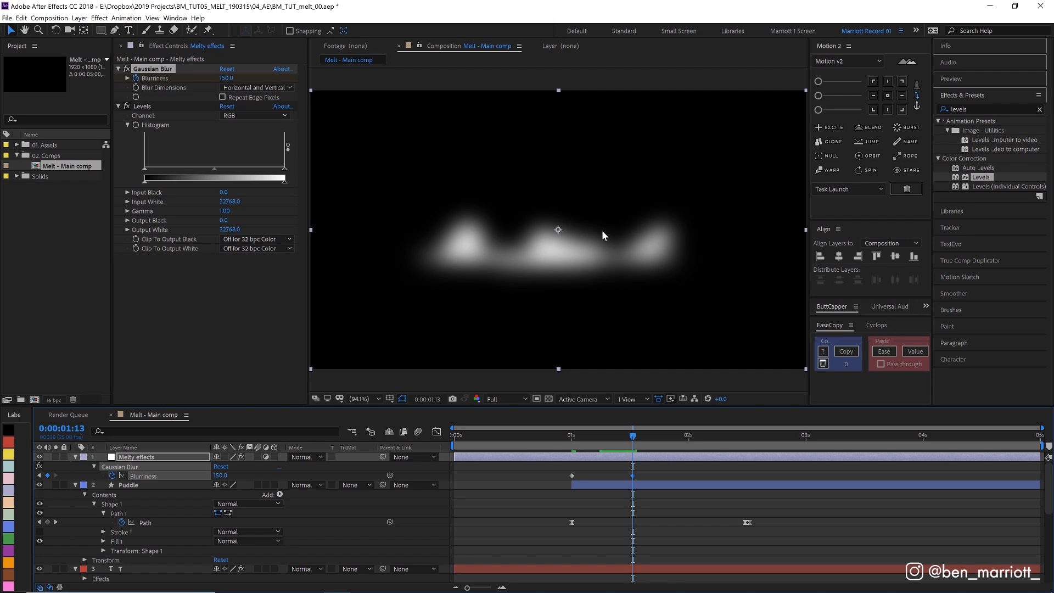
pyautogui.moveTo(141, 122)
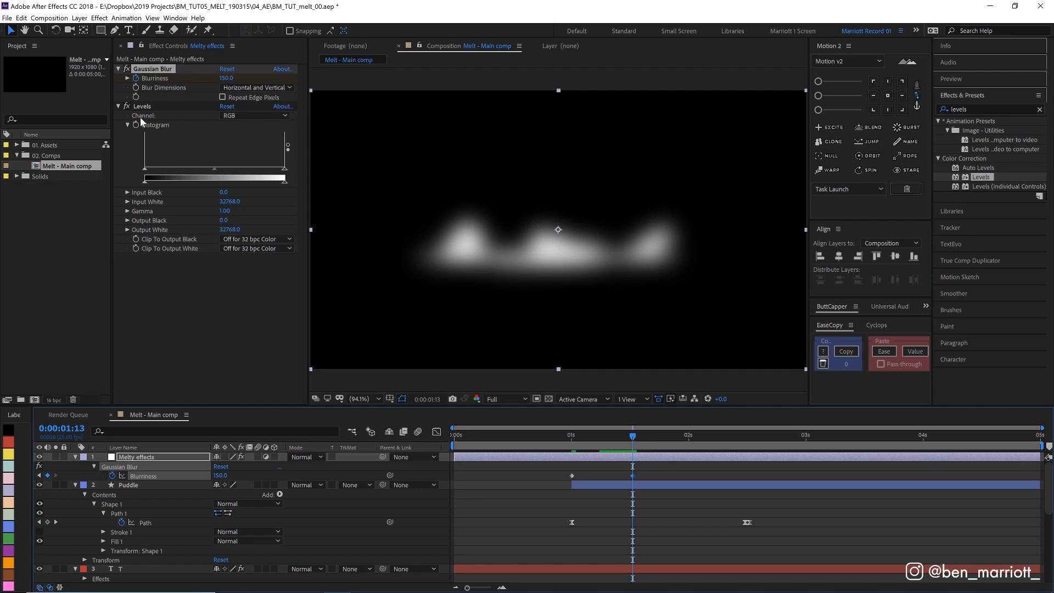
# - Set Levels to the Alpha channel and pull Input White and Black together to crisp the edges, checking at 2:00
pyautogui.click(254, 115)
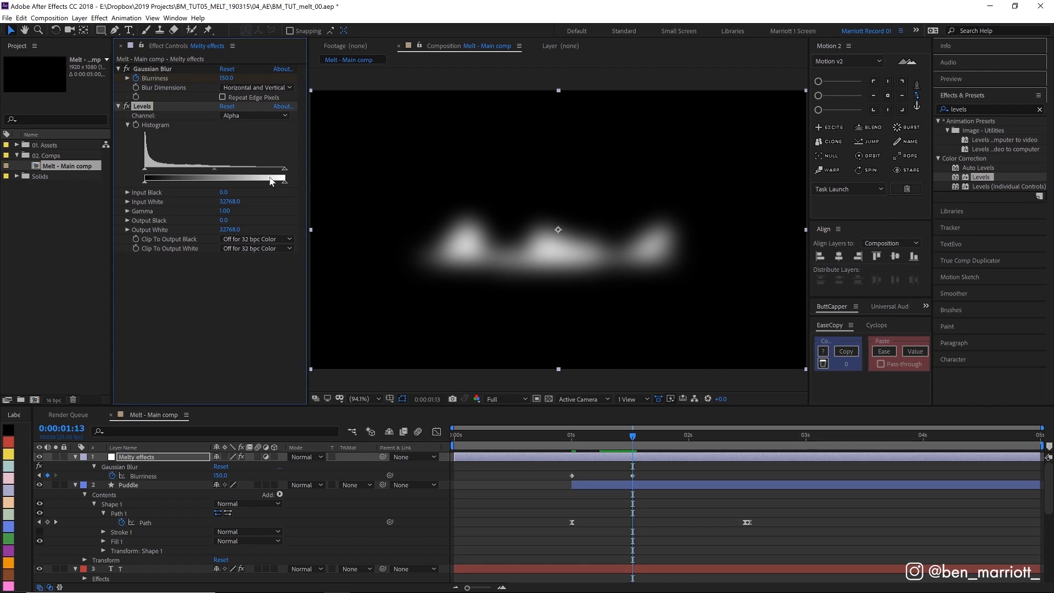
pyautogui.moveTo(286, 178); pyautogui.dragTo(216, 174)
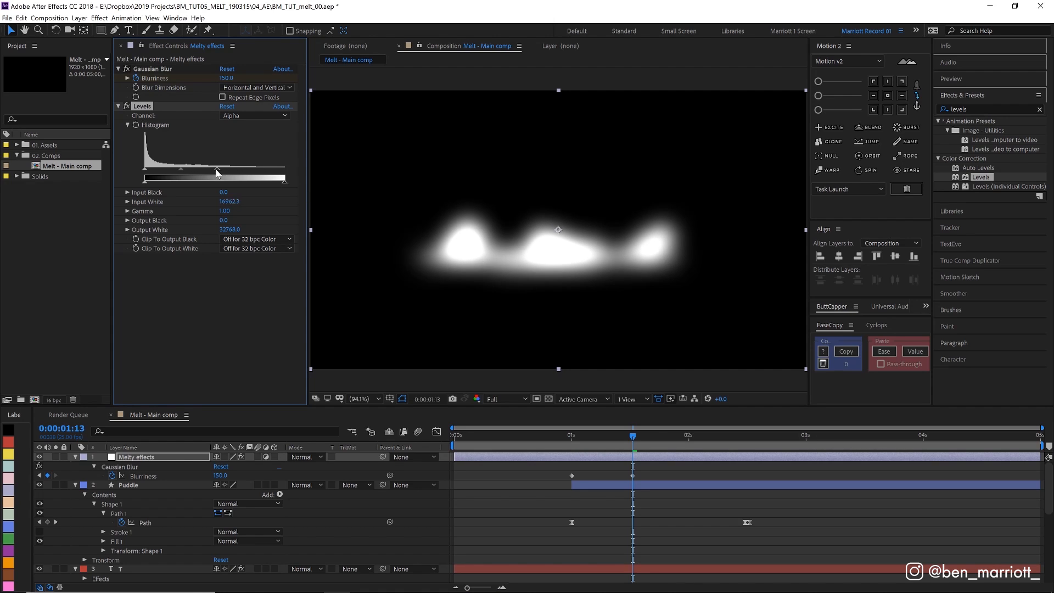
pyautogui.moveTo(145, 177); pyautogui.dragTo(151, 177)
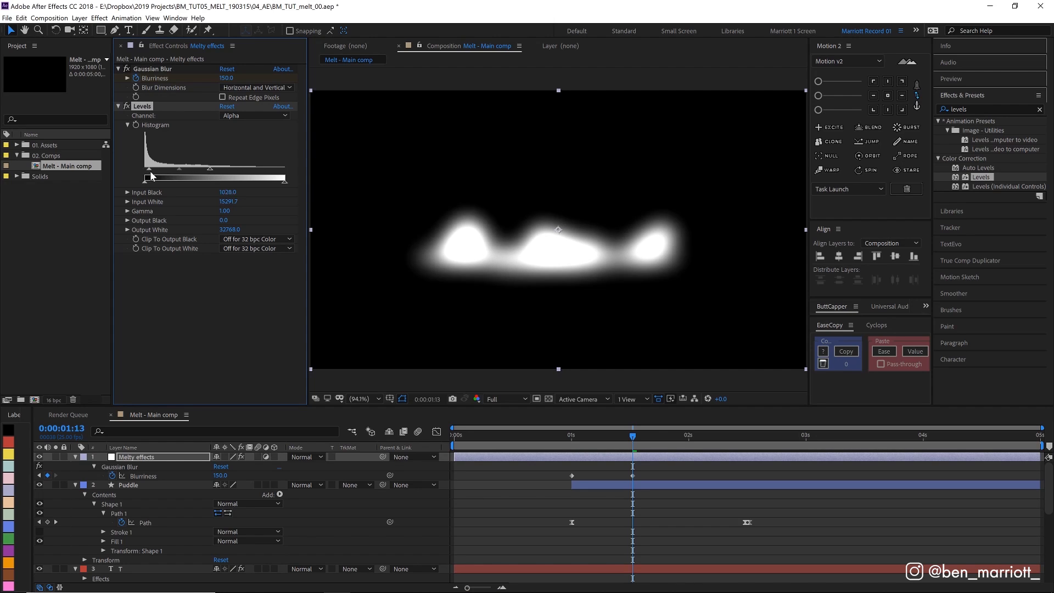
pyautogui.moveTo(148, 177); pyautogui.dragTo(212, 177)
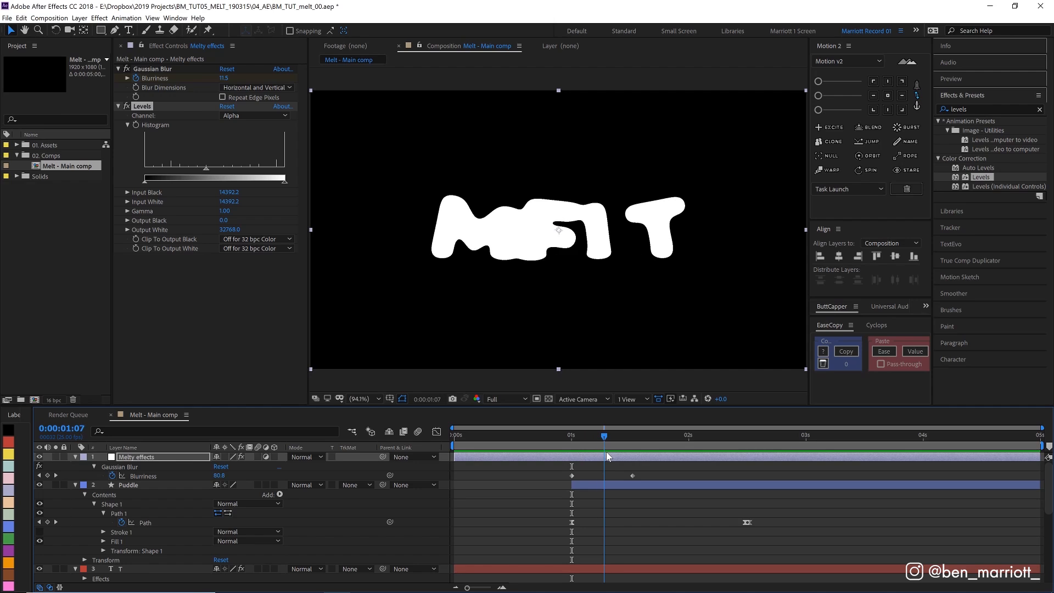
pyautogui.click(637, 436)
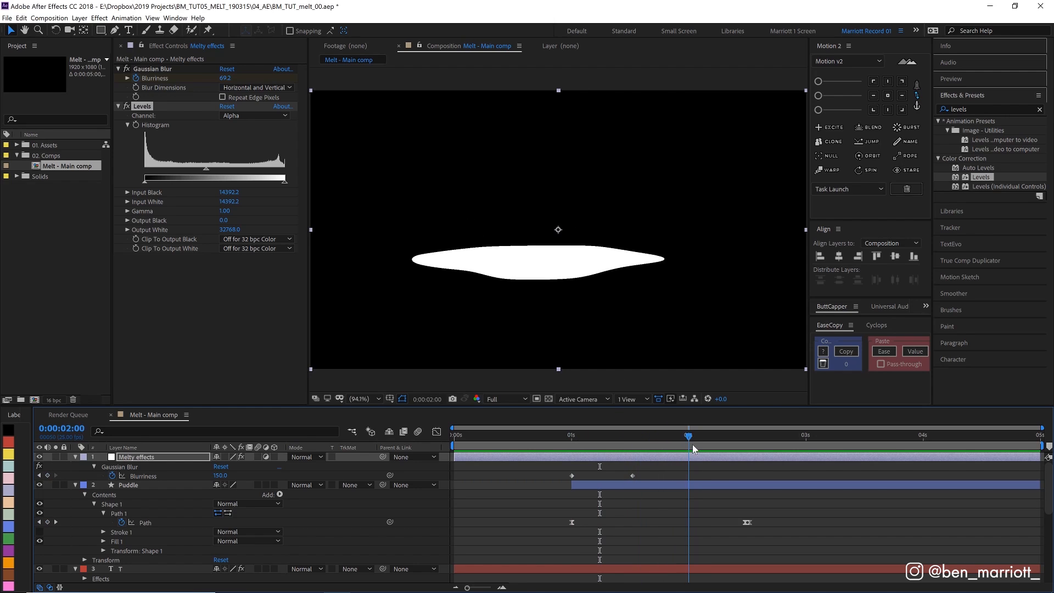
# - Ease the Puddle path keyframes with Easy Ease and move the last keyframe later
pyautogui.click(611, 435)
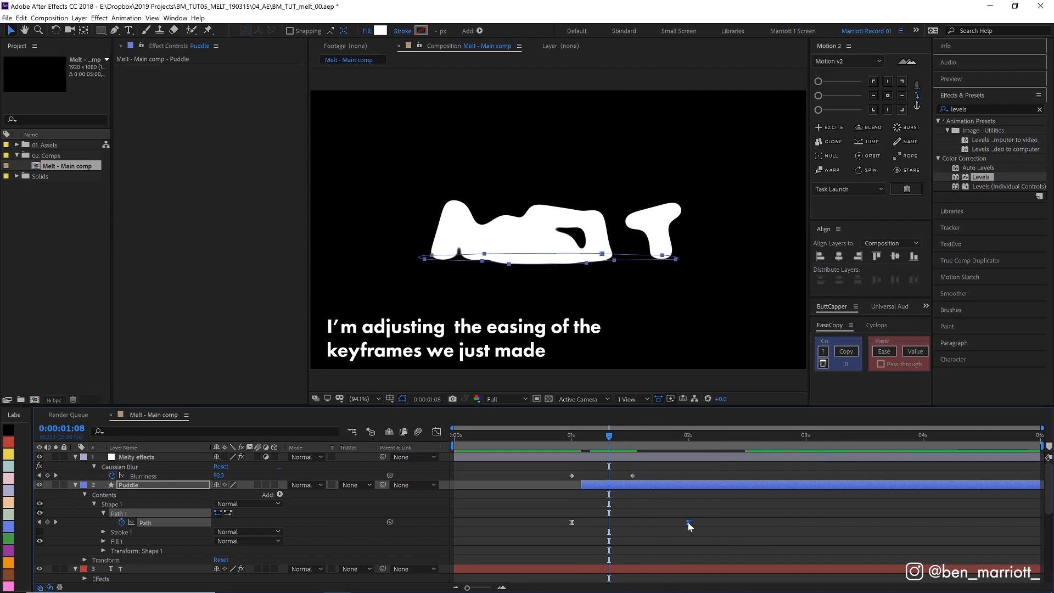
pyautogui.press('space')
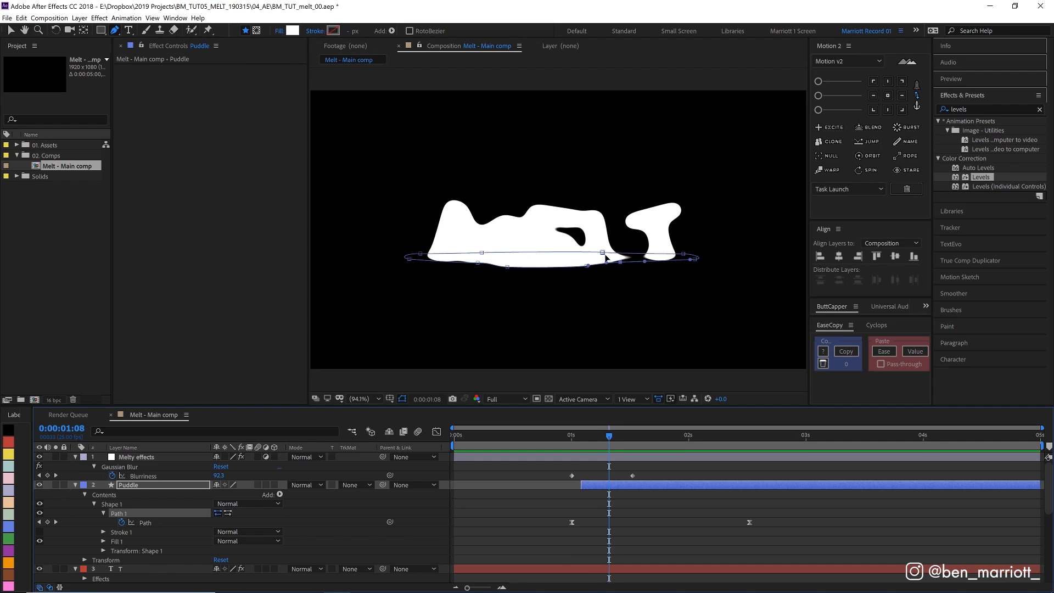
pyautogui.click(605, 436)
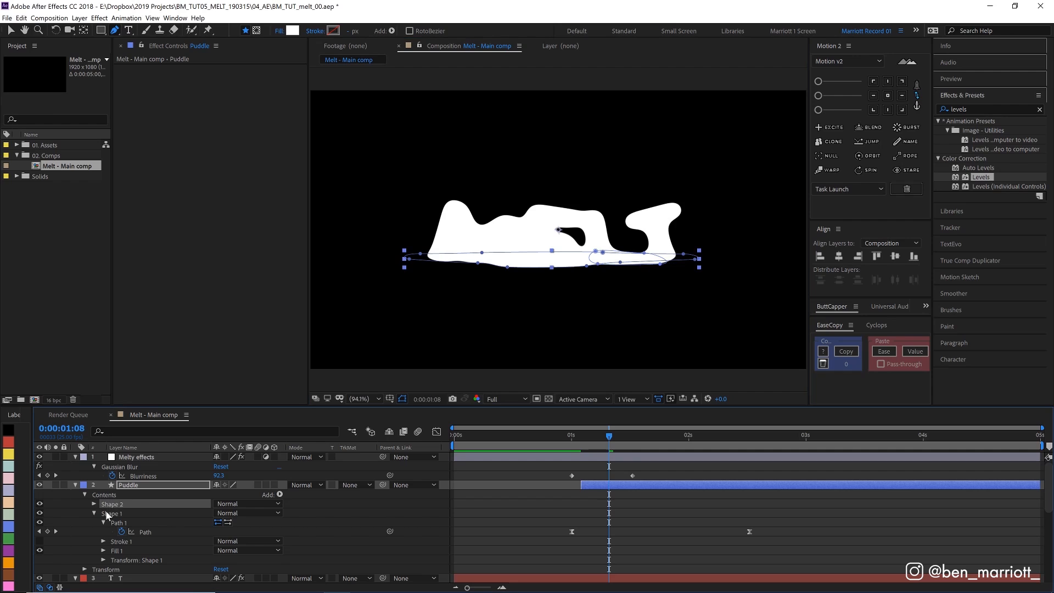
# - Keyframe Shape 2's Path into a long flat puddle with an inner ring and preview its growth before two seconds
pyautogui.click(93, 514)
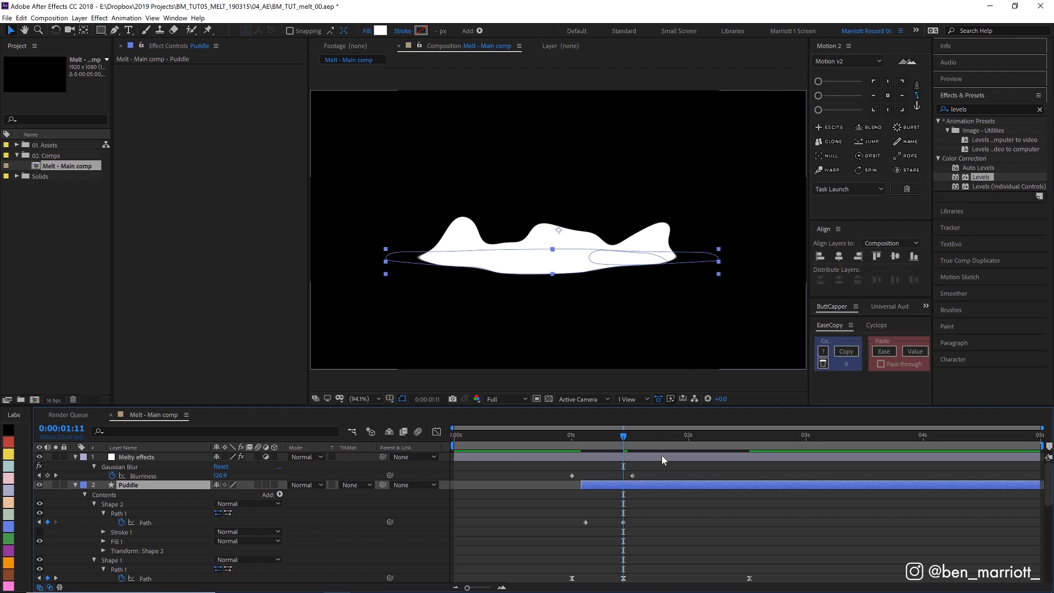
pyautogui.moveTo(627, 301)
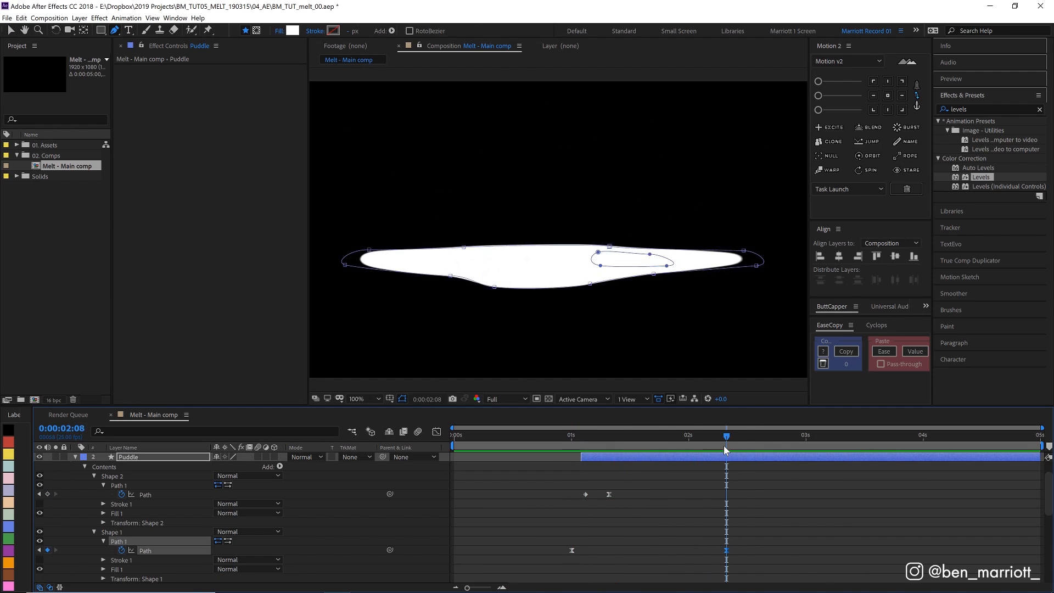
pyautogui.moveTo(726, 436); pyautogui.dragTo(571, 436)
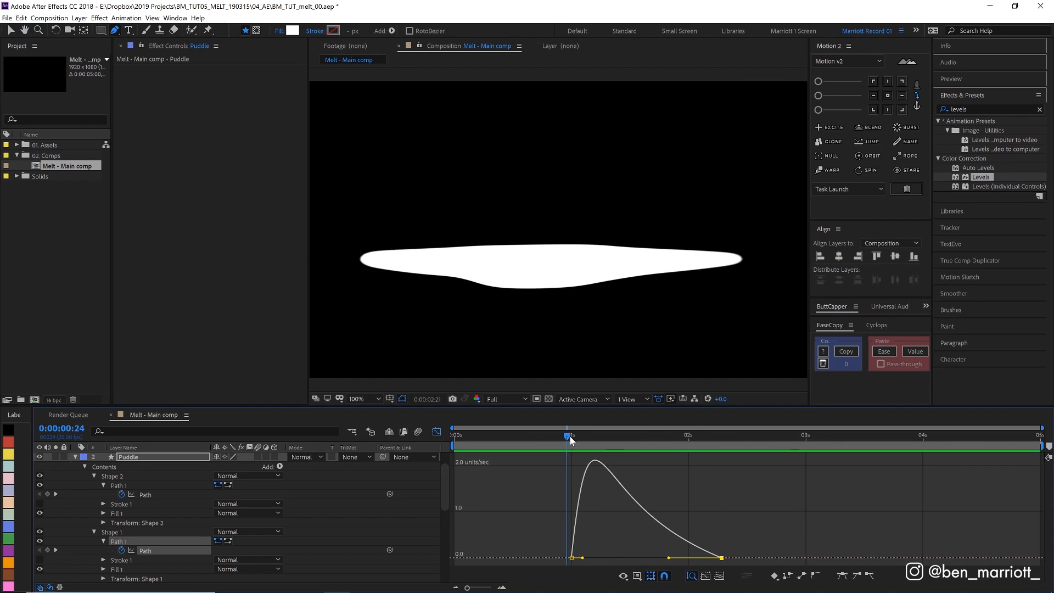
pyautogui.press('space')
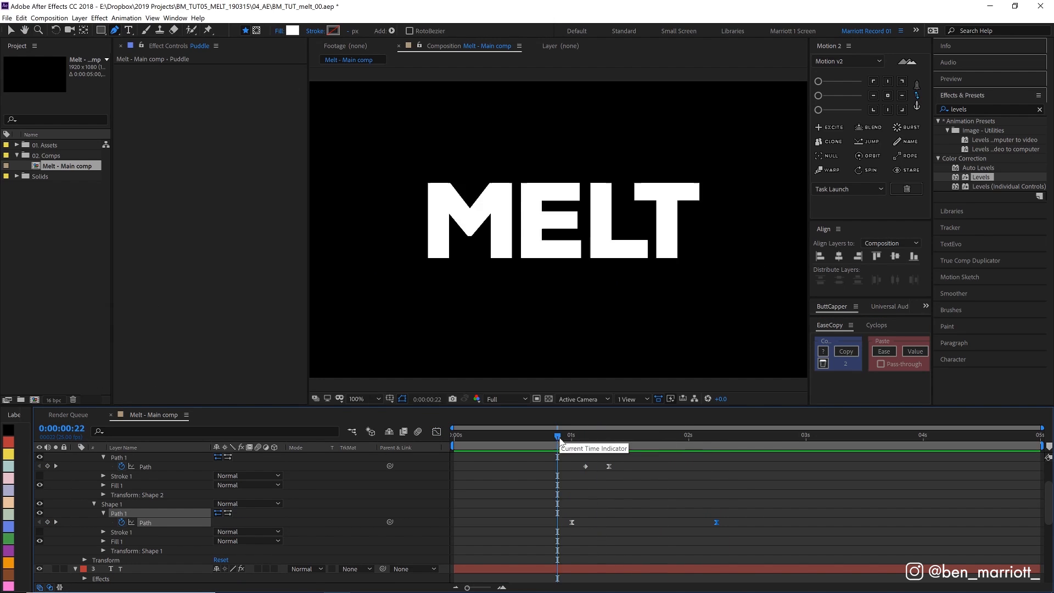
pyautogui.press('space')
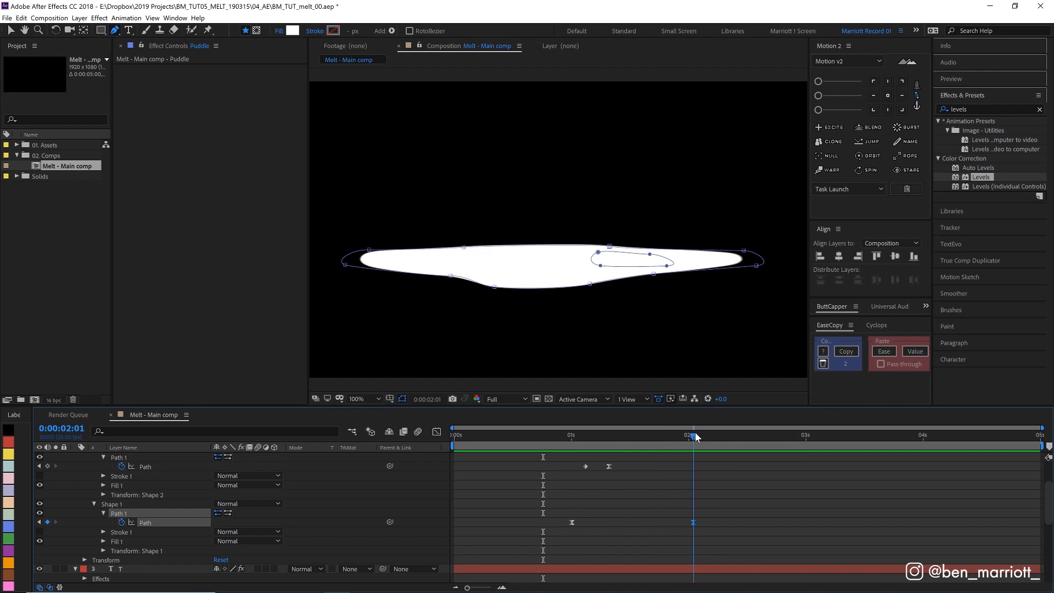
pyautogui.moveTo(693, 436); pyautogui.dragTo(675, 436)
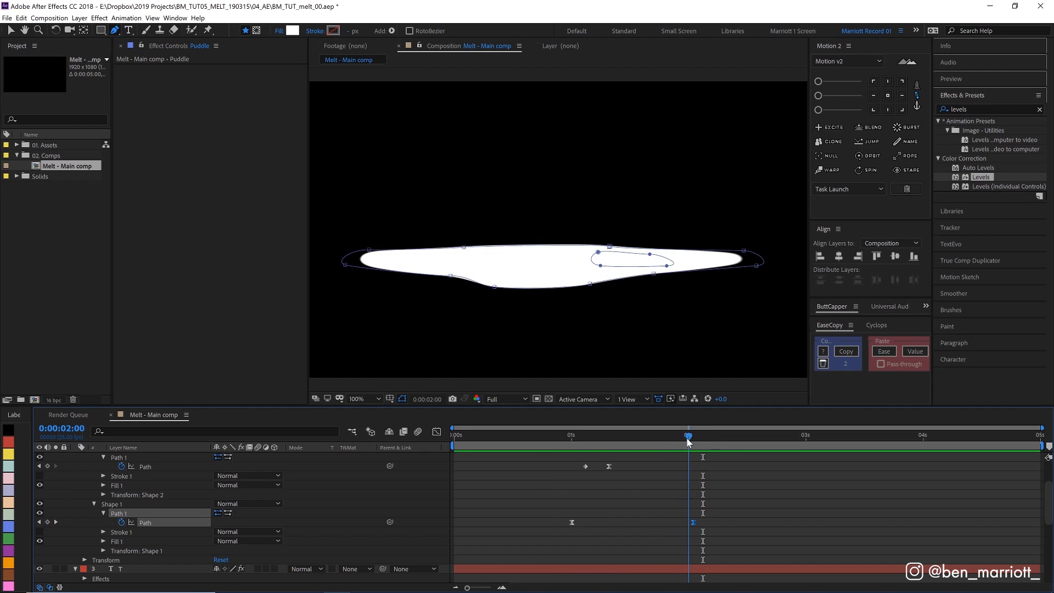
pyautogui.moveTo(687, 436); pyautogui.dragTo(653, 436)
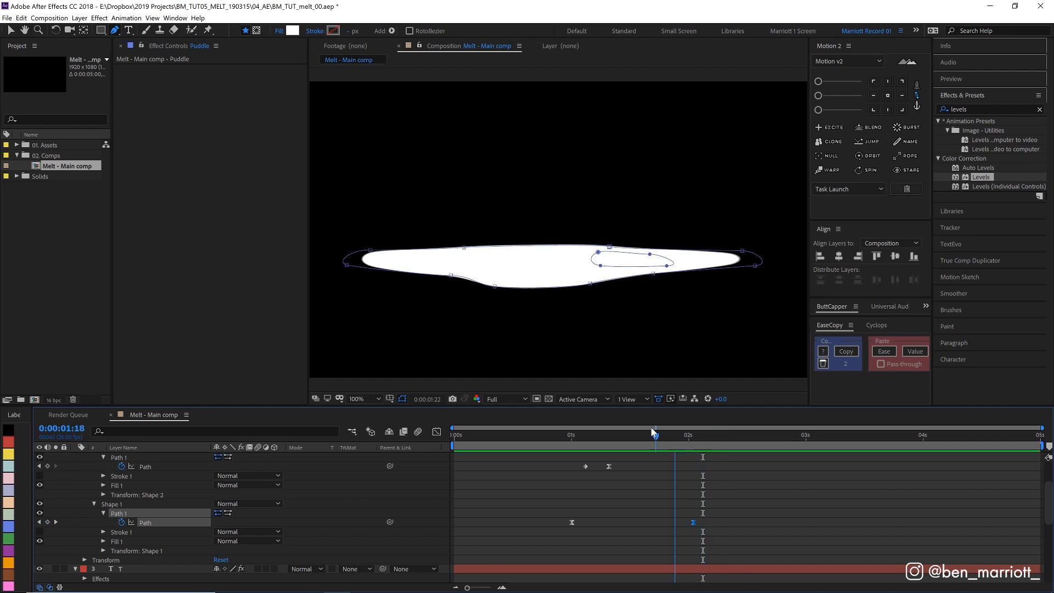
pyautogui.moveTo(652, 435); pyautogui.dragTo(632, 434)
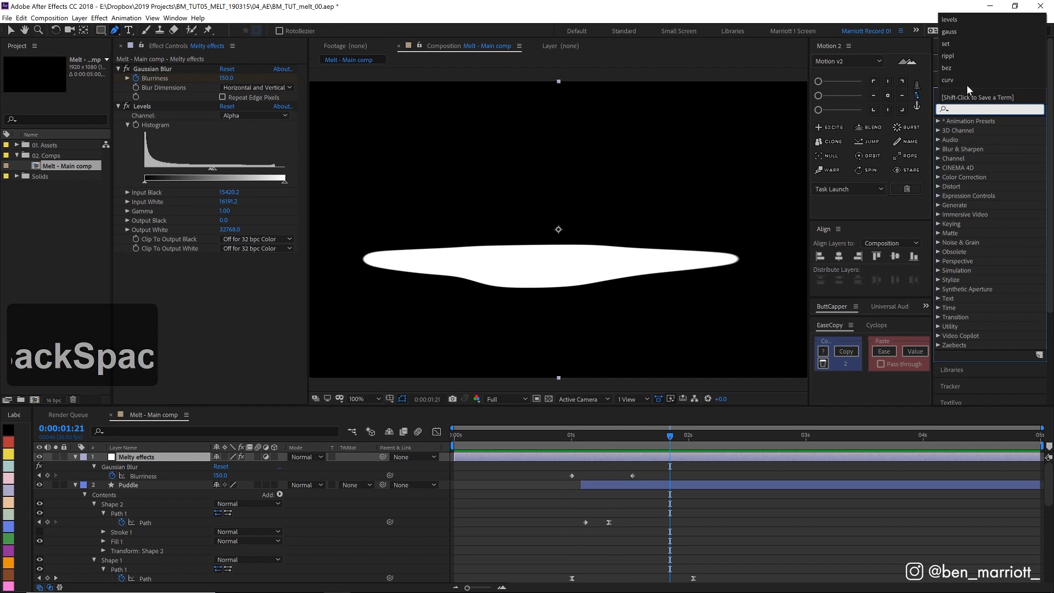
# - Add Bezier Warp to the Melty effects layer and bulge the frame's right edge outward
pyautogui.write('bez')
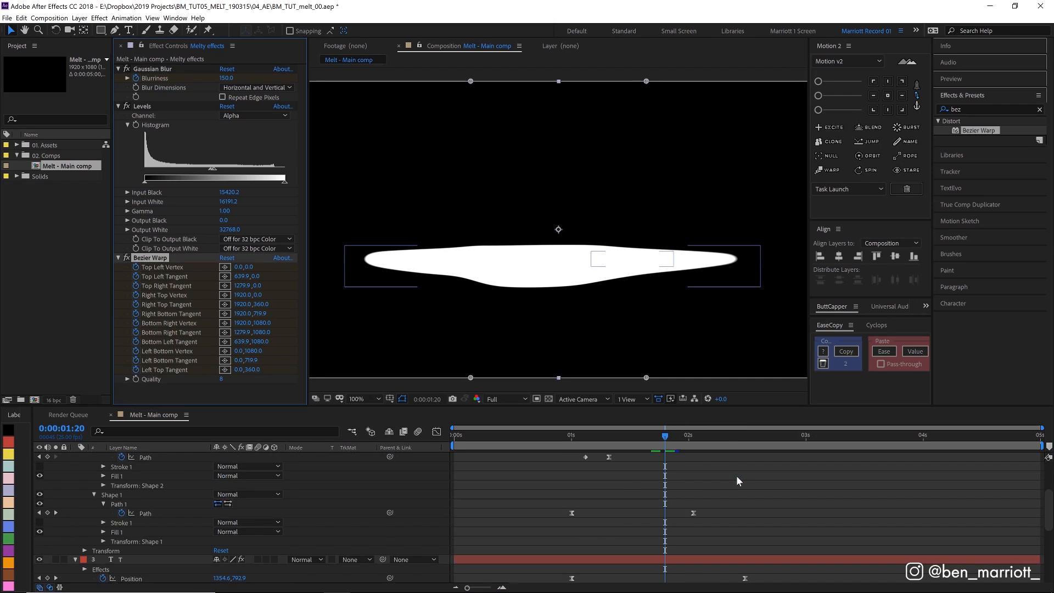
pyautogui.click(802, 435)
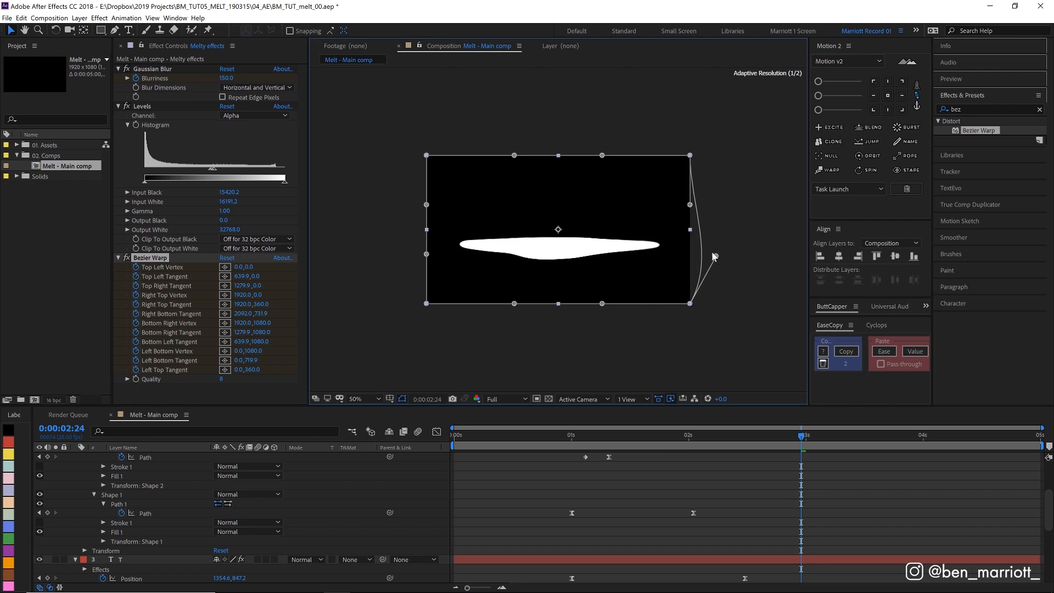
pyautogui.moveTo(713, 257); pyautogui.dragTo(705, 210)
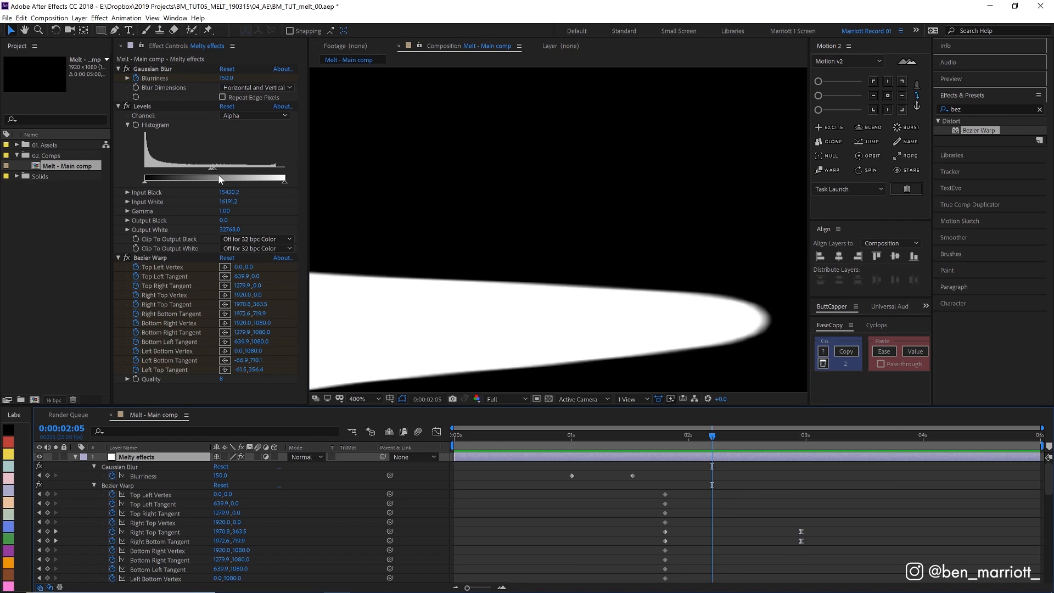
pyautogui.moveTo(217, 176)
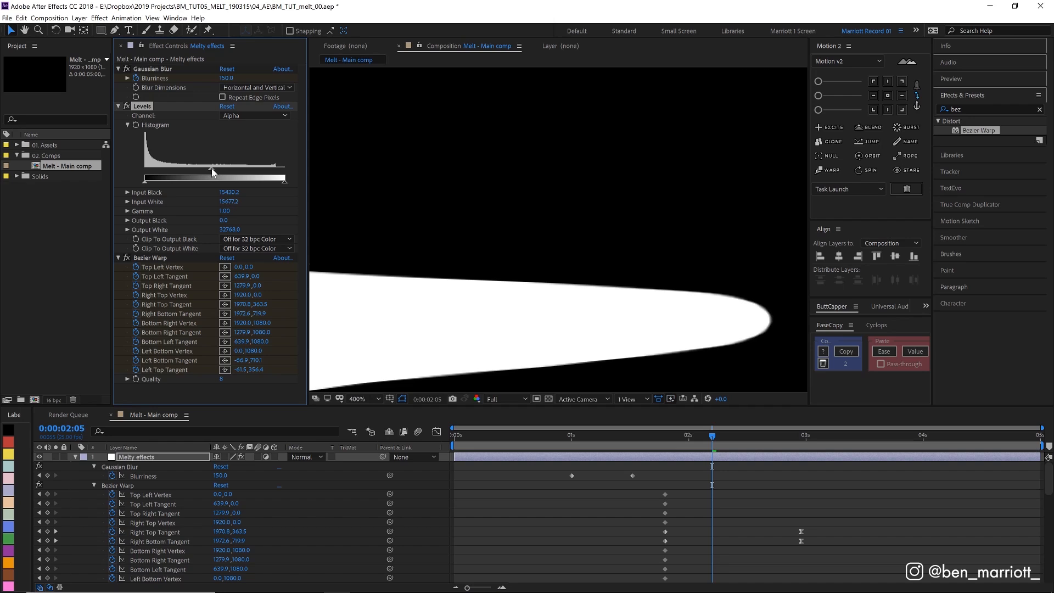
# - Lower the Levels Input White to about 15477 to firm the warped puddle's edges
pyautogui.moveTo(228, 178); pyautogui.dragTo(214, 178)
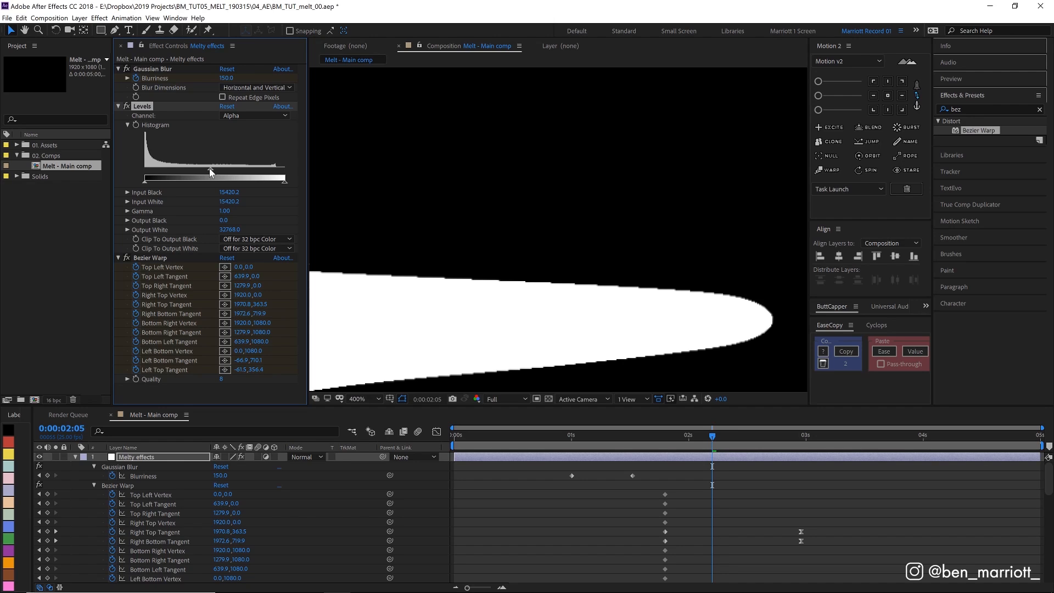
pyautogui.moveTo(210, 178); pyautogui.dragTo(214, 178)
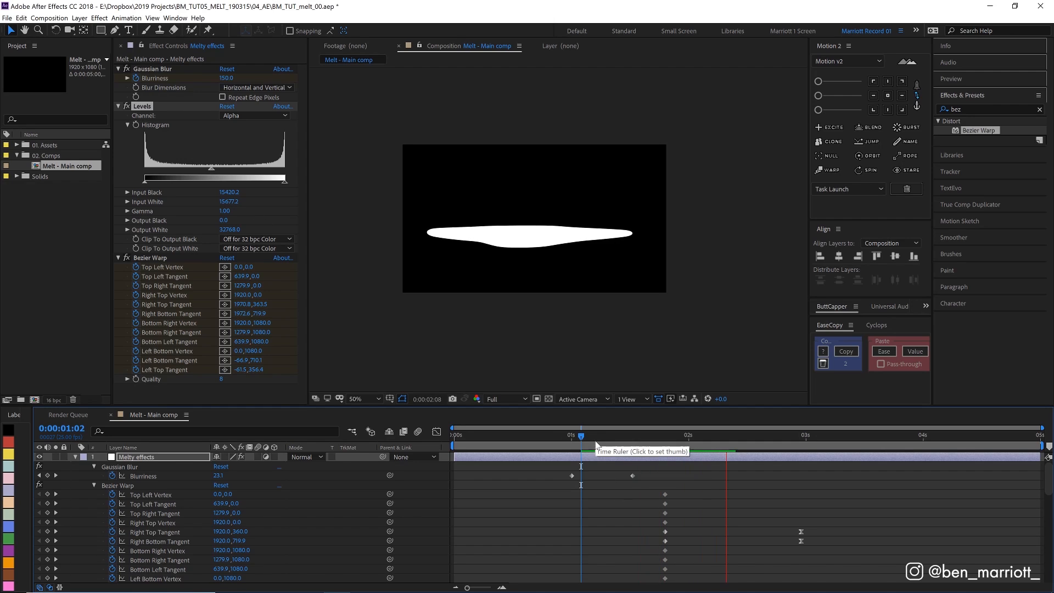
pyautogui.click(557, 435)
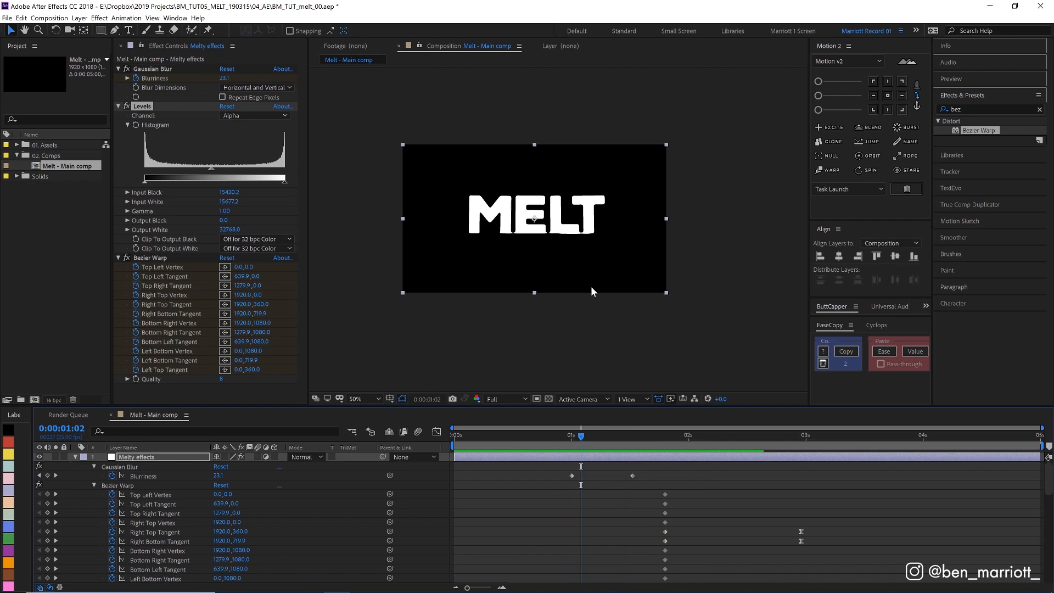
pyautogui.click(371, 399)
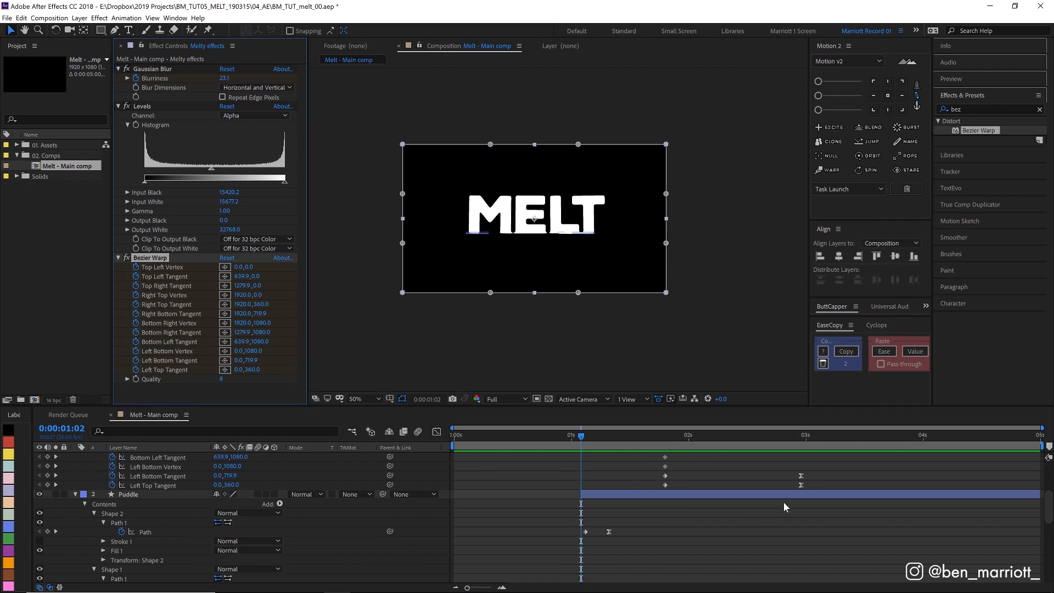
pyautogui.moveTo(704, 523)
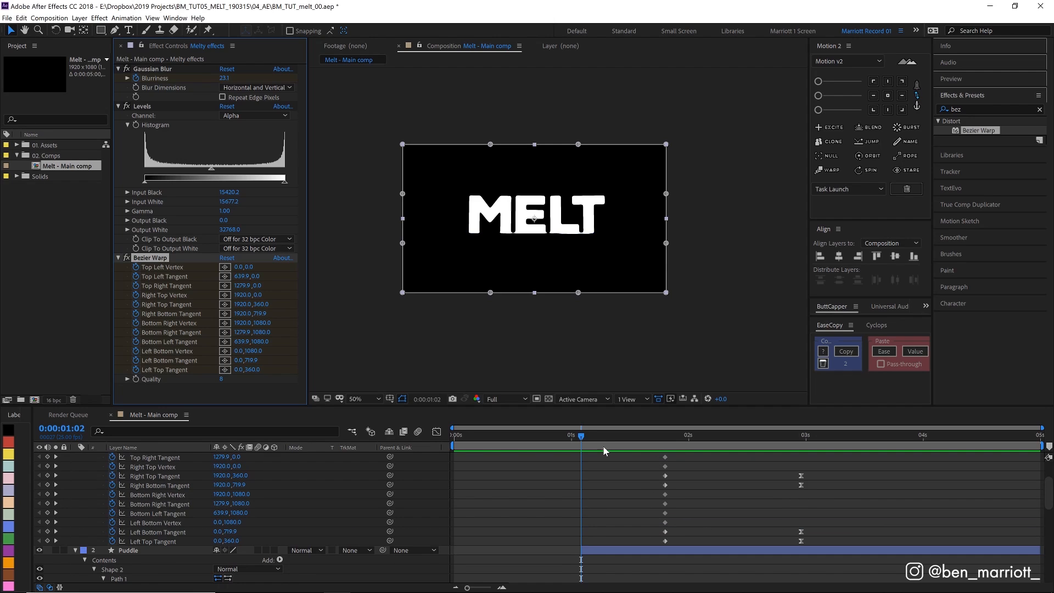
pyautogui.press('space')
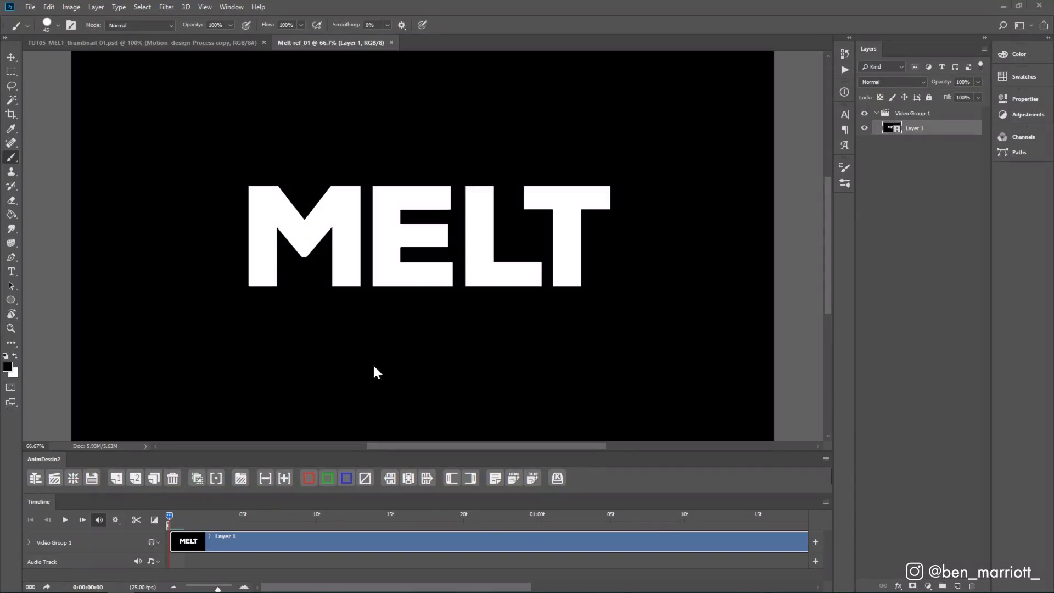
pyautogui.moveTo(282, 422)
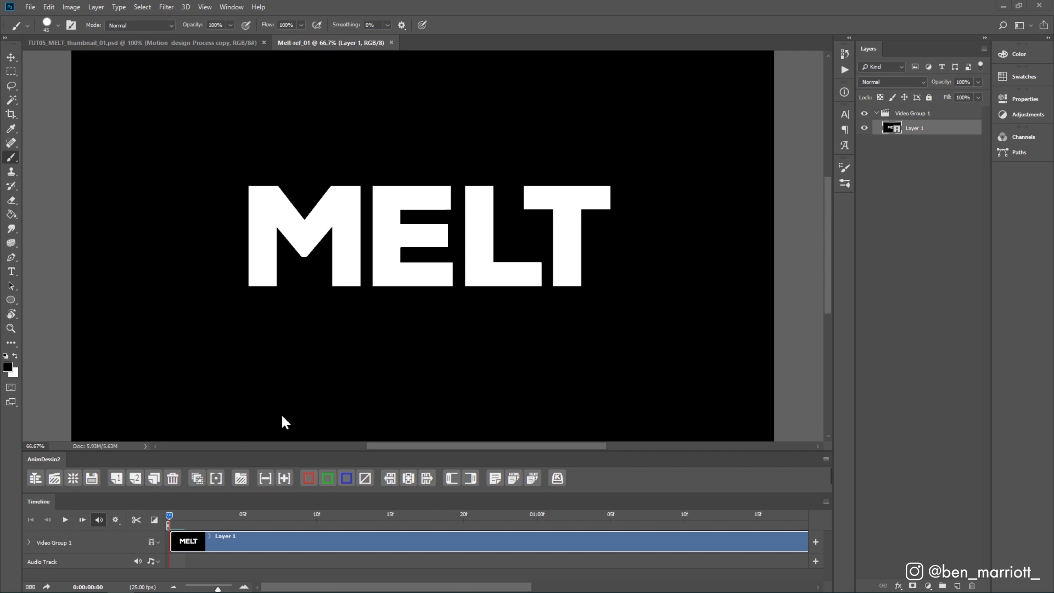
pyautogui.moveTo(212, 355)
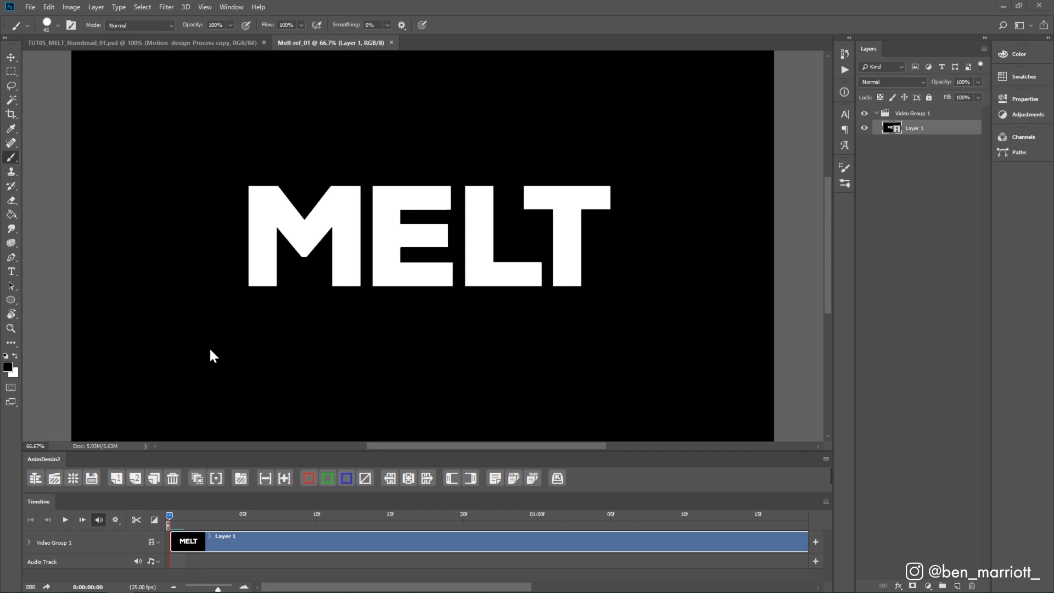
pyautogui.moveTo(319, 443)
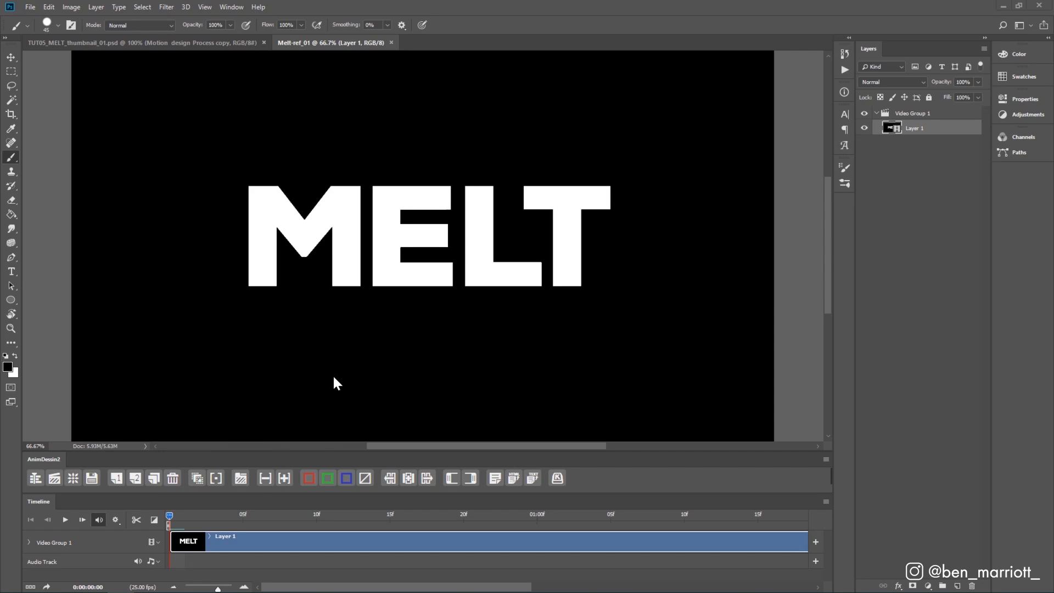
# - Create an Anim group with blank frame layers using AnimDessin2's new frame button
pyautogui.click(240, 477)
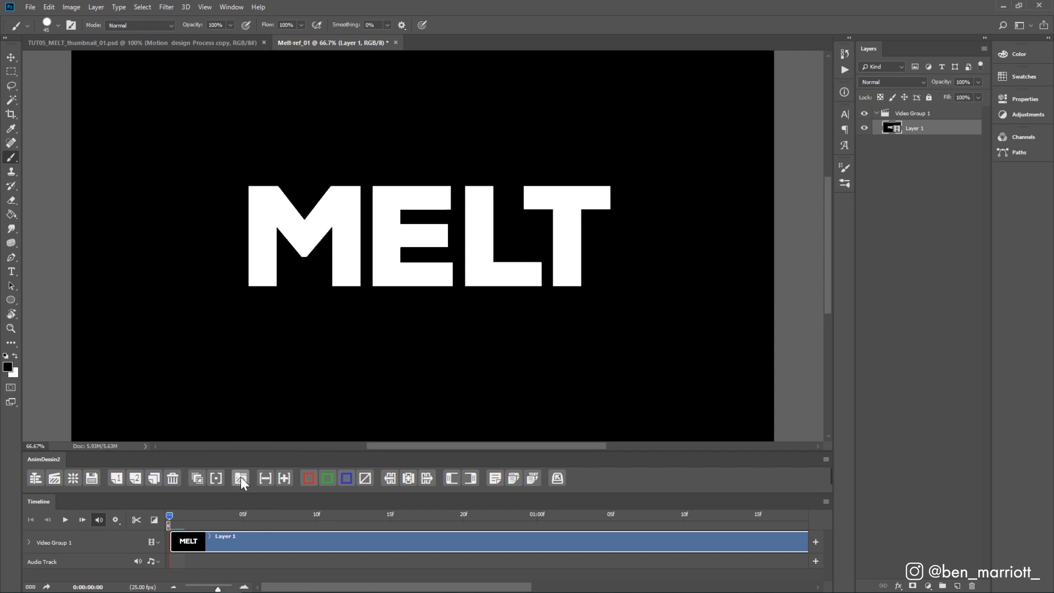
pyautogui.click(240, 478)
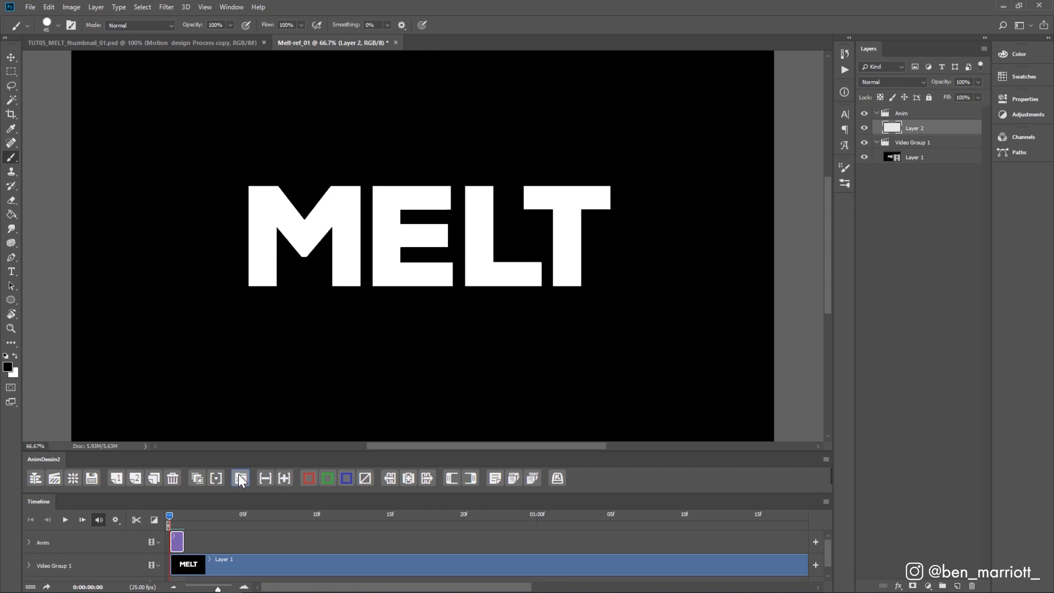
pyautogui.click(197, 477)
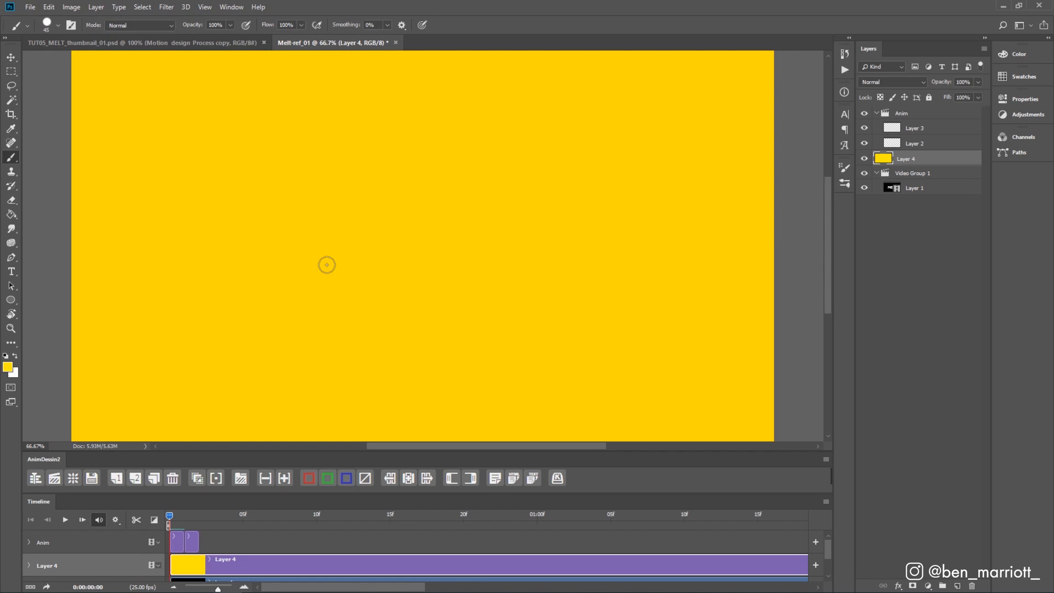
pyautogui.moveTo(313, 285)
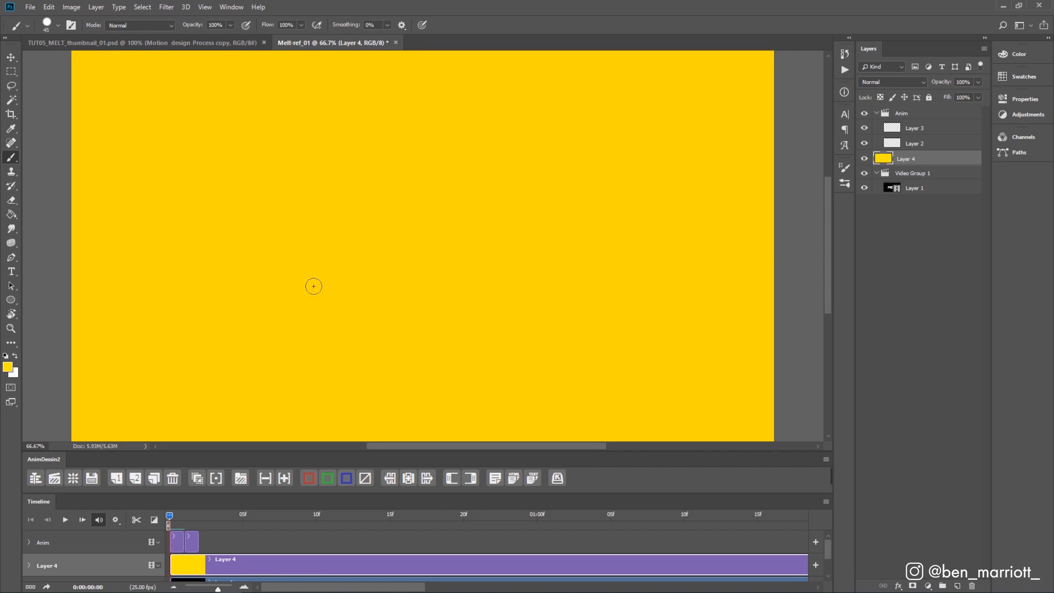
# - Set the yellow fill layer's blend mode to Multiply to tint the melting shapes
pyautogui.click(892, 81)
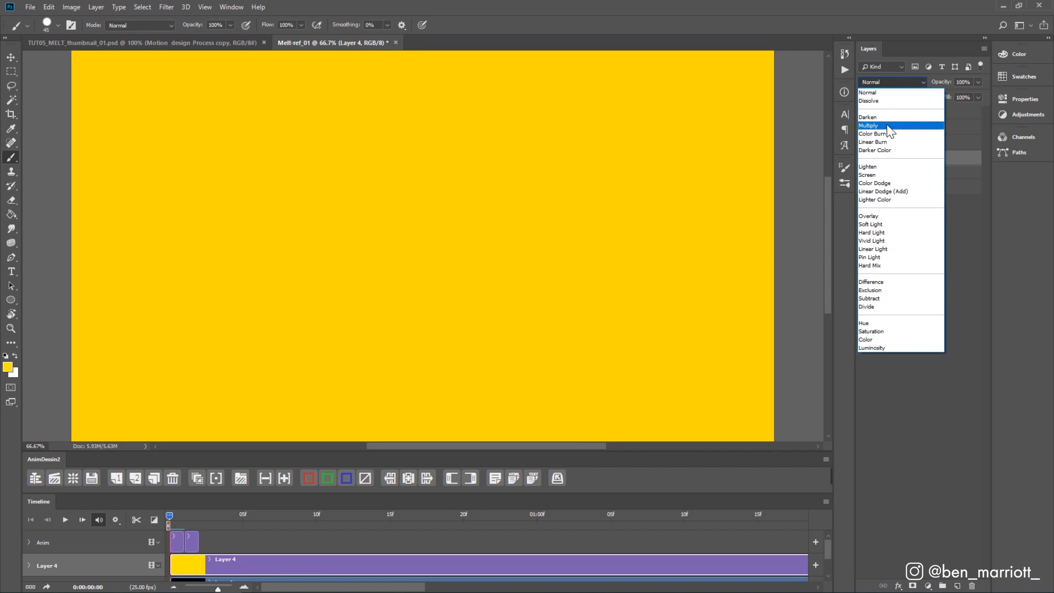
pyautogui.click(869, 125)
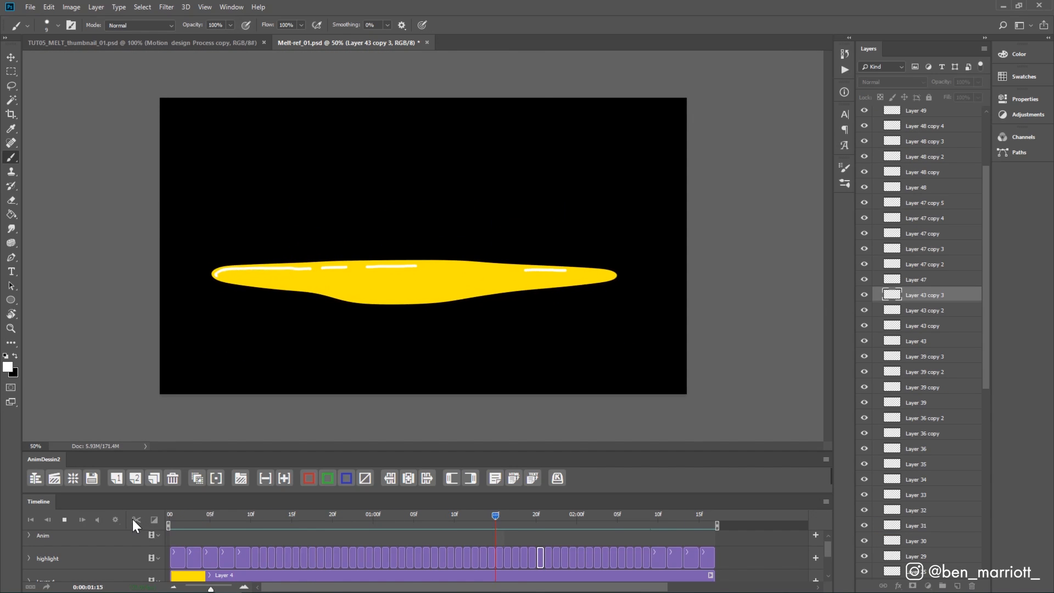
# - Go to the first frame, add a new blank frame layer and choose a brush colour
pyautogui.click(356, 514)
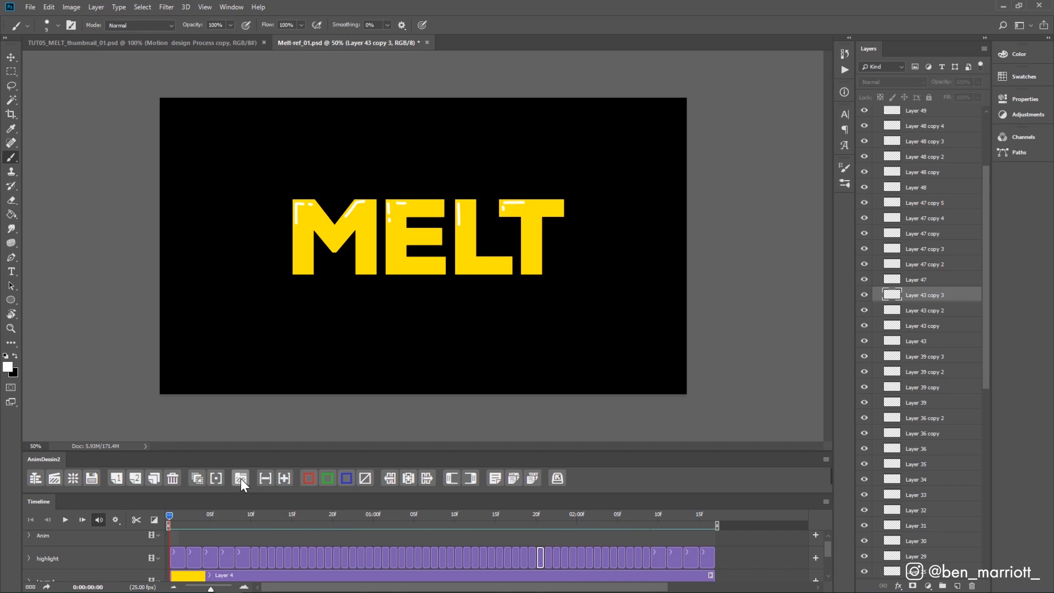
pyautogui.click(241, 478)
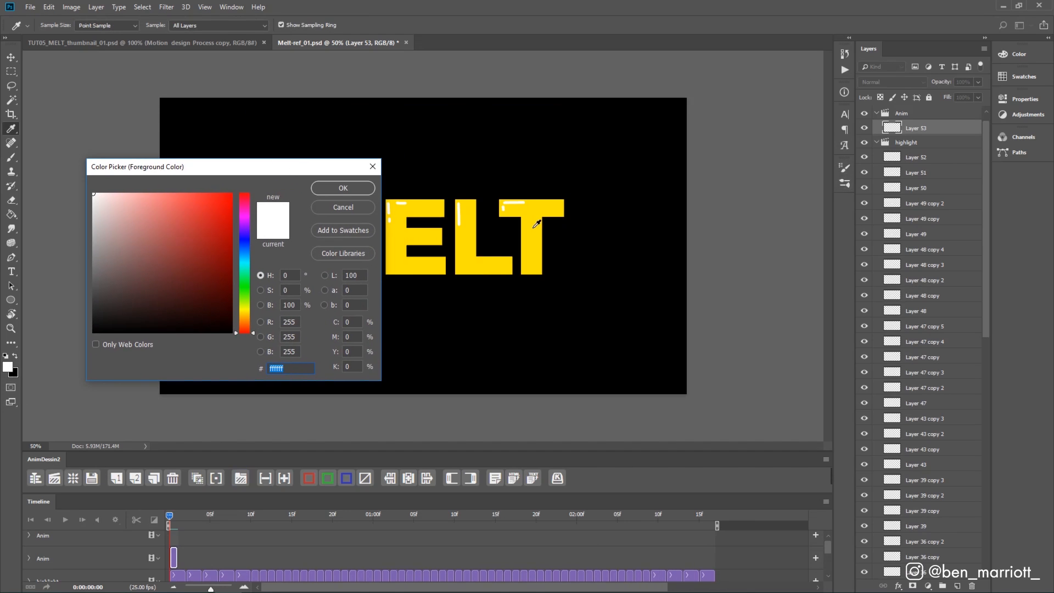
pyautogui.click(342, 187)
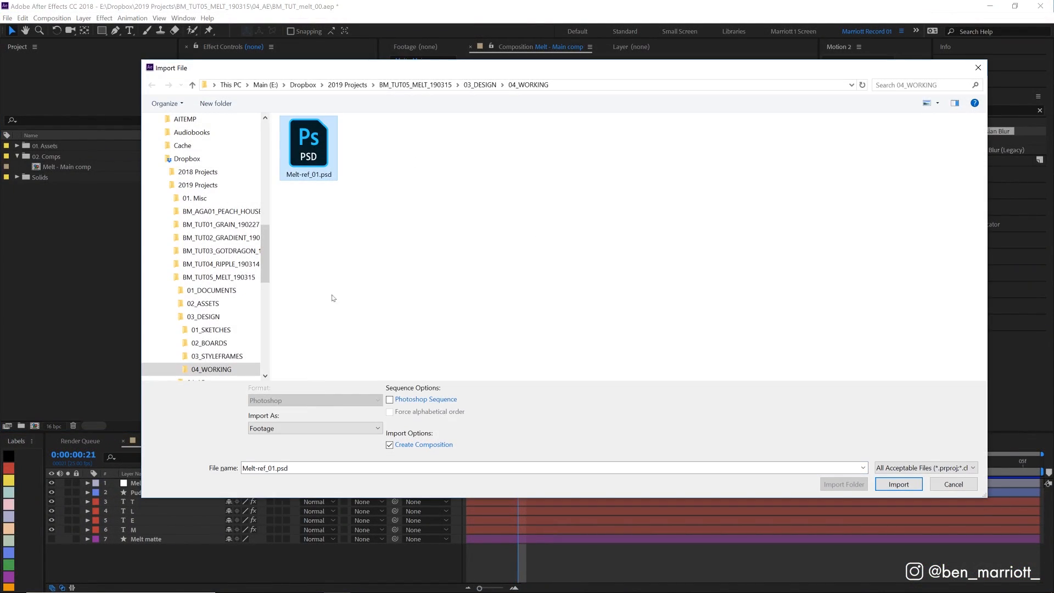
# - Import Melt-ref_01.psd as a Composition – Retain Layer Sizes
pyautogui.click(314, 428)
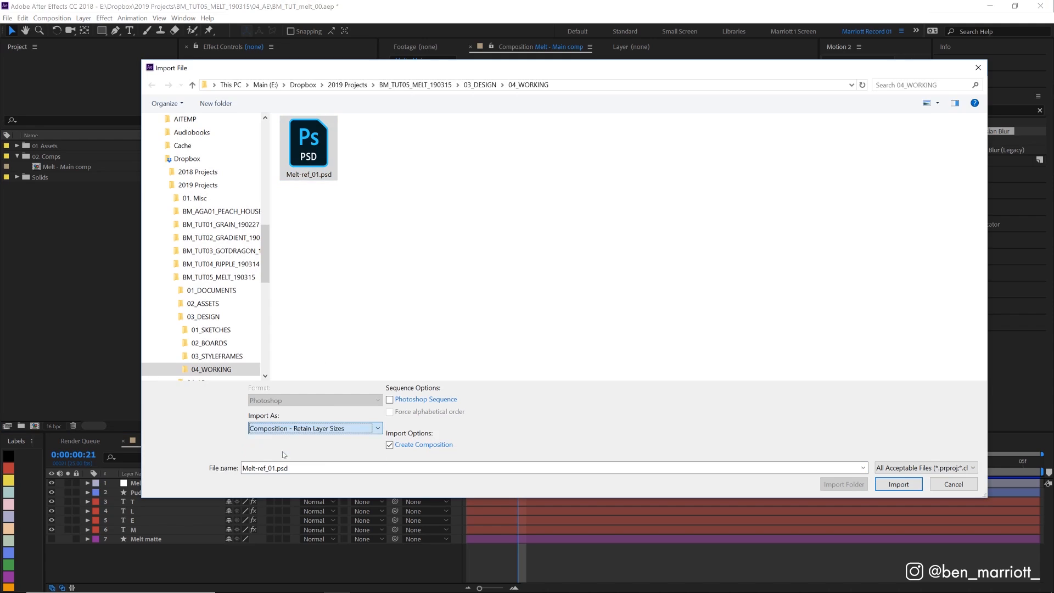
pyautogui.click(897, 484)
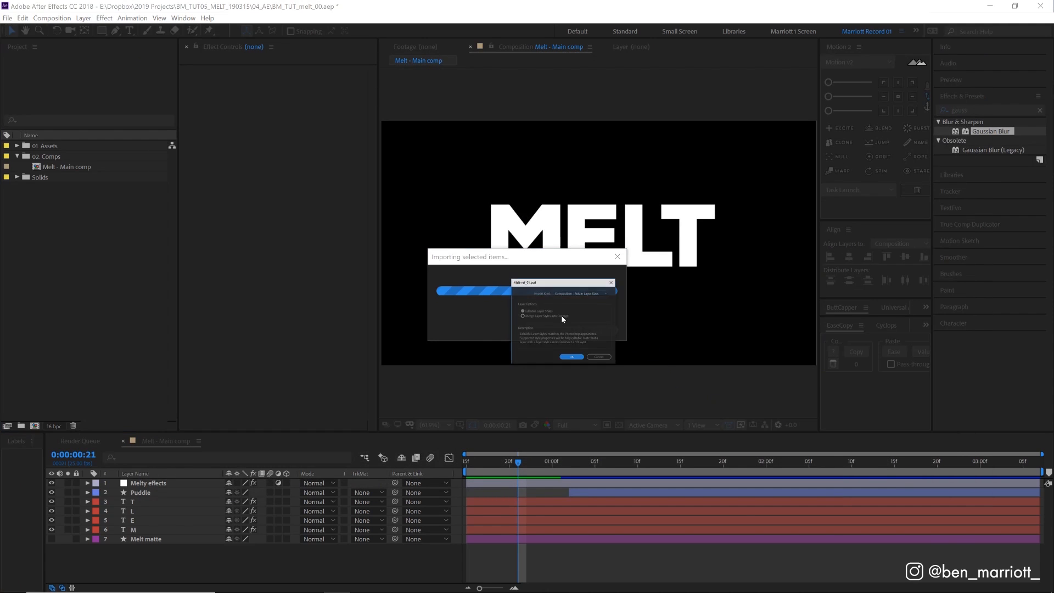
pyautogui.click(571, 356)
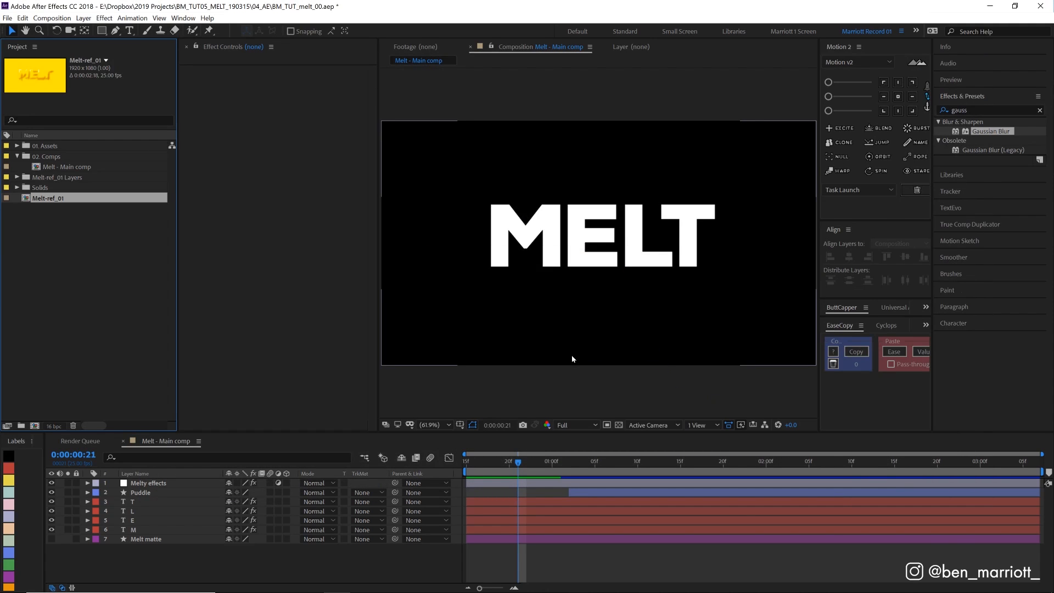
# - Nest the Melt - Main comp in a new comp and rename it Melt - Main TOP
pyautogui.click(67, 166)
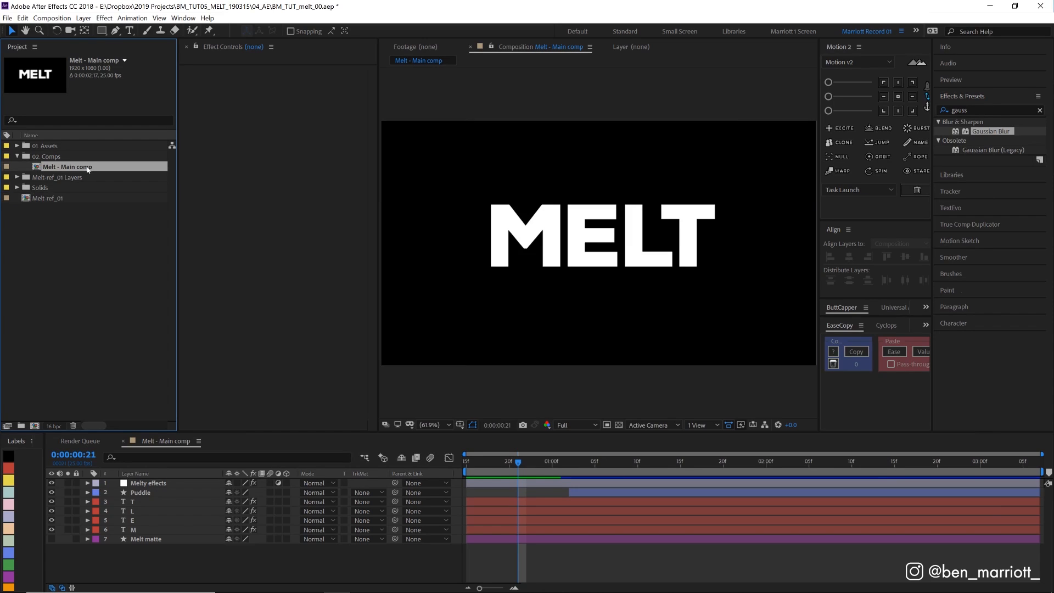
pyautogui.moveTo(85, 171)
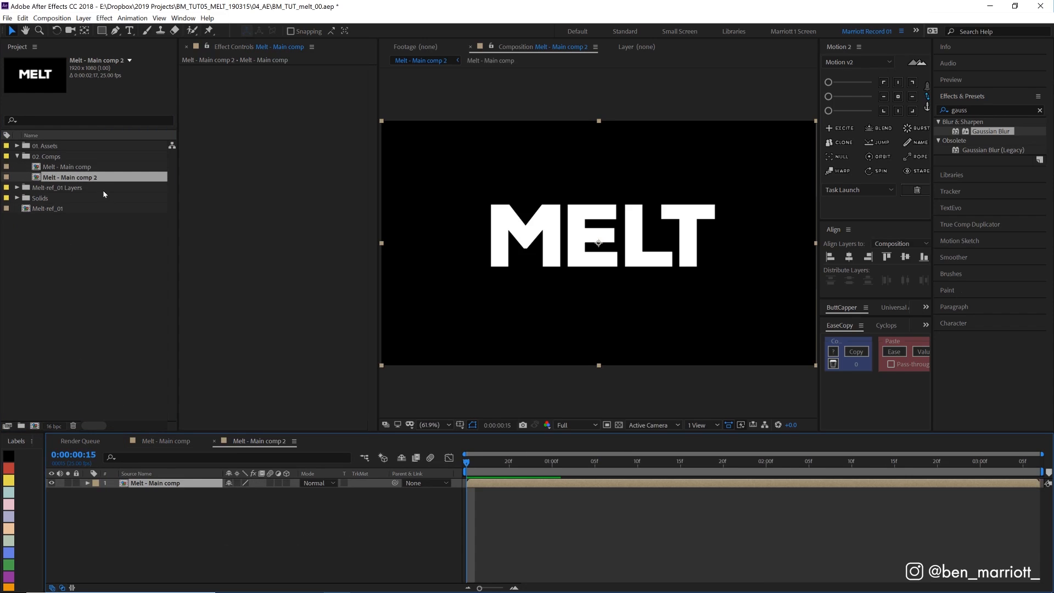
pyautogui.moveTo(52, 156)
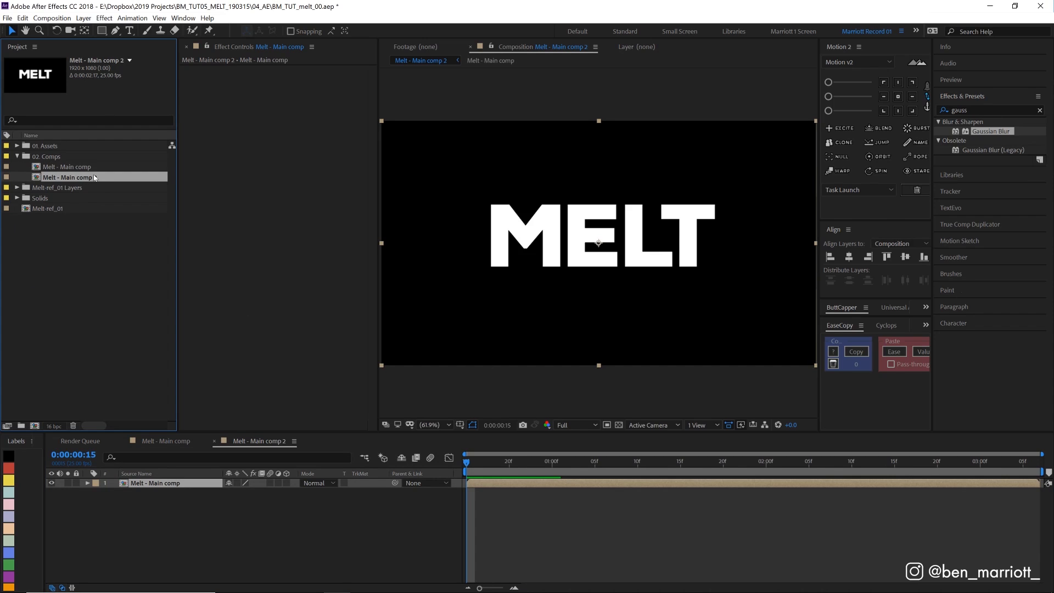
pyautogui.doubleClick(69, 177)
pyautogui.write('TOP')
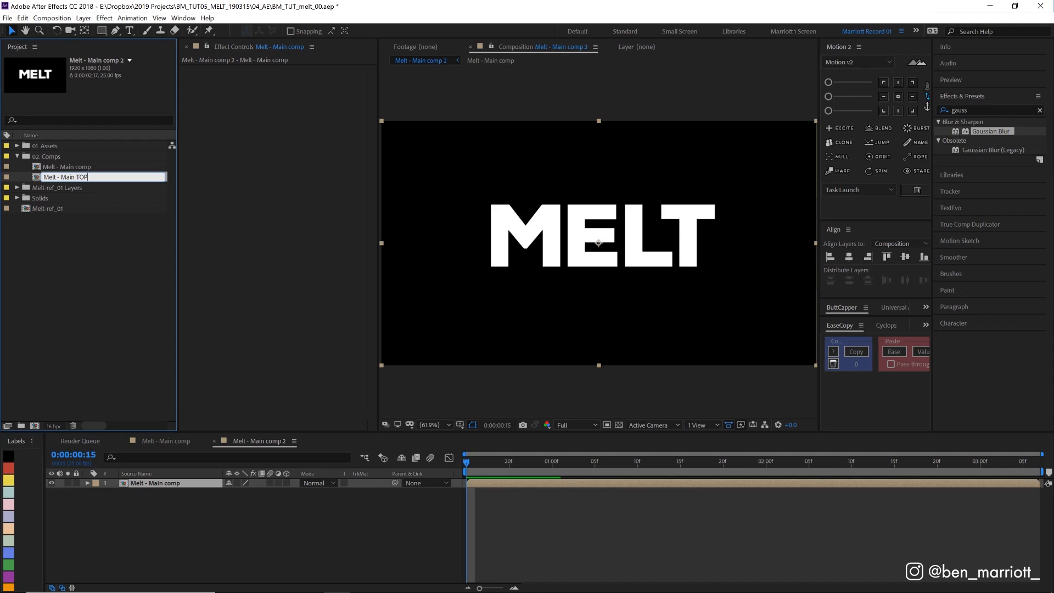
# - Bring the reference highlight and shadow layers over the letters and set the Fill colour to yellow
pyautogui.doubleClick(47, 209)
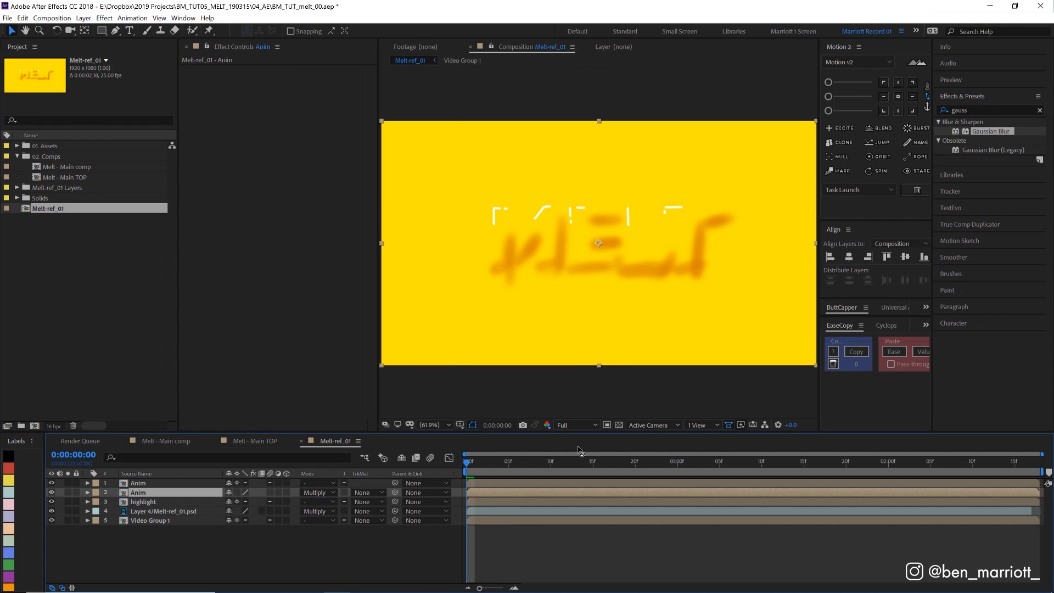
pyautogui.doubleClick(143, 502)
pyautogui.write('fill')
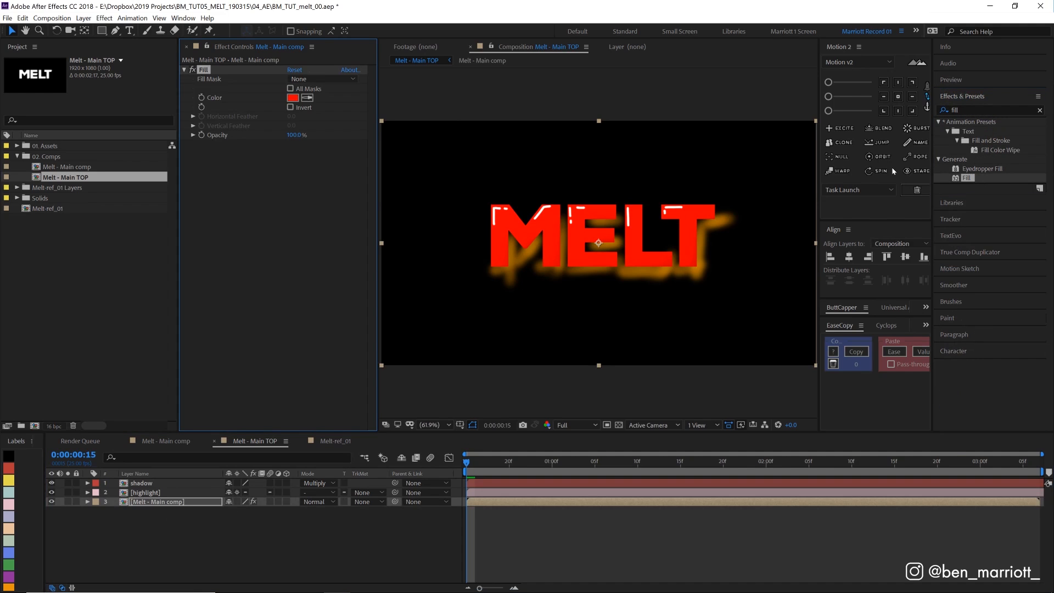
pyautogui.click(292, 98)
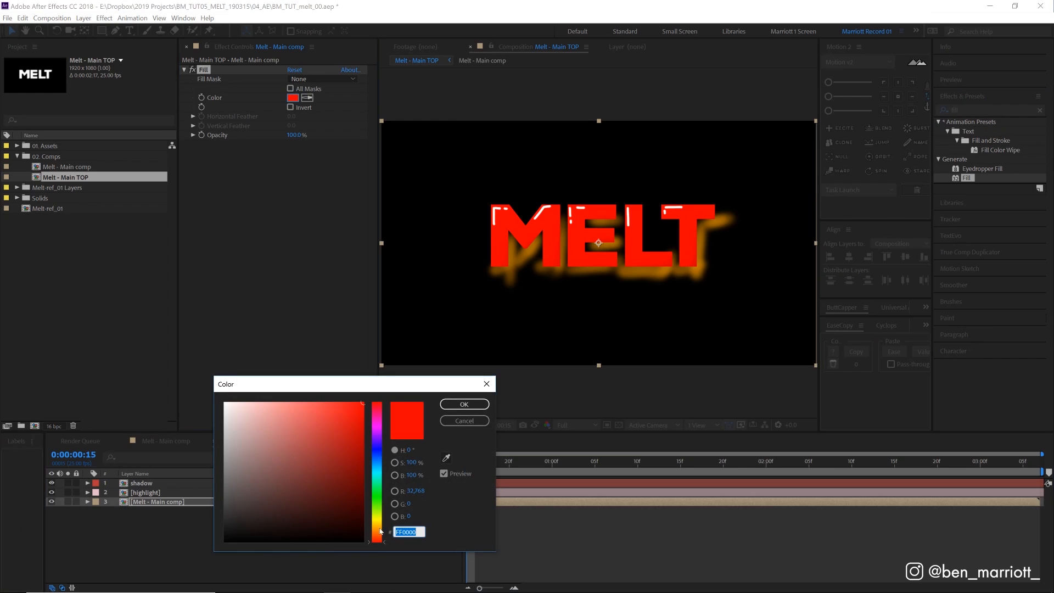
pyautogui.click(463, 404)
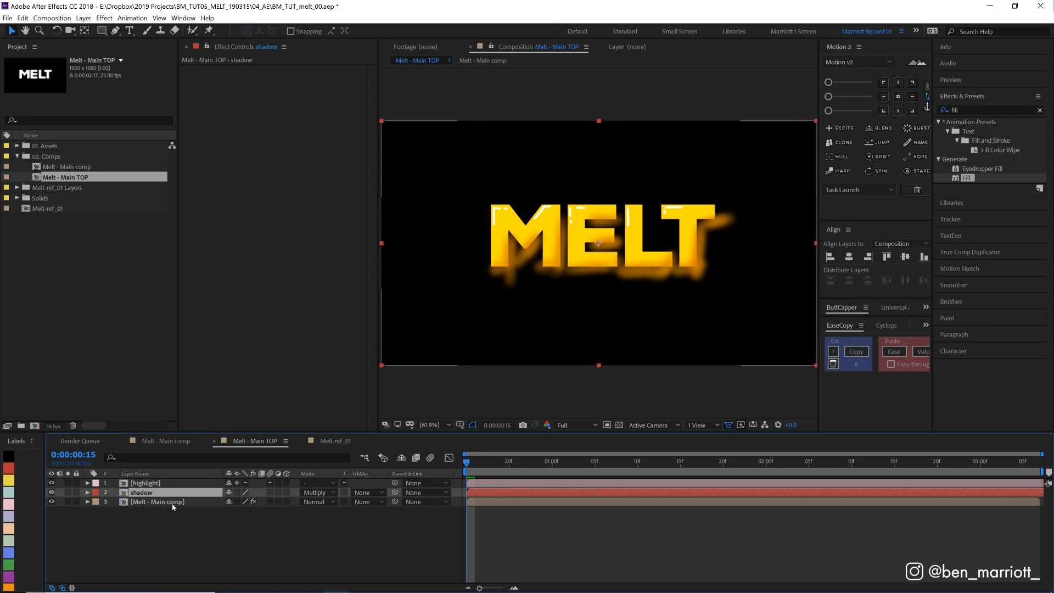
# - Duplicate the letters layer and rename it 'Melt - Main comp matte' as the shadow's alpha matte
pyautogui.click(157, 502)
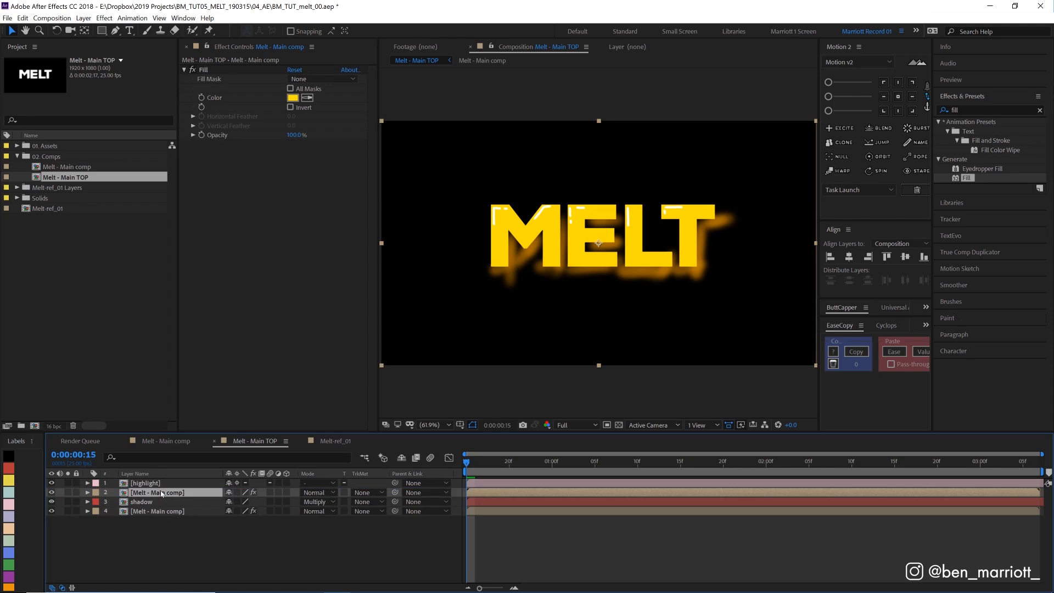
pyautogui.click(157, 491)
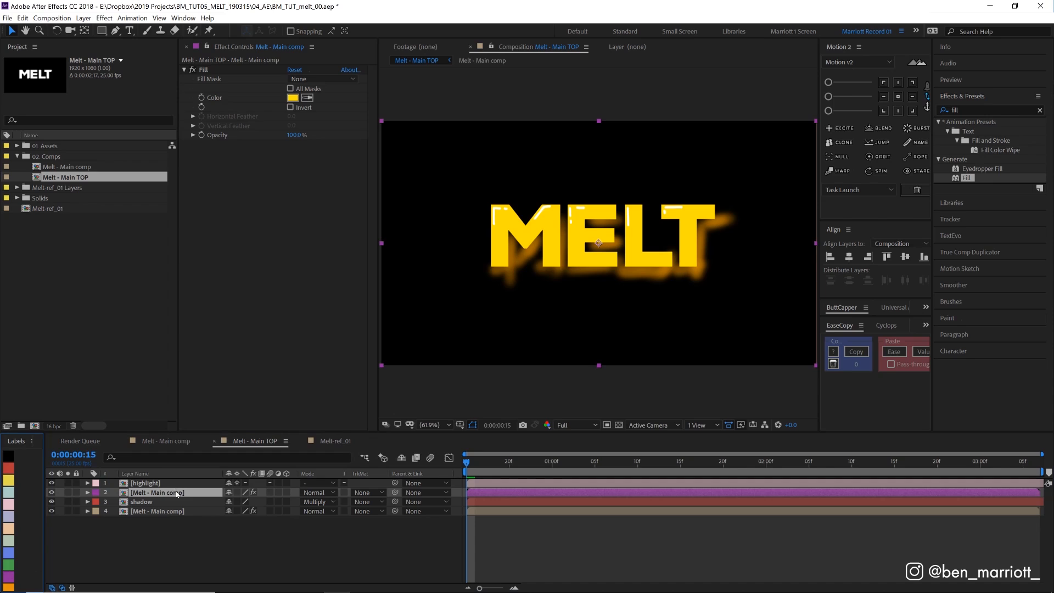
pyautogui.doubleClick(156, 492)
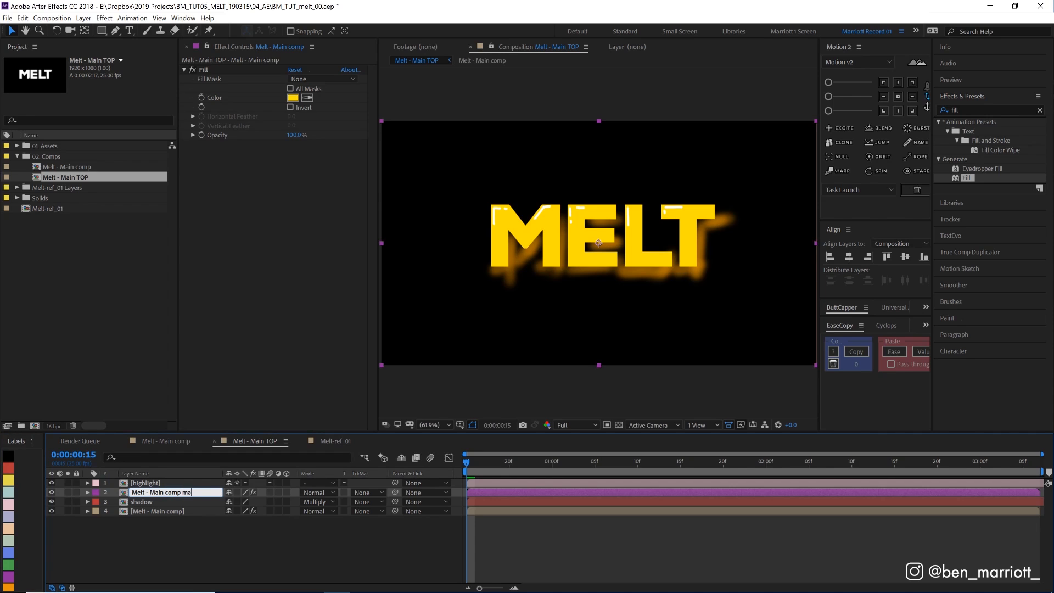
pyautogui.click(142, 501)
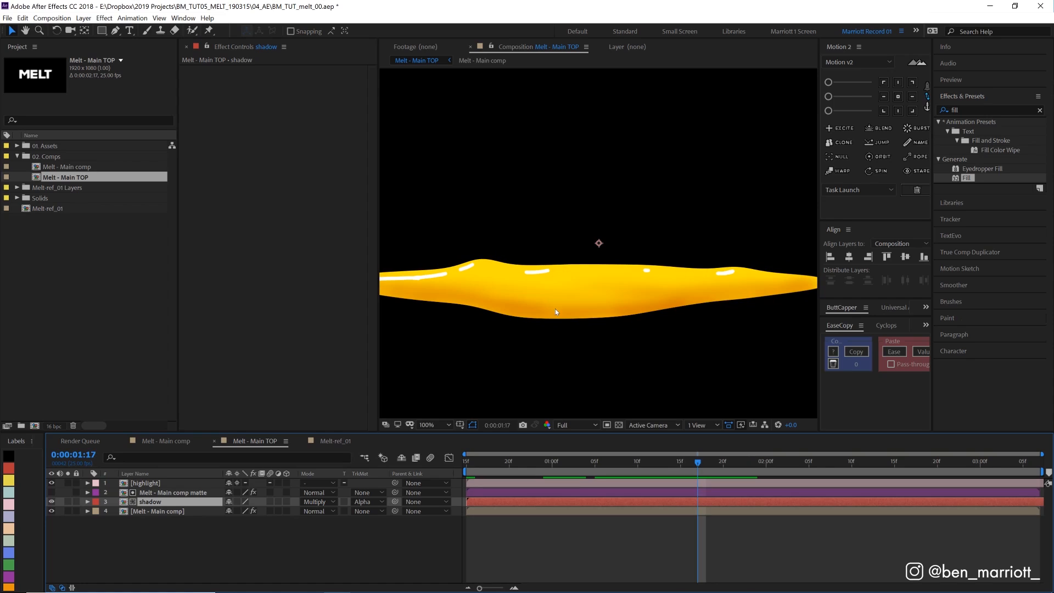
pyautogui.moveTo(619, 317)
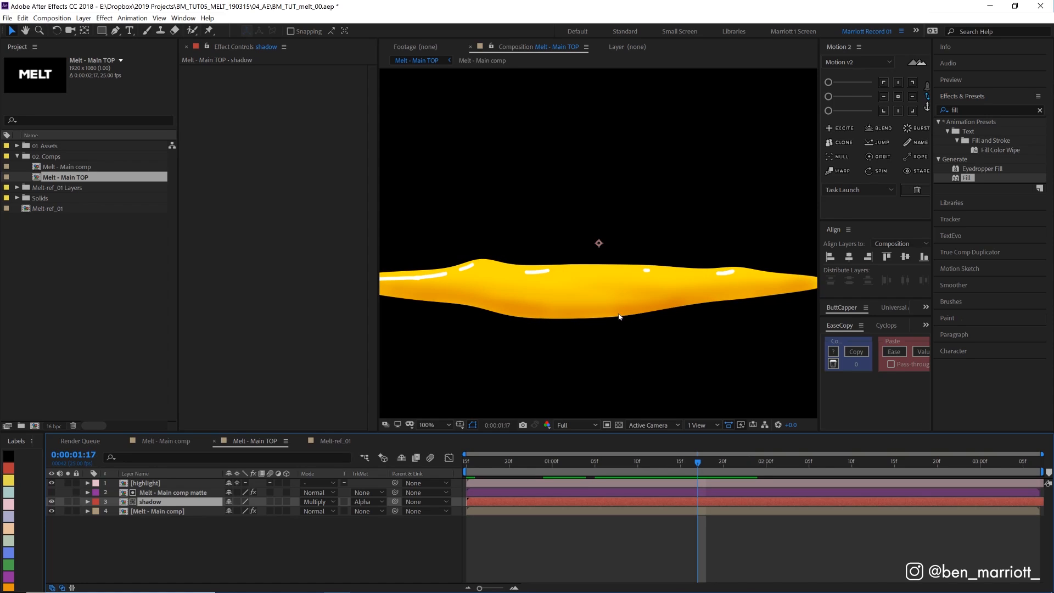
pyautogui.moveTo(663, 311)
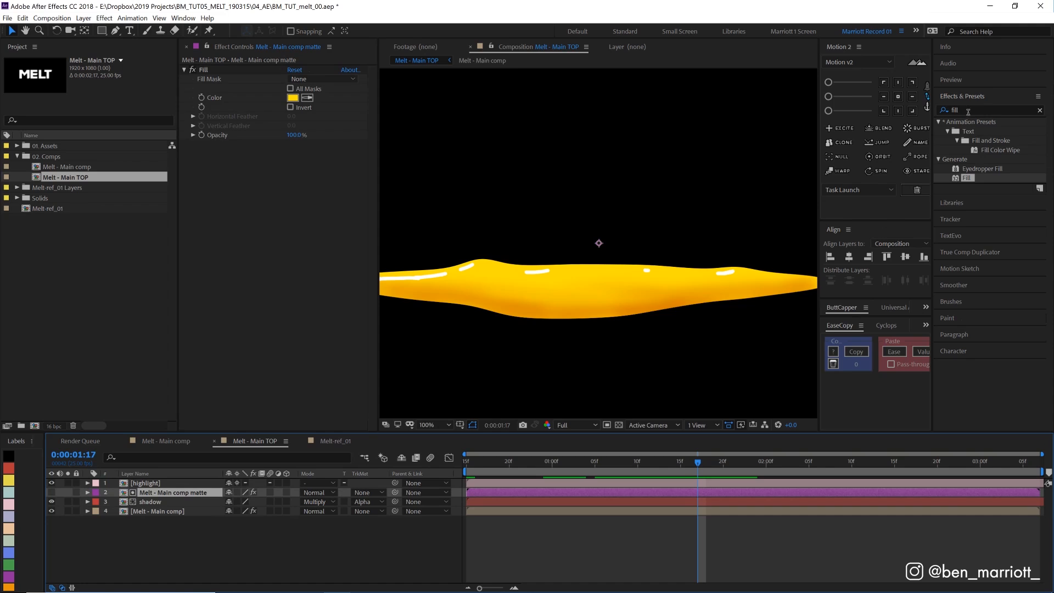
# - Add Simple Choker and Gaussian Blur (Blurriness 9.0) to the matte layer from Effects & Presets
pyautogui.write('simpl')
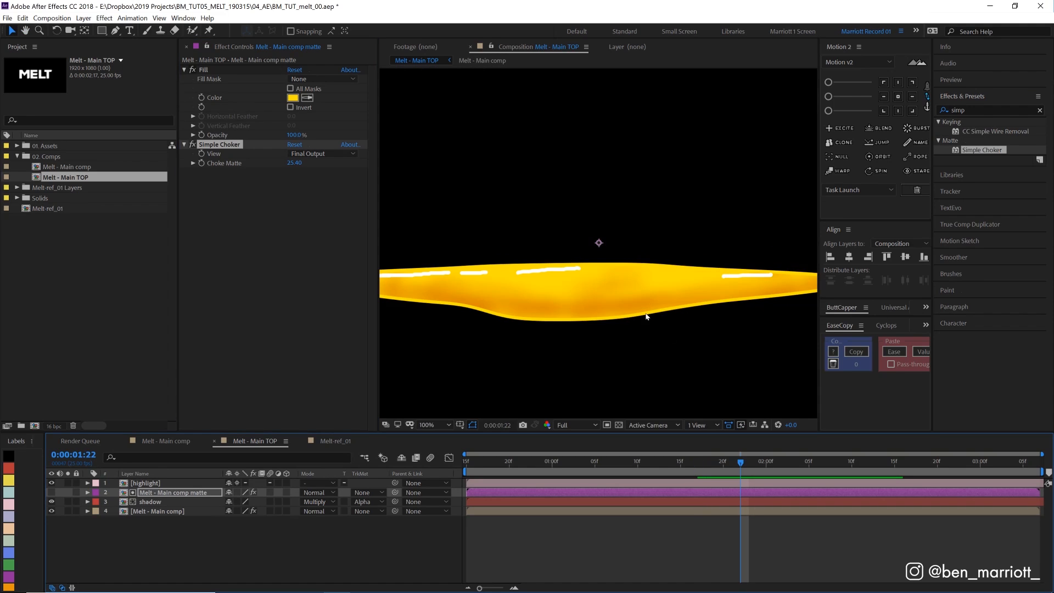
pyautogui.moveTo(624, 315)
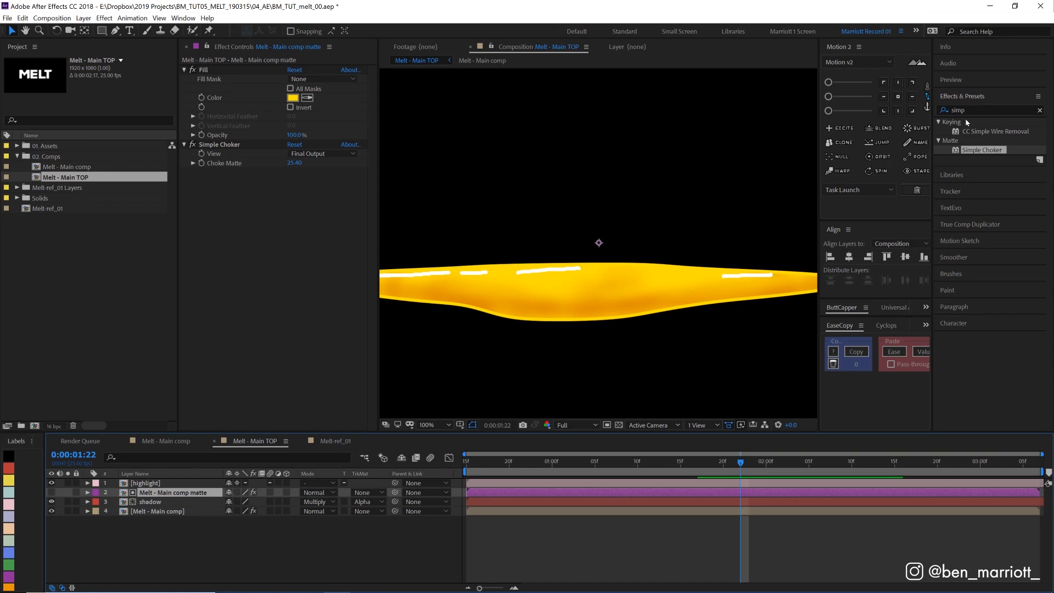
pyautogui.write('gau')
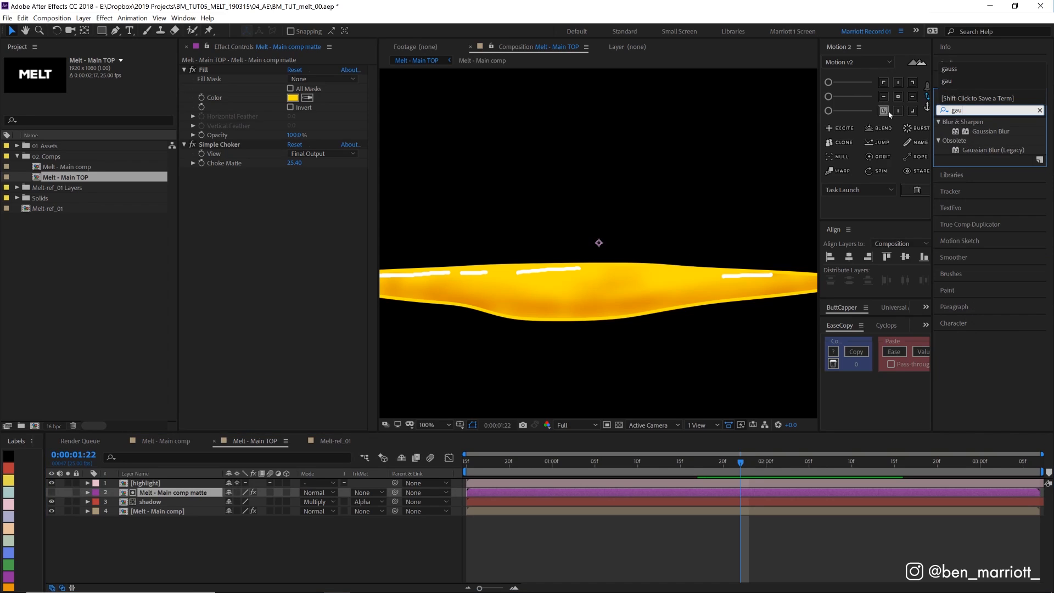
pyautogui.doubleClick(993, 130)
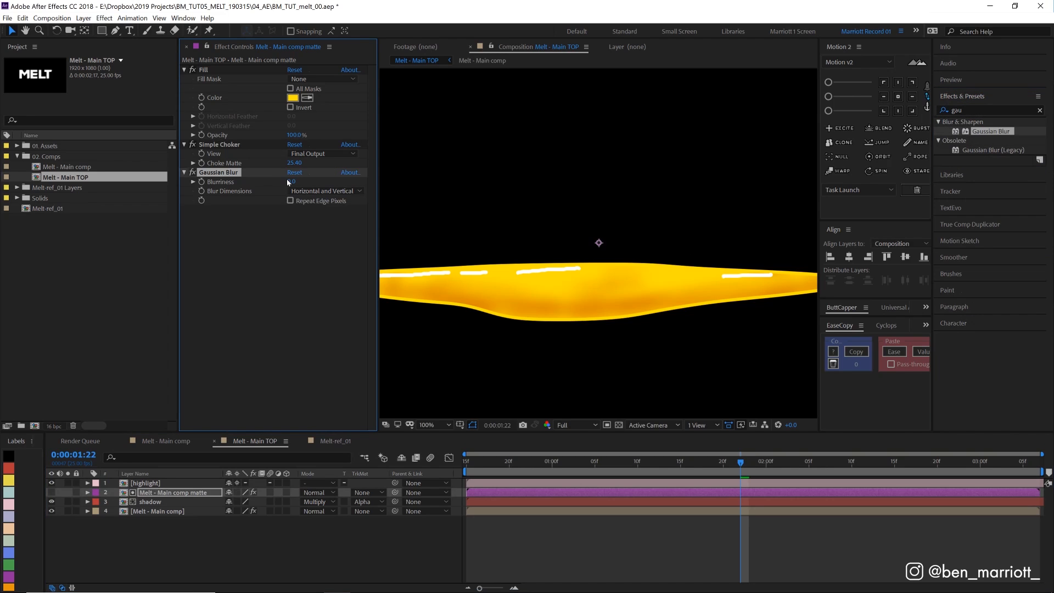
pyautogui.write('9.0')
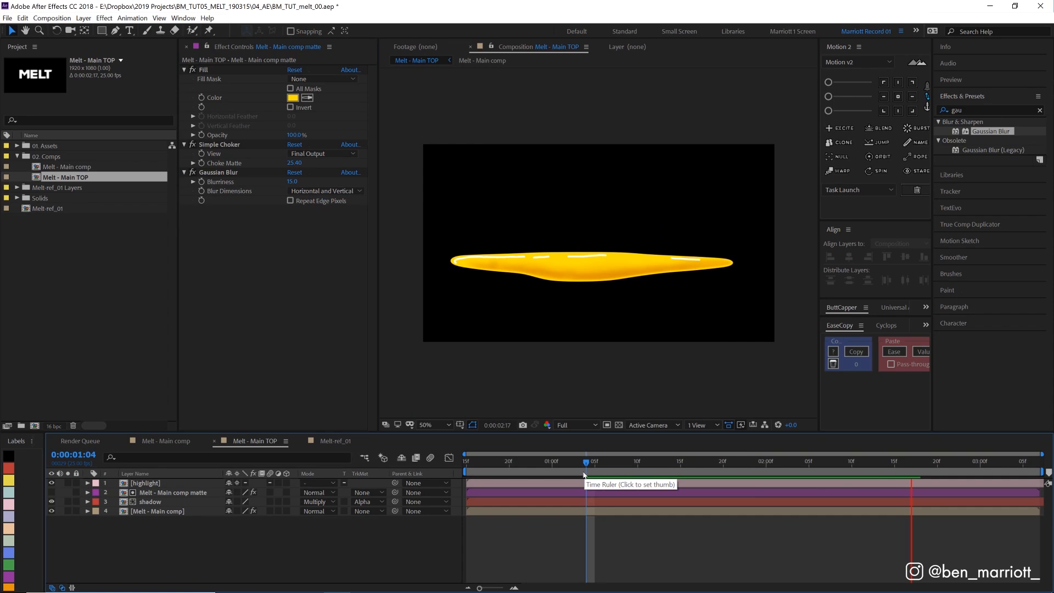
pyautogui.click(590, 461)
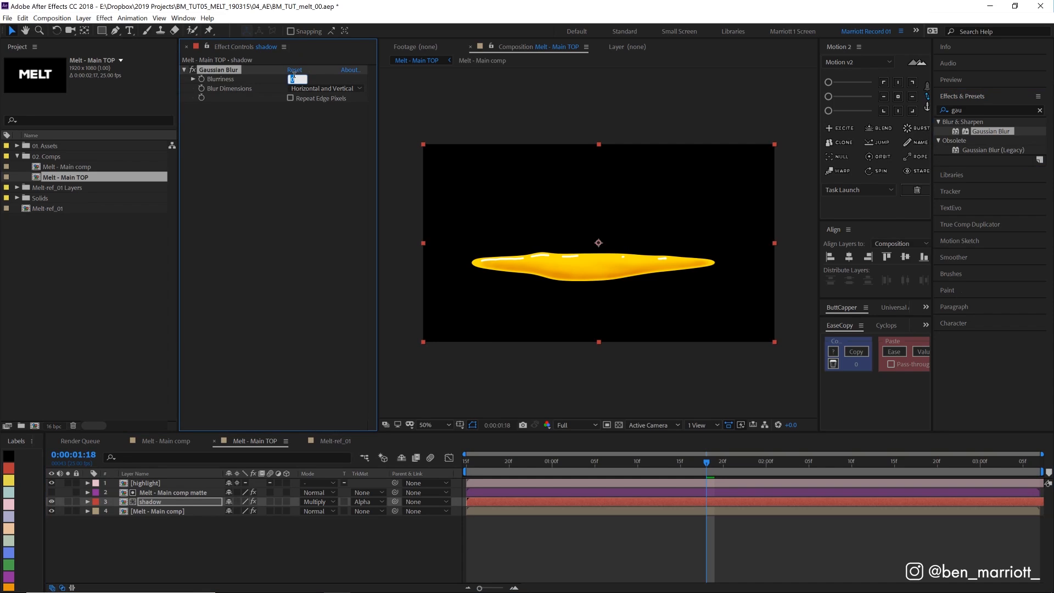
# - Set the shadow layer's Gaussian Blur Blurriness to 50 and scrub the timeline to preview the puddle
pyautogui.write('50.0')
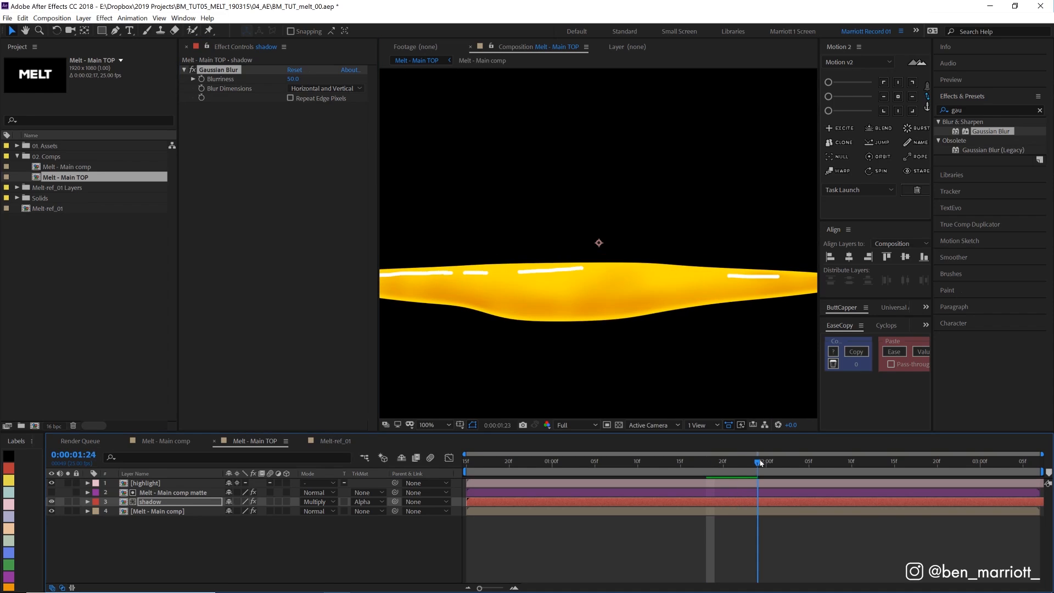
pyautogui.moveTo(759, 462); pyautogui.dragTo(715, 463)
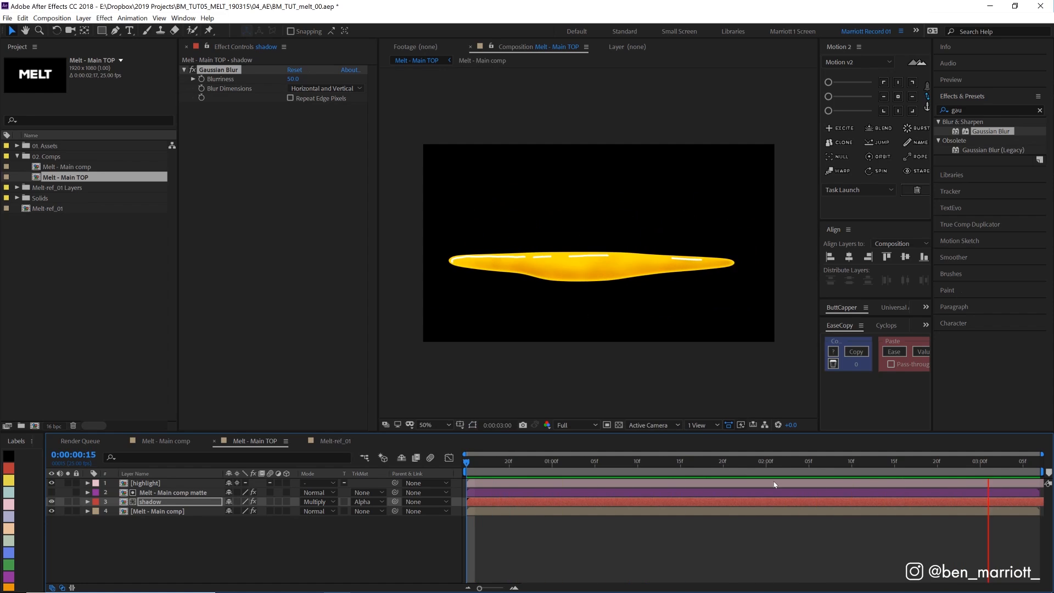
pyautogui.click(653, 462)
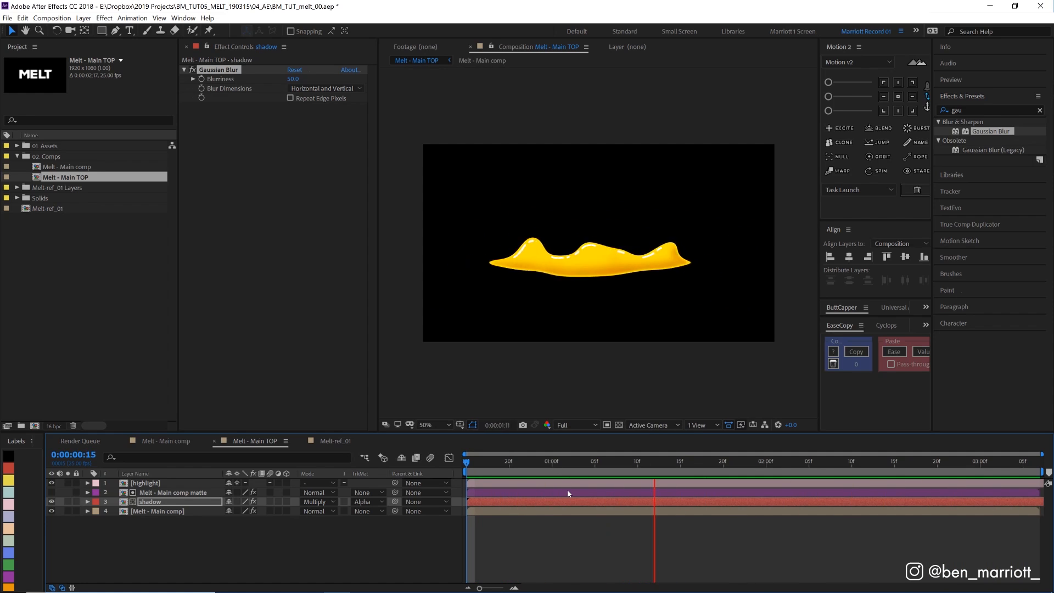
pyautogui.moveTo(655, 462); pyautogui.dragTo(688, 462)
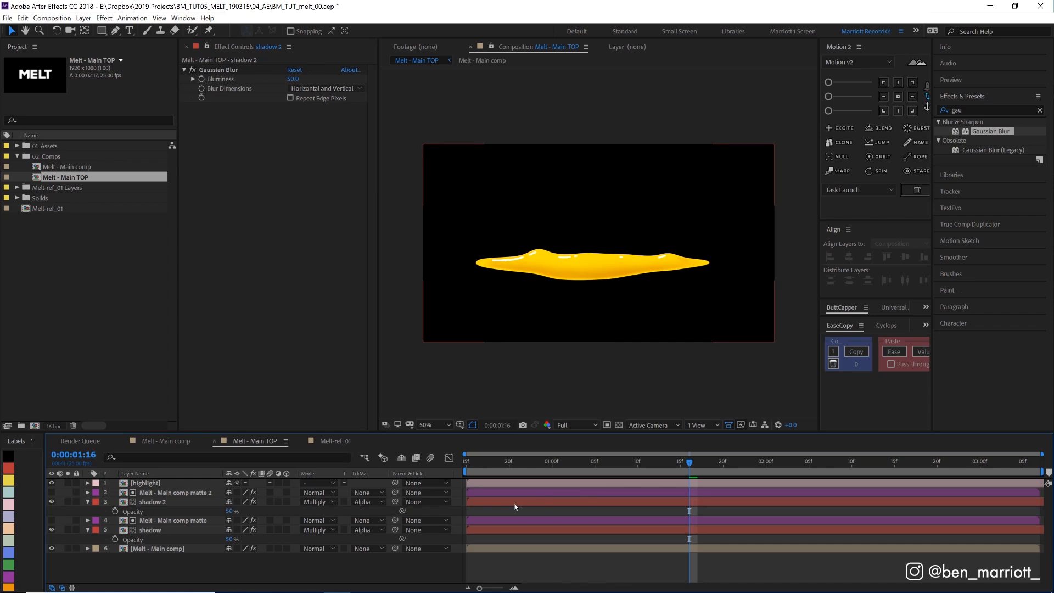
# - Select the duplicated shadow layer to set its Opacity to 50%
pyautogui.click(151, 501)
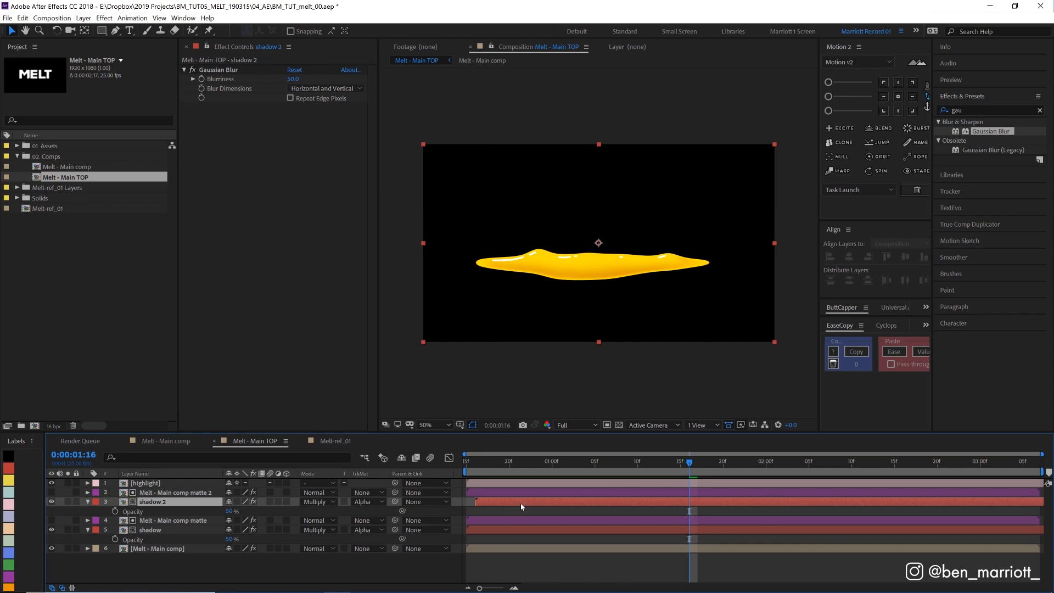
pyautogui.moveTo(680, 471)
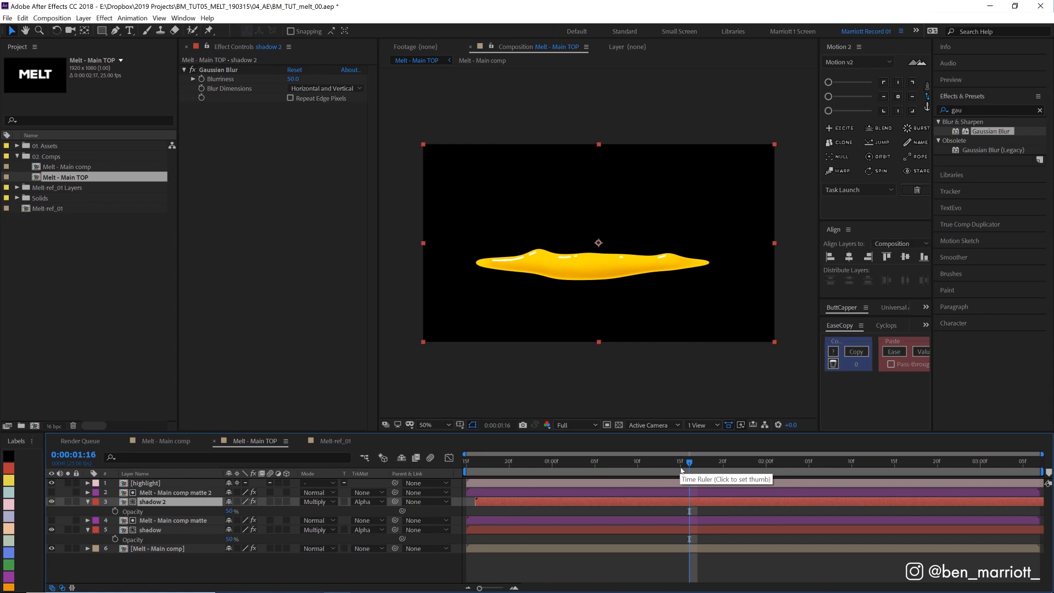